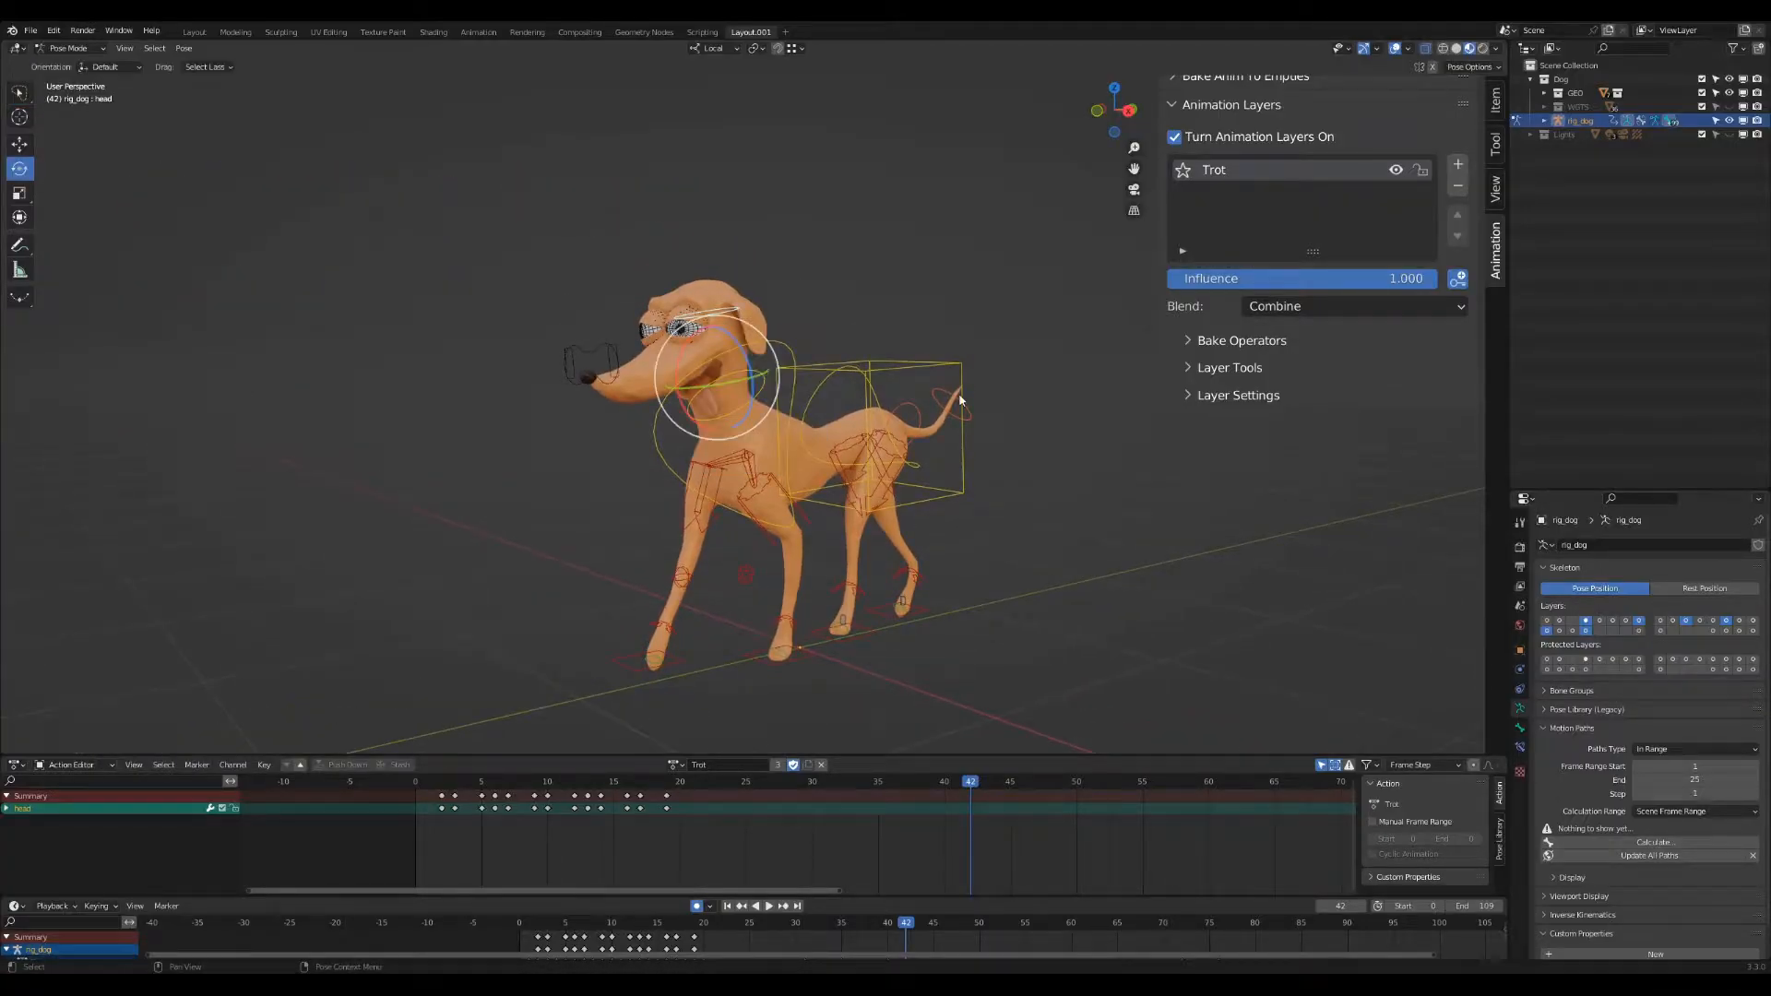
# Add Anim_Layer above Trot, expand Layer Tools, and key head turns across the timeline.
pyautogui.click(1457, 164)
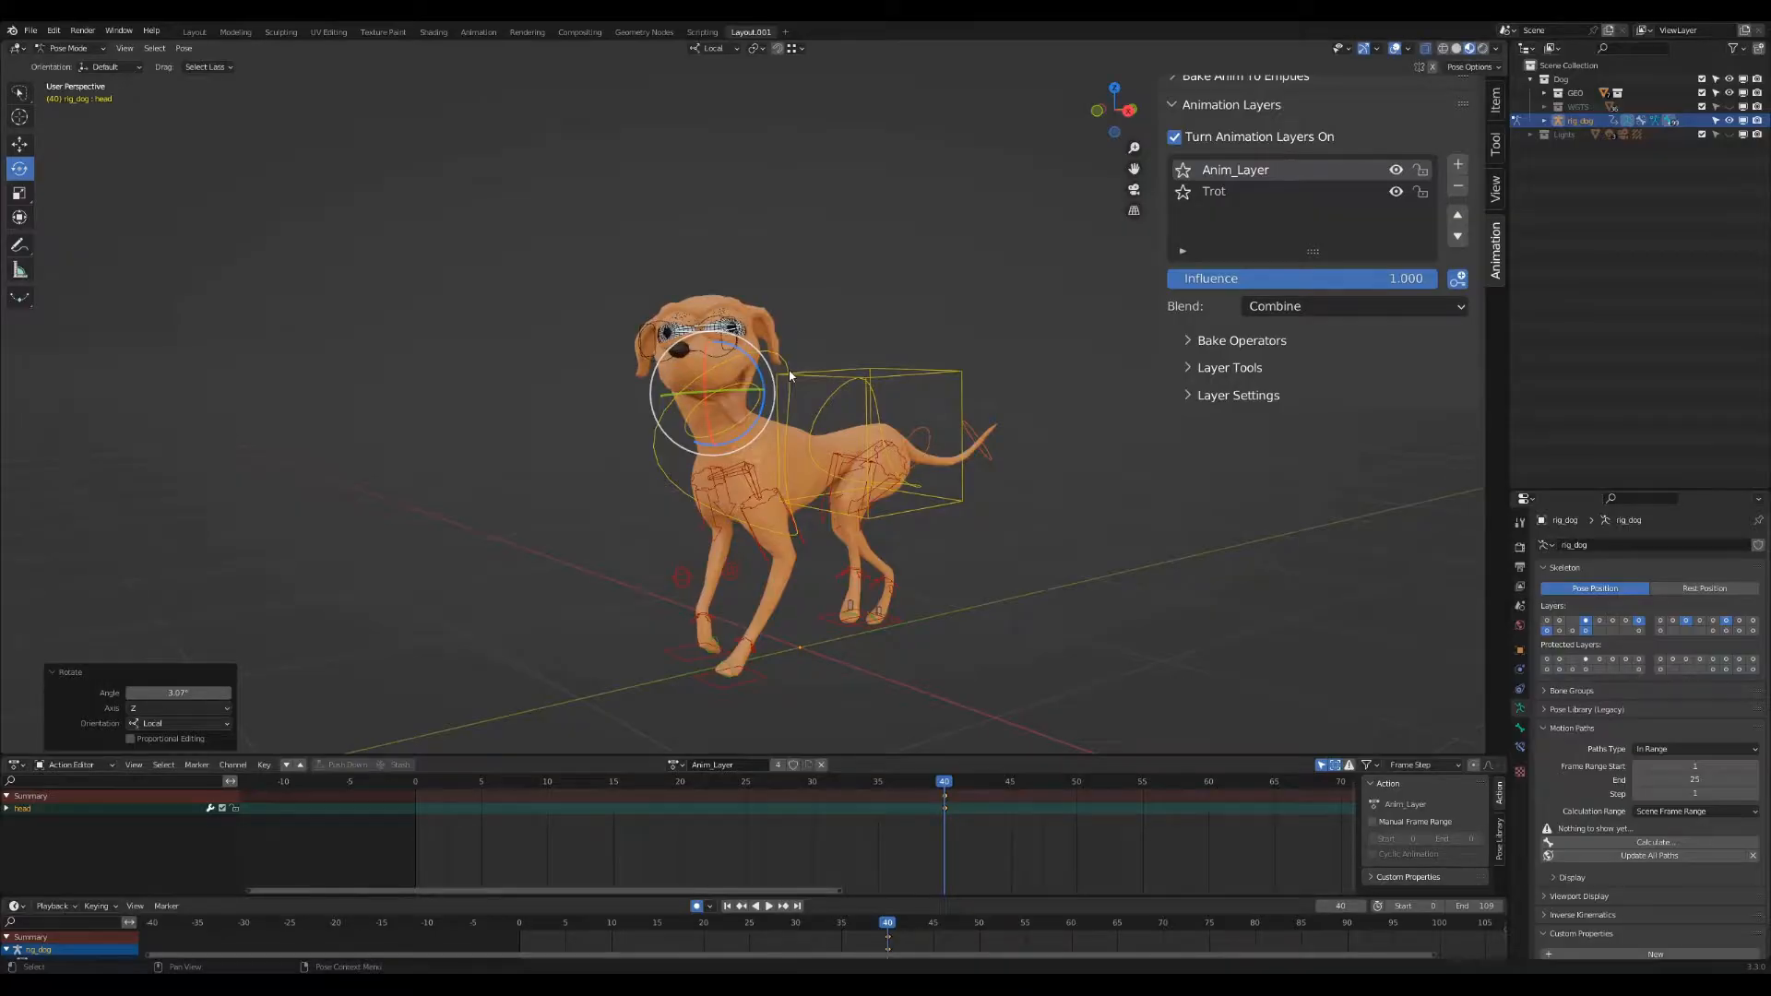
pyautogui.click(1228, 367)
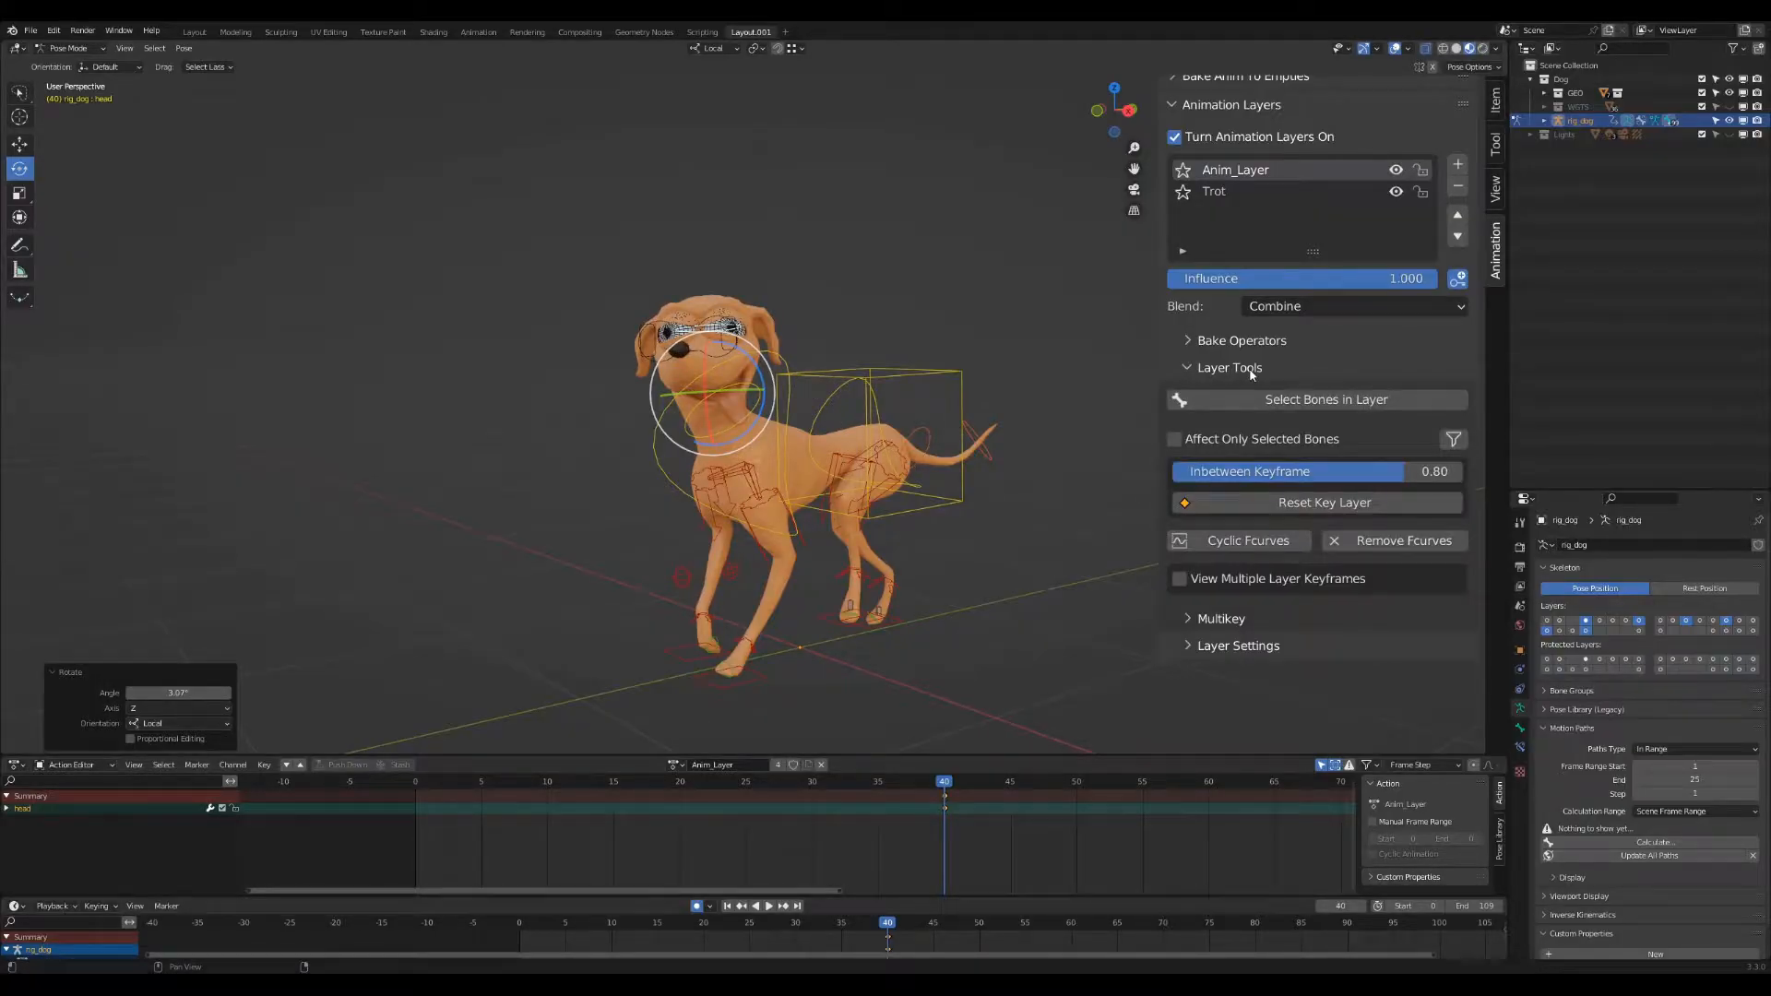
pyautogui.click(811, 782)
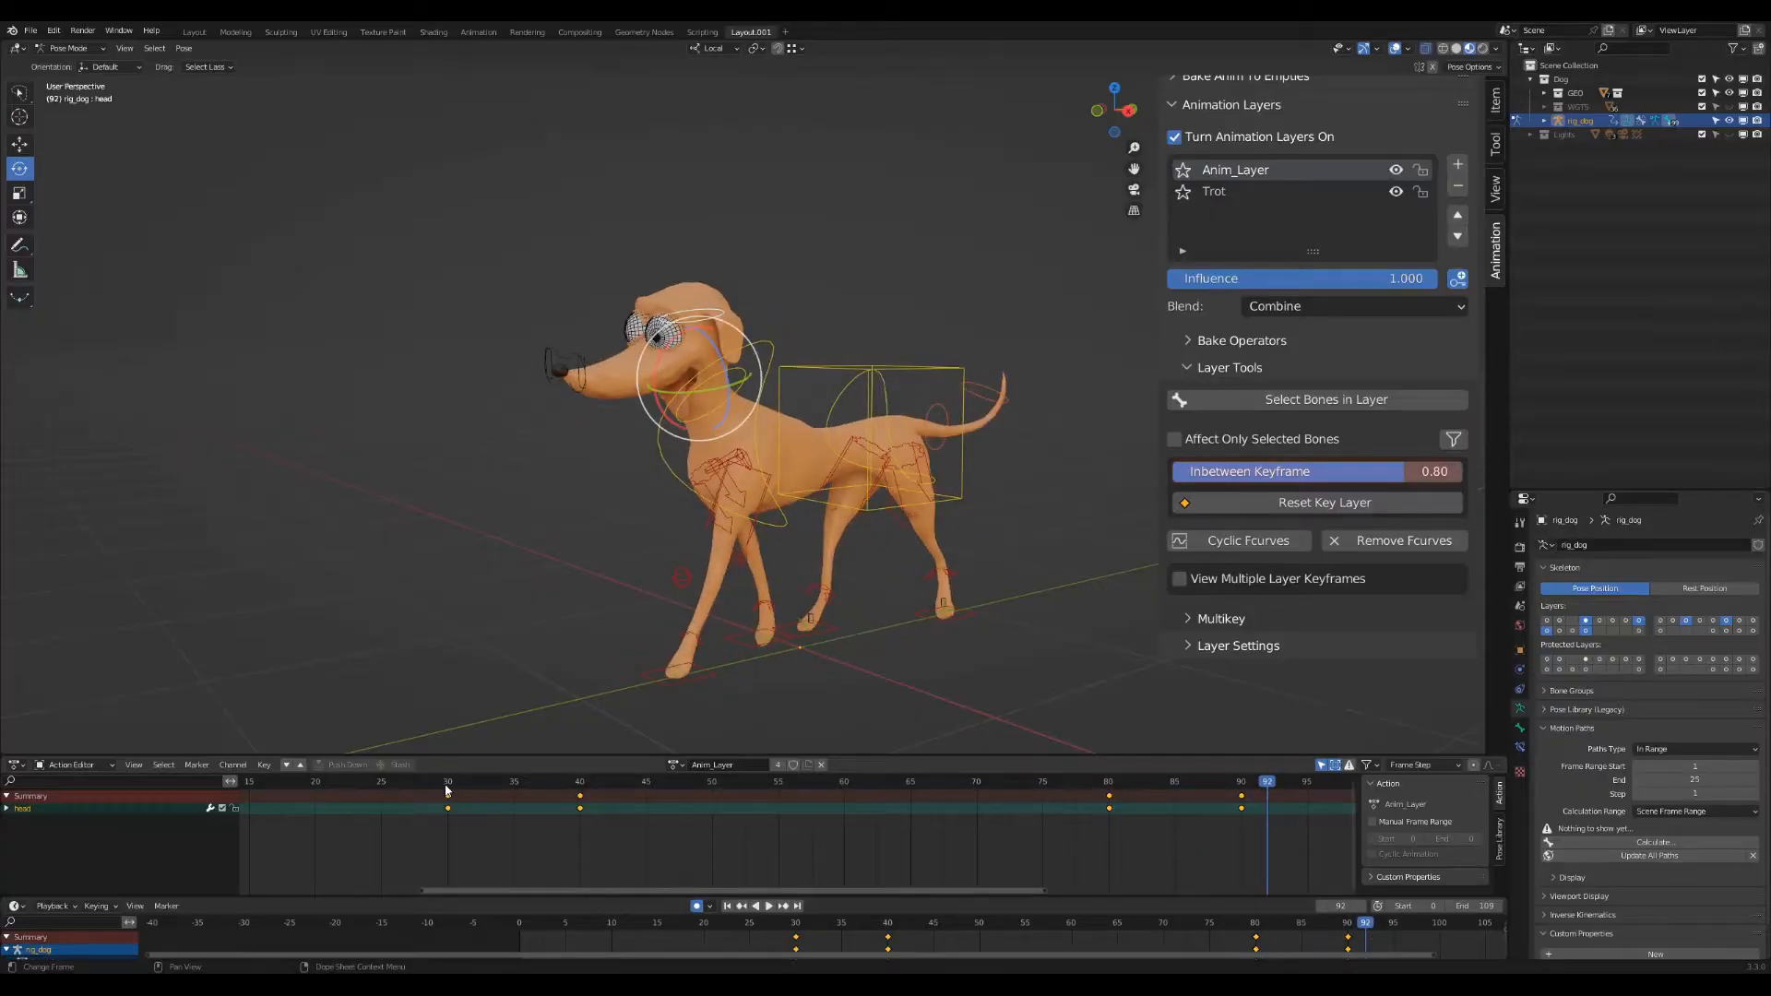
# Insert an inbetween head keyframe on Anim_Layer and expand the Multikey subpanel.
pyautogui.click(539, 781)
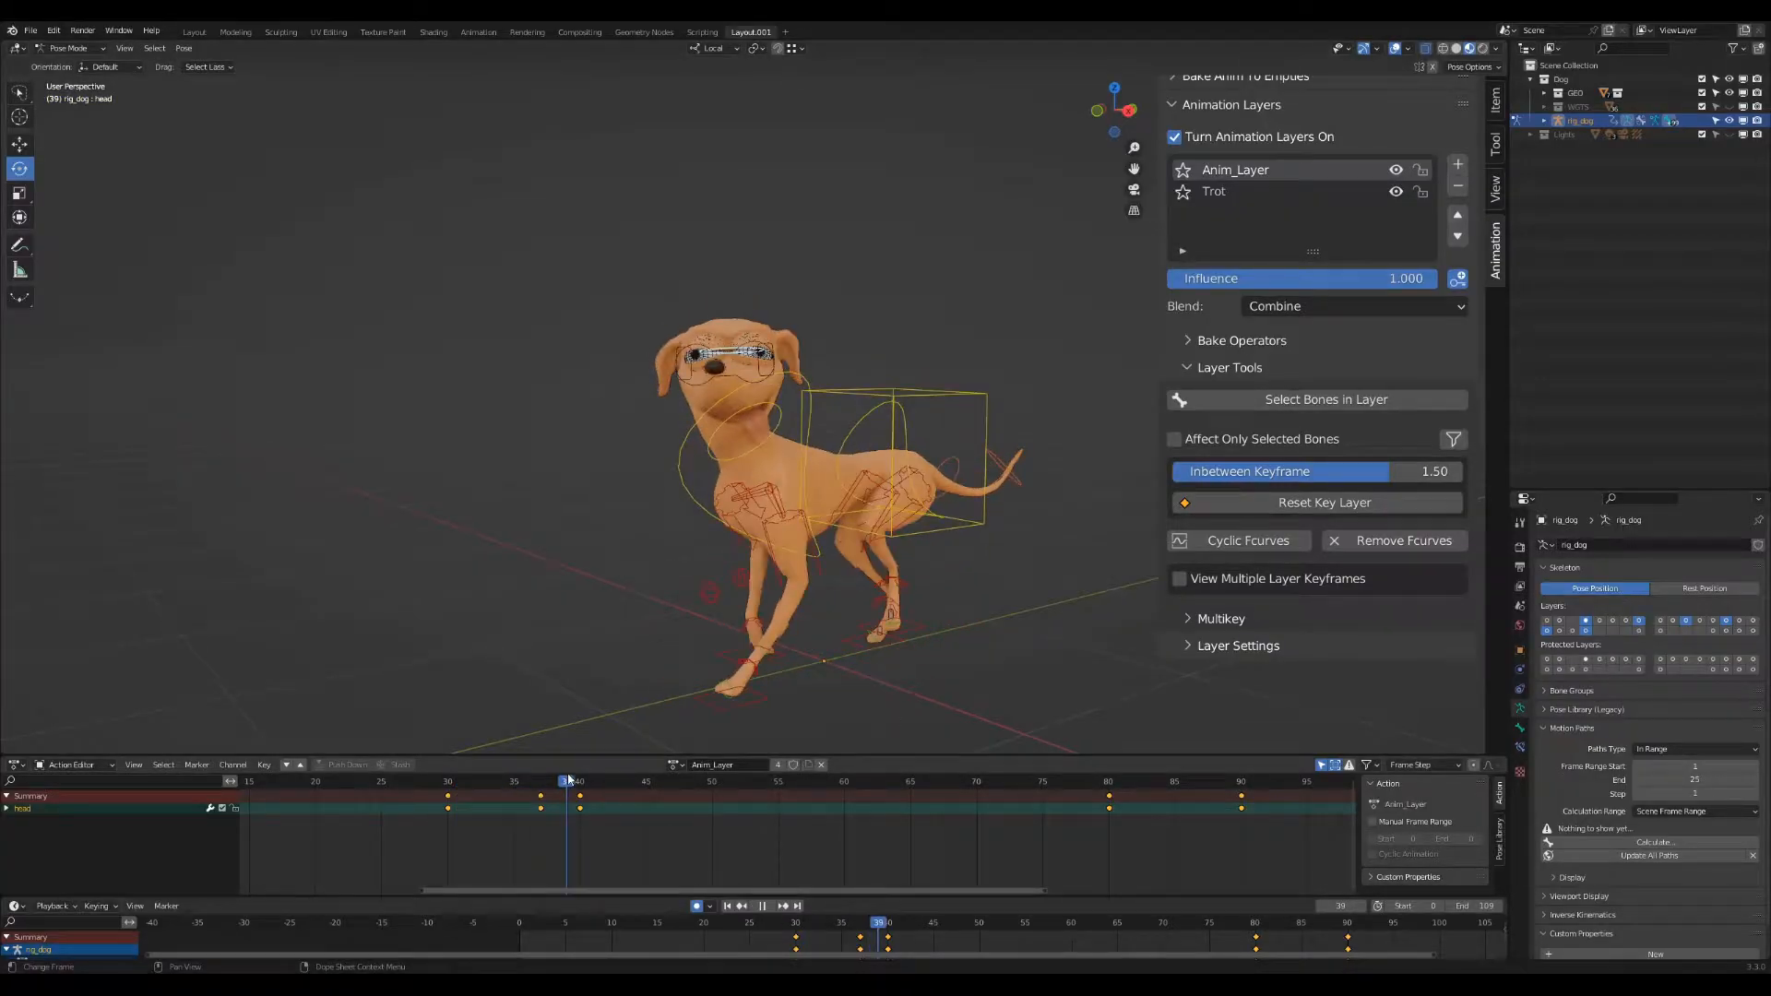
pyautogui.click(539, 780)
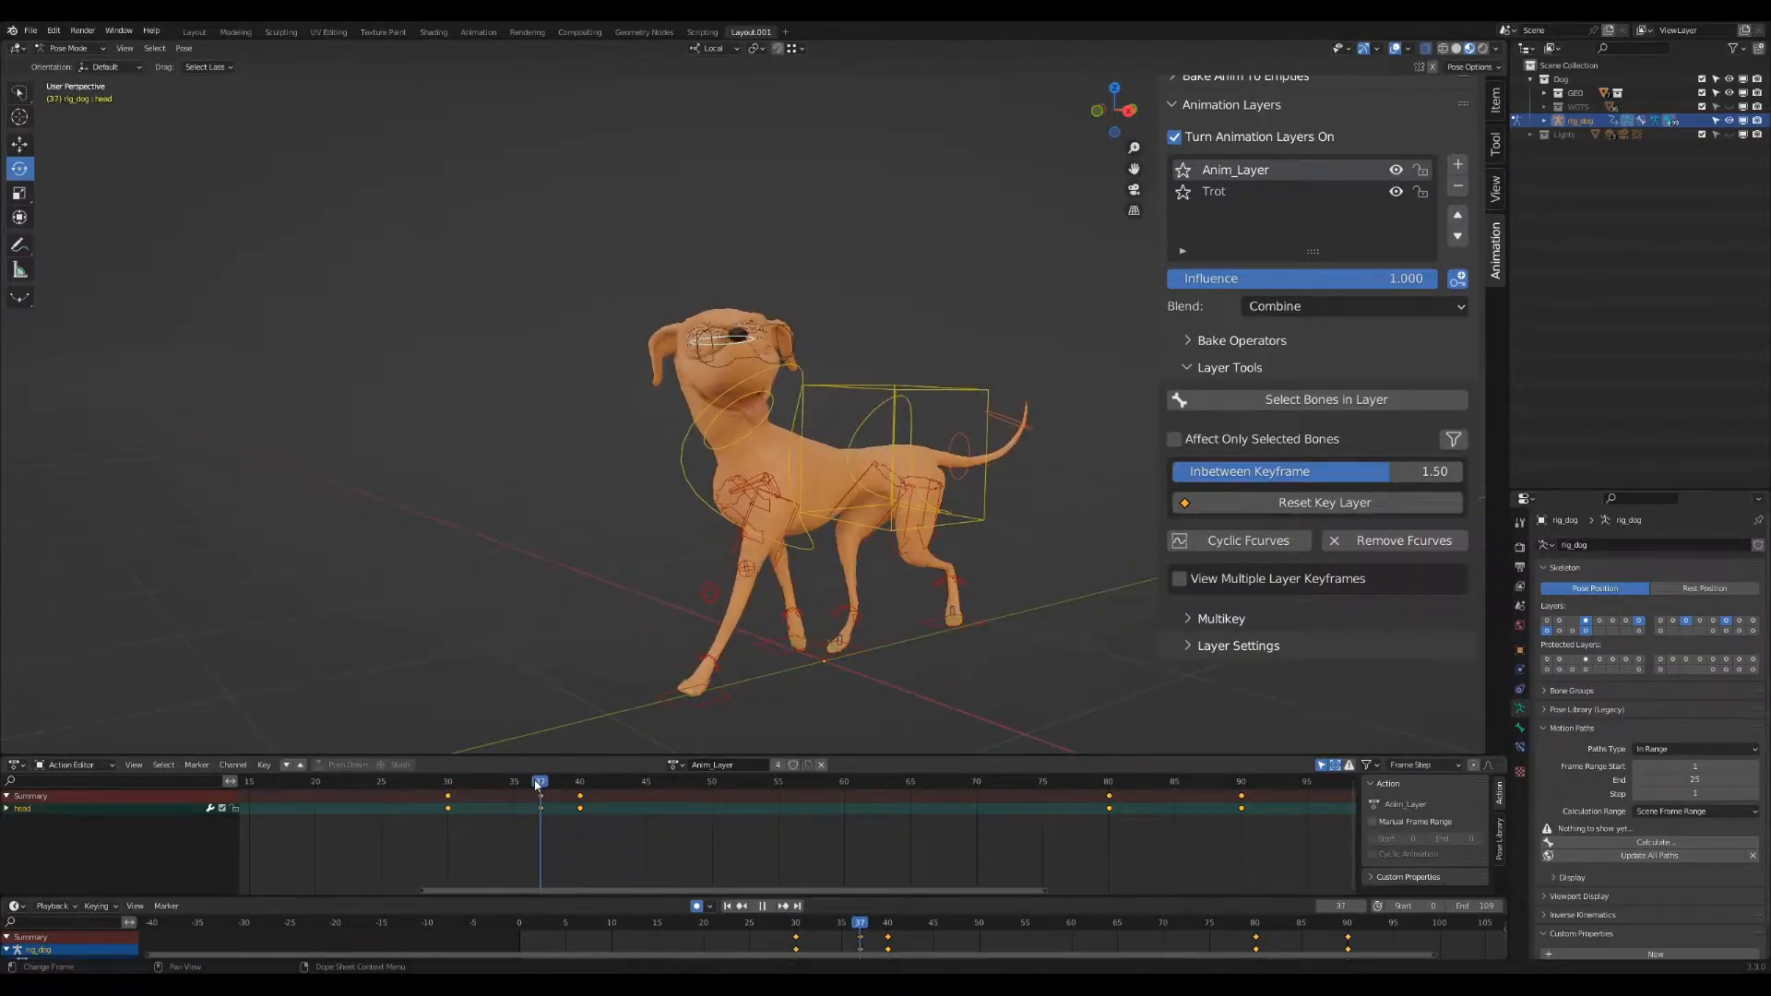
pyautogui.click(1282, 471)
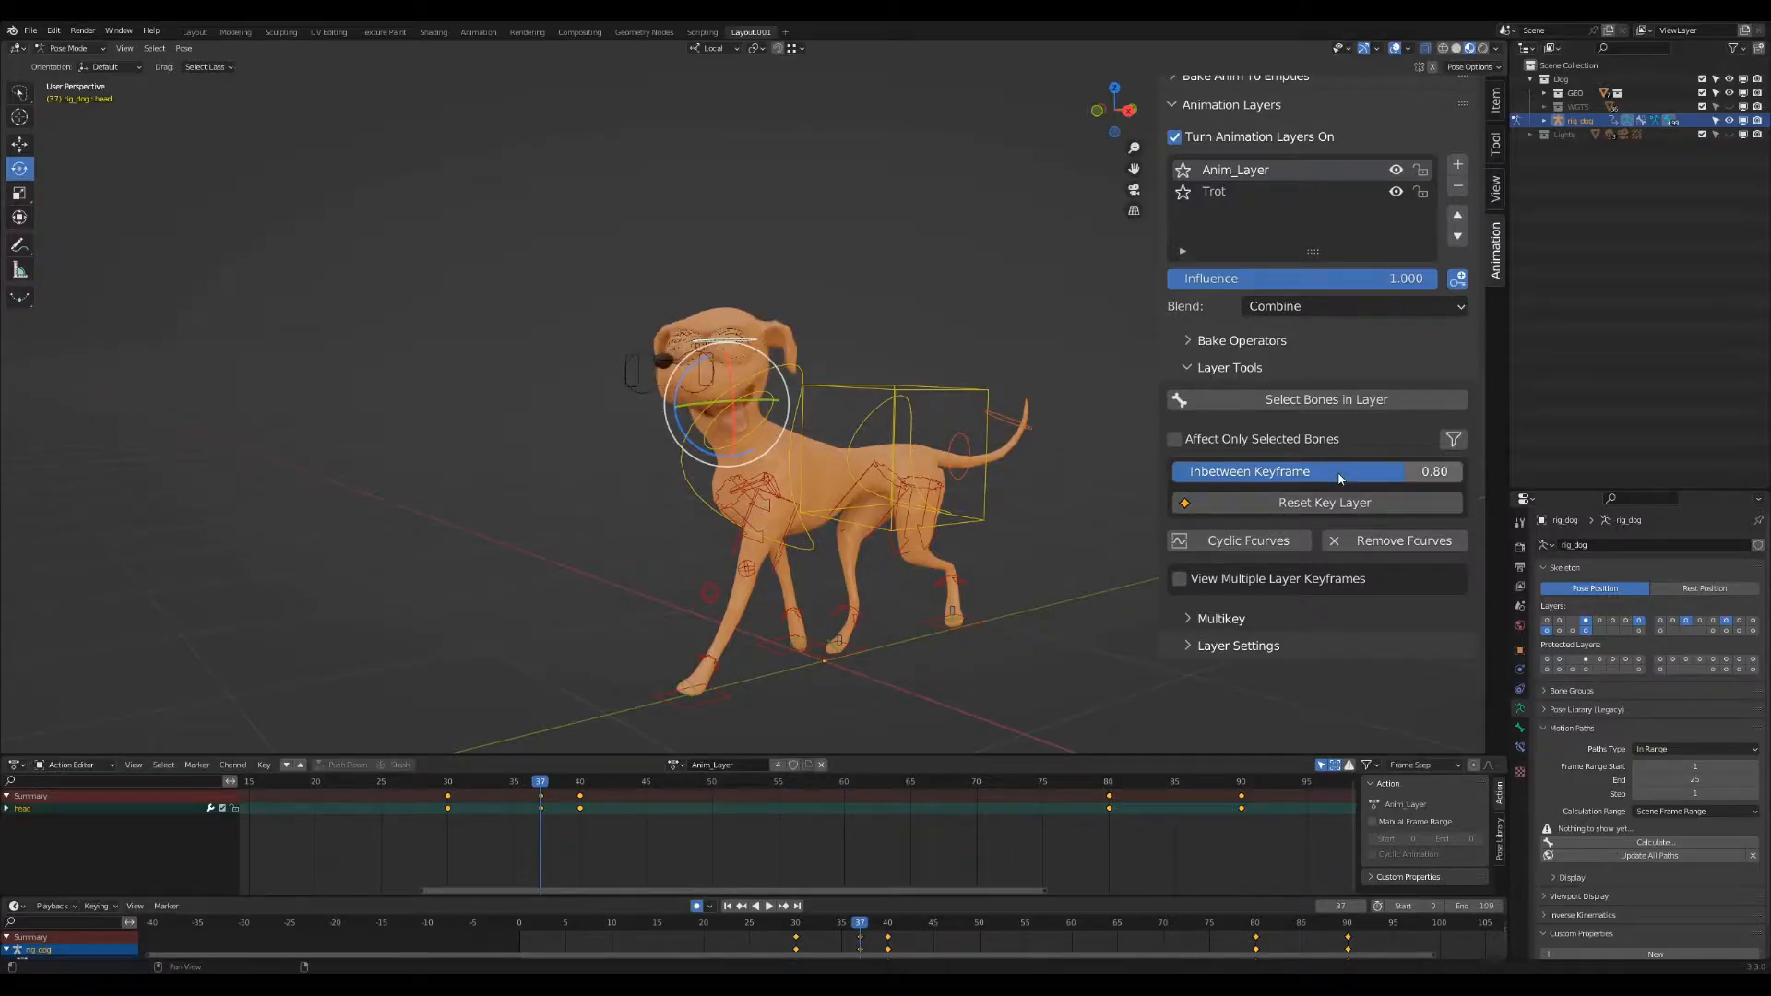
pyautogui.click(579, 781)
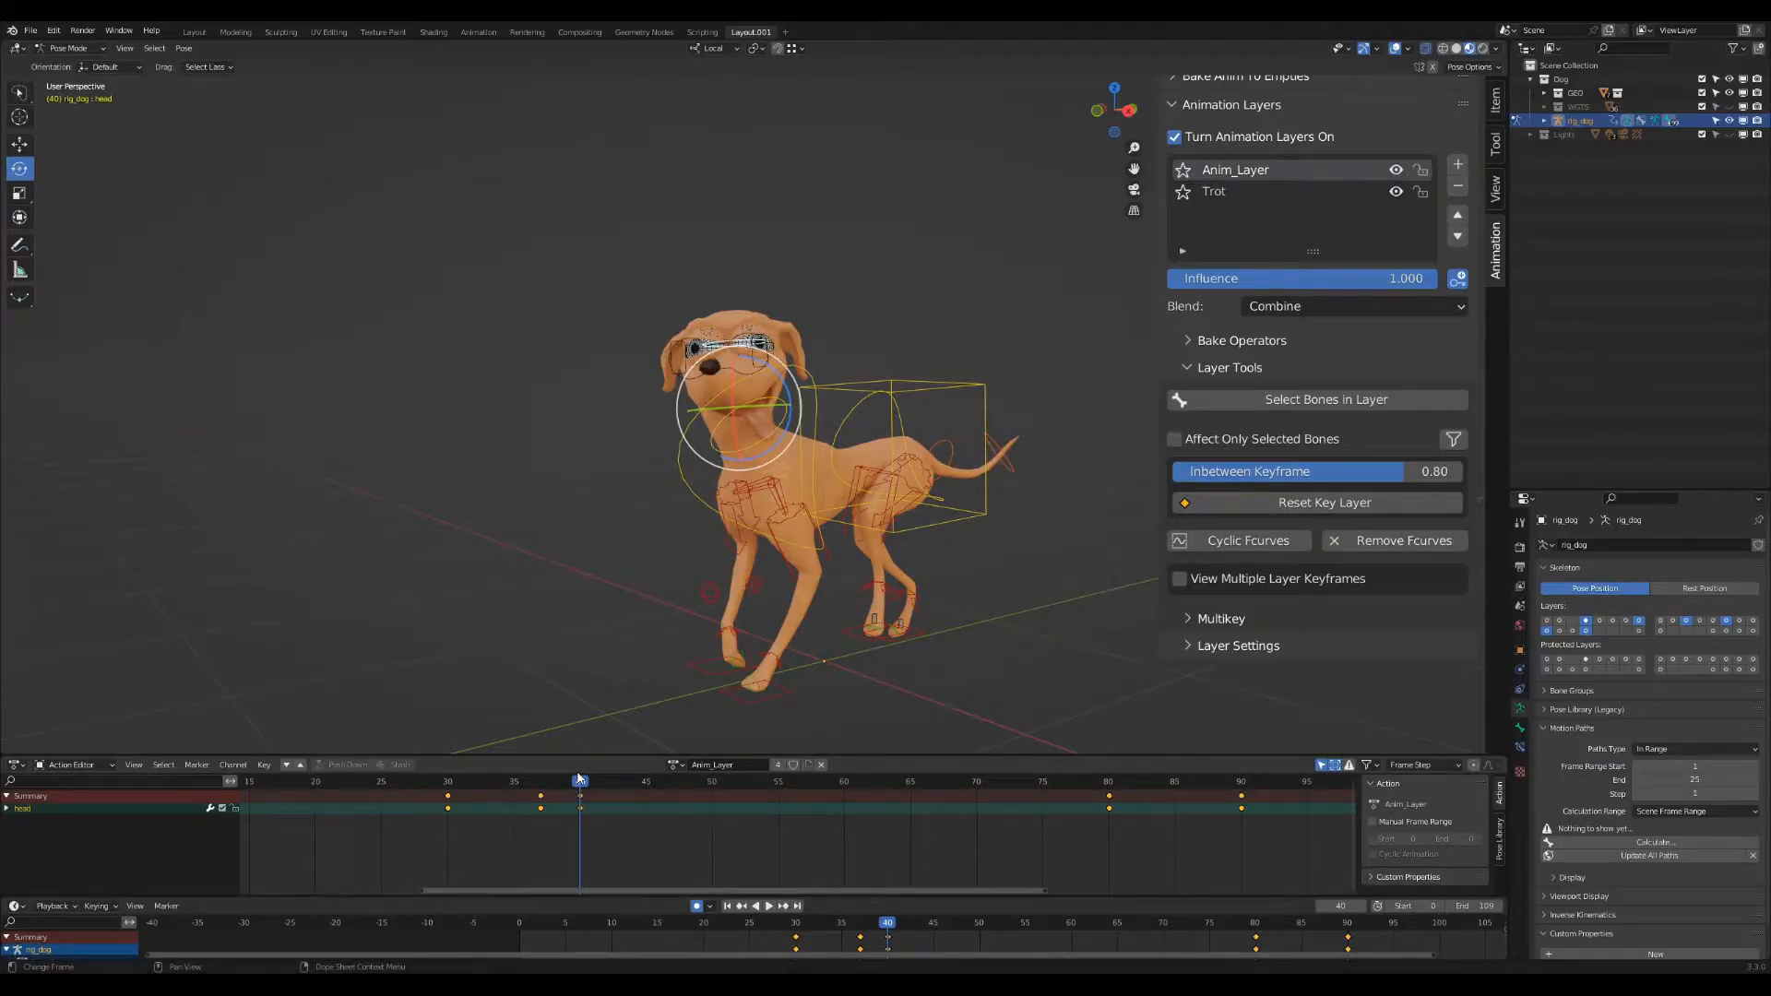
pyautogui.click(1219, 618)
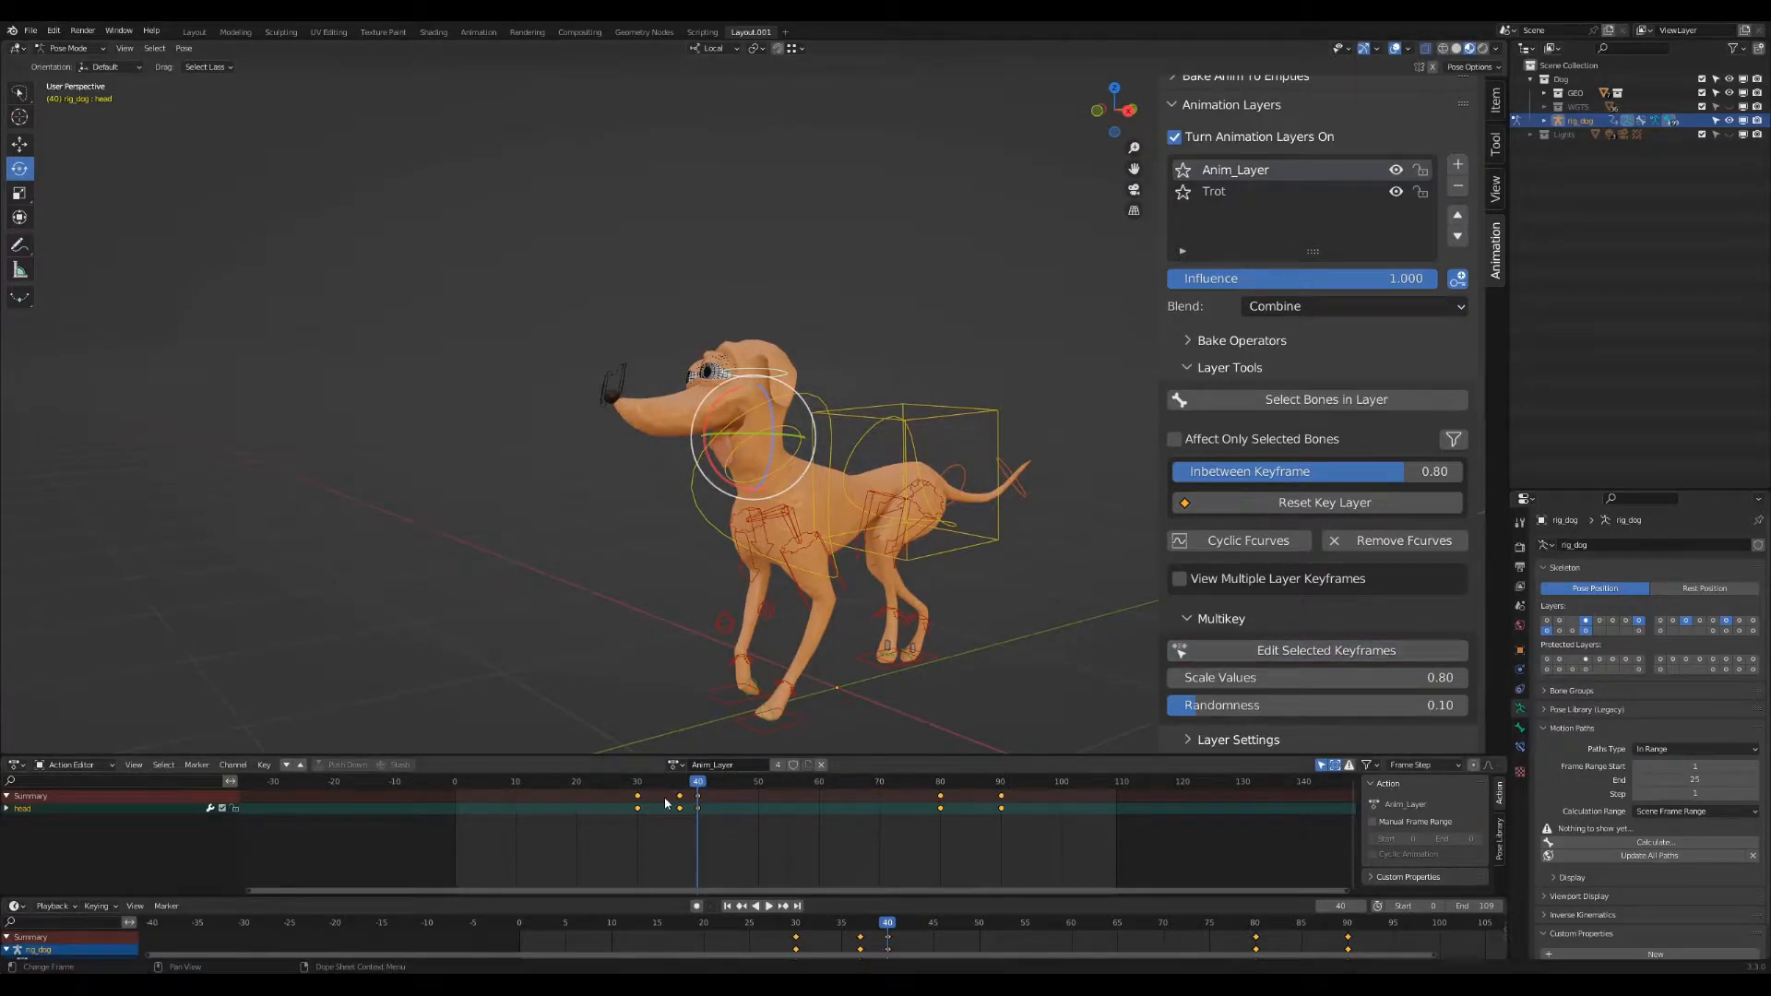
# Play back the head animation, make Trot active, and show torso F-curves in the Graph Editor.
pyautogui.click(762, 904)
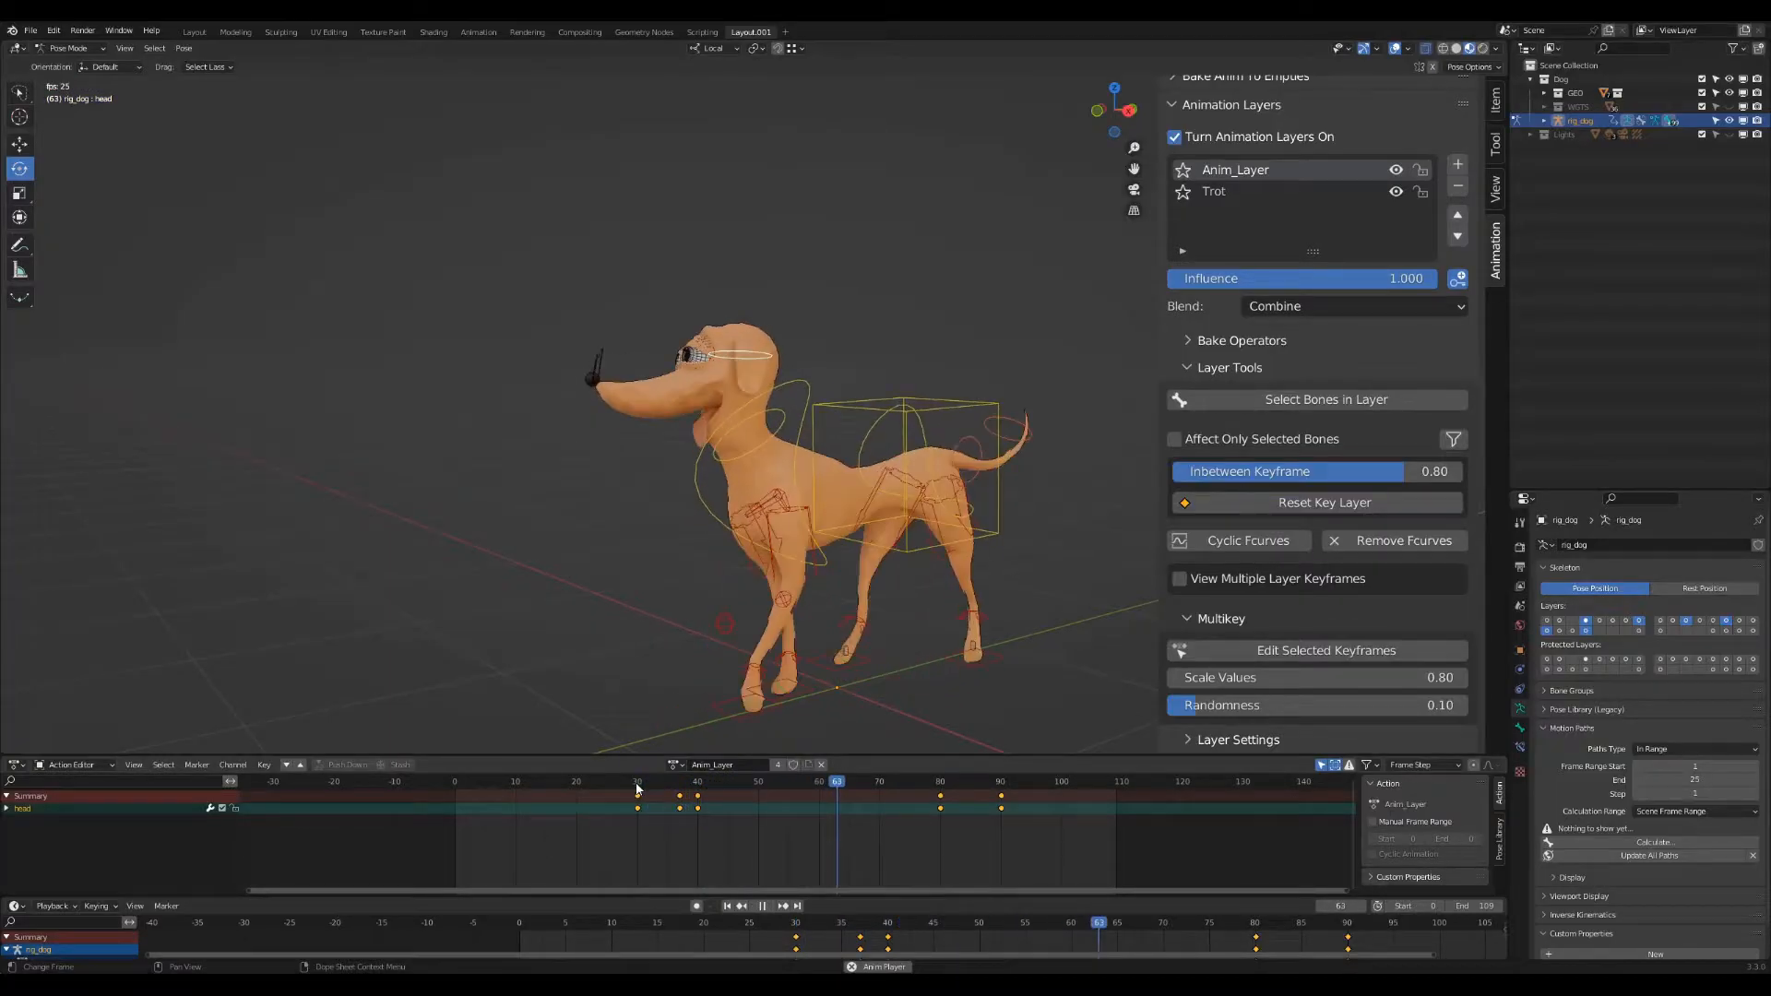
pyautogui.click(648, 781)
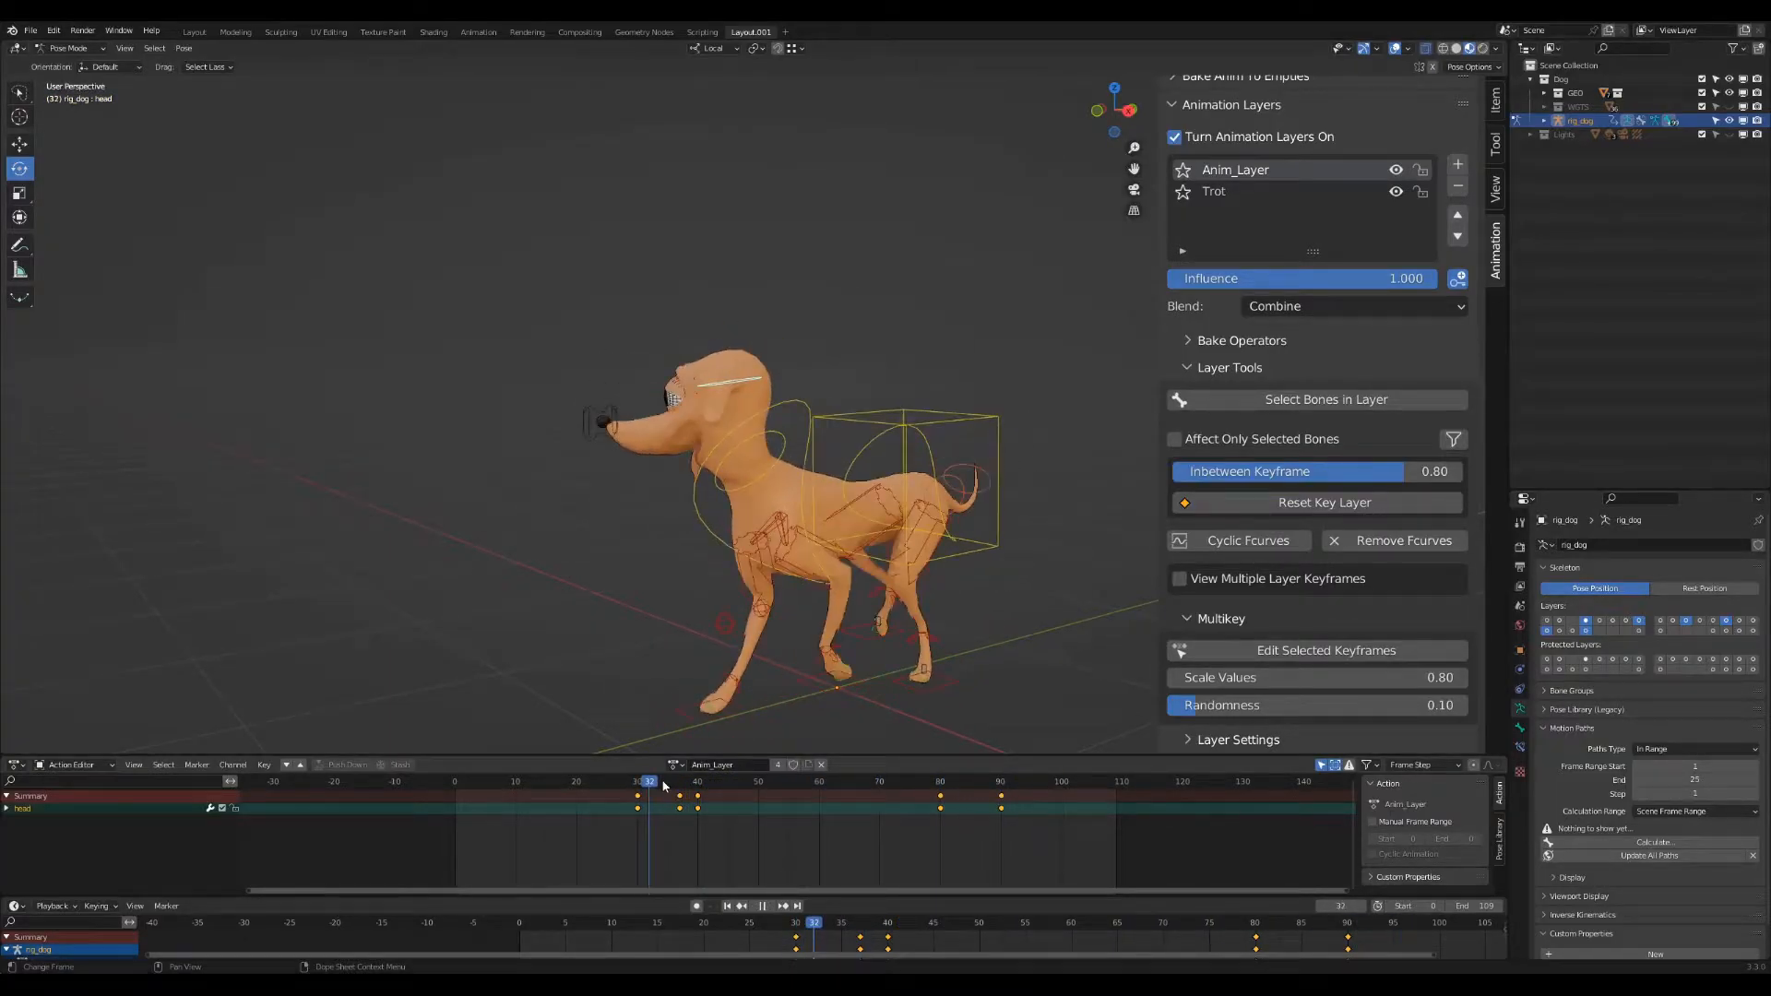
pyautogui.click(698, 780)
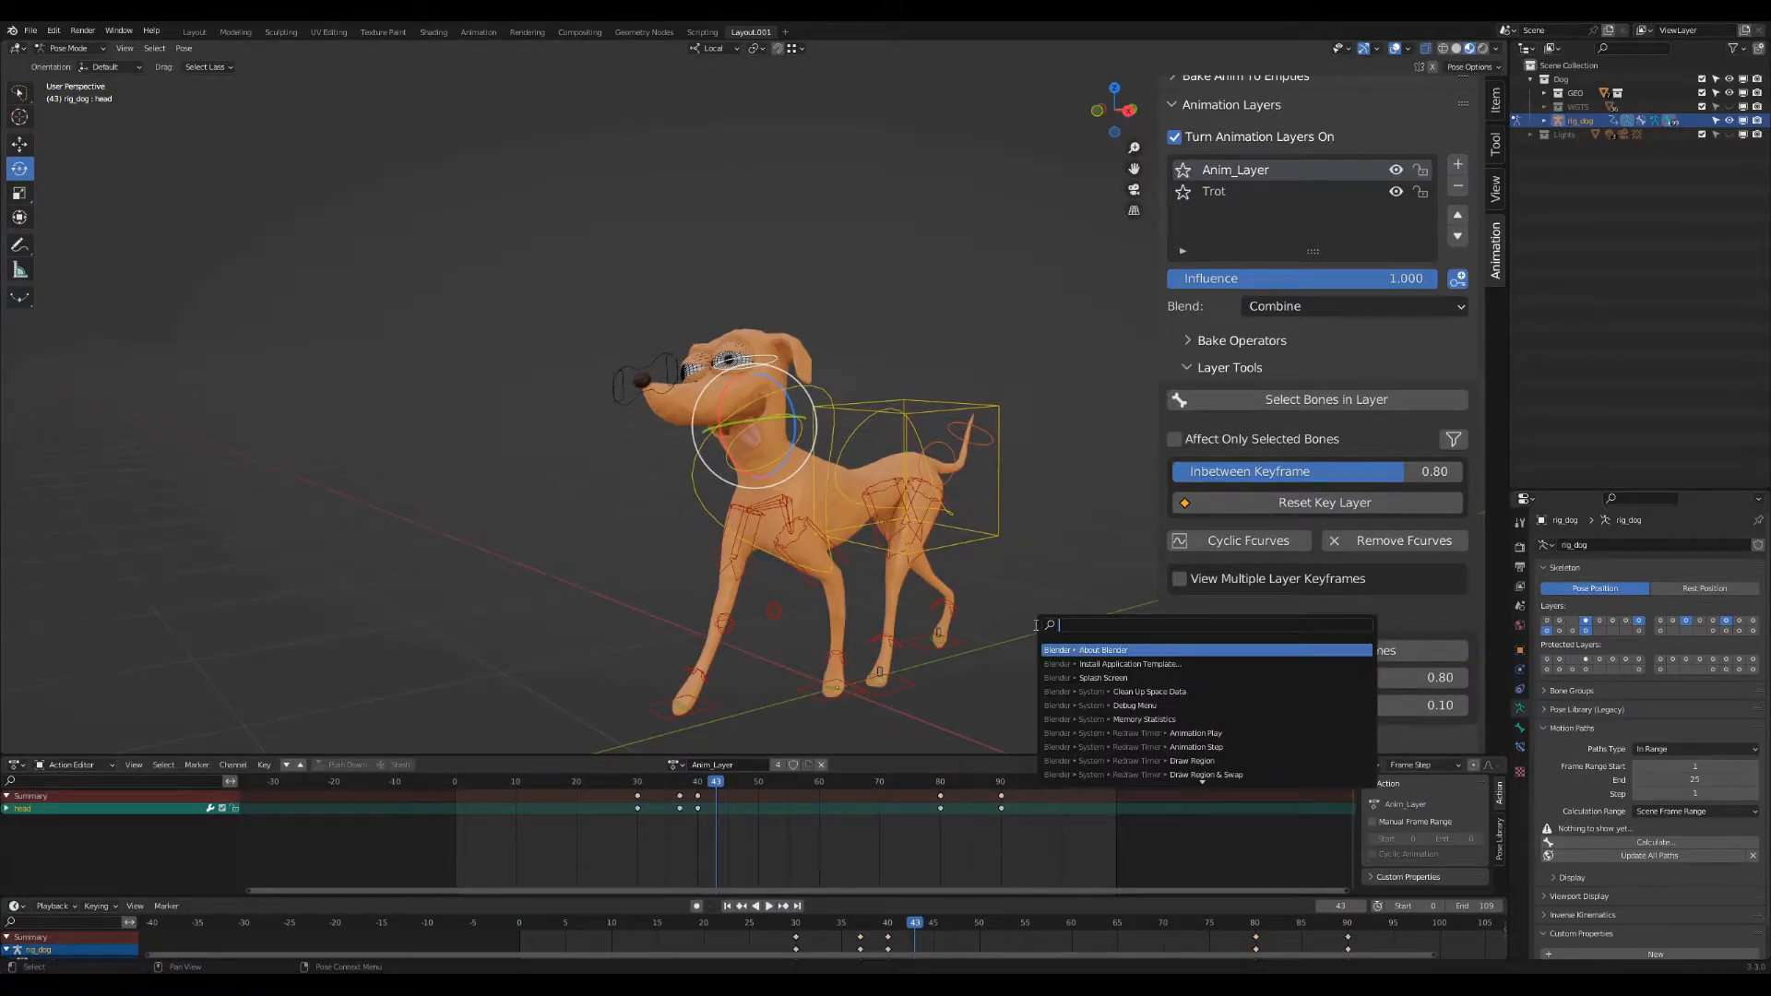
pyautogui.write('propa')
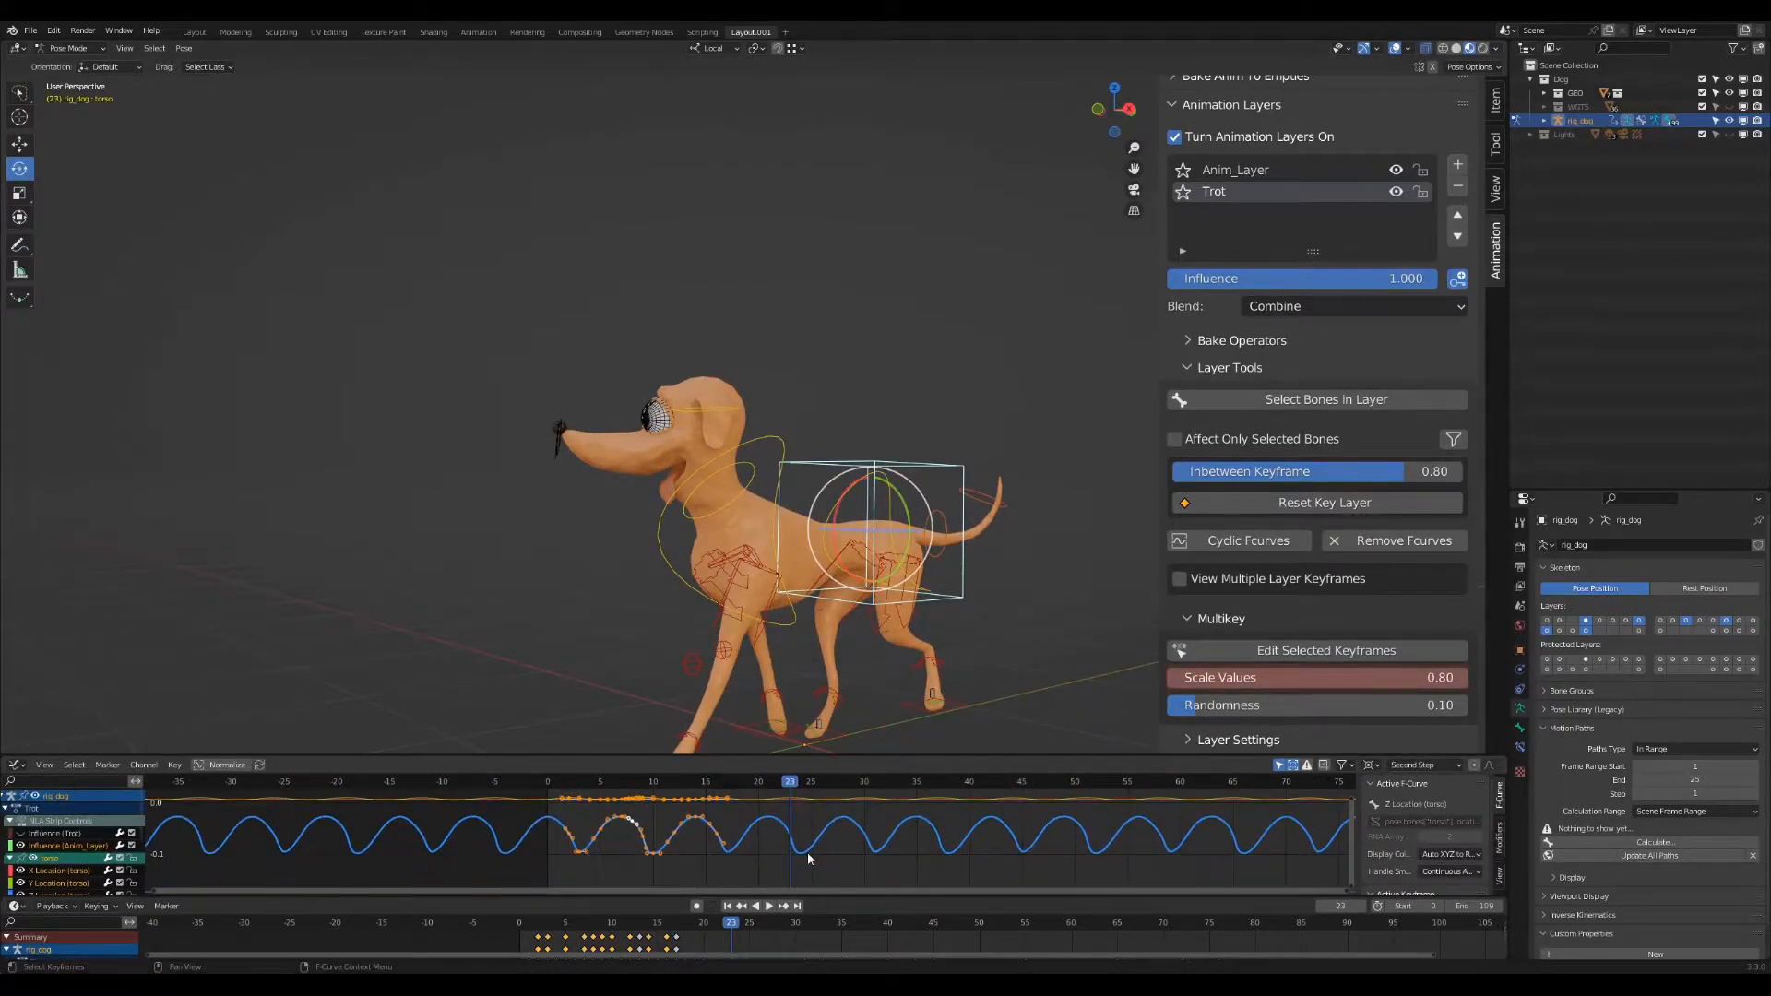
# Enable Affect Only Selected Bones and set Multikey Scale Values to 0.50.
pyautogui.click(1173, 438)
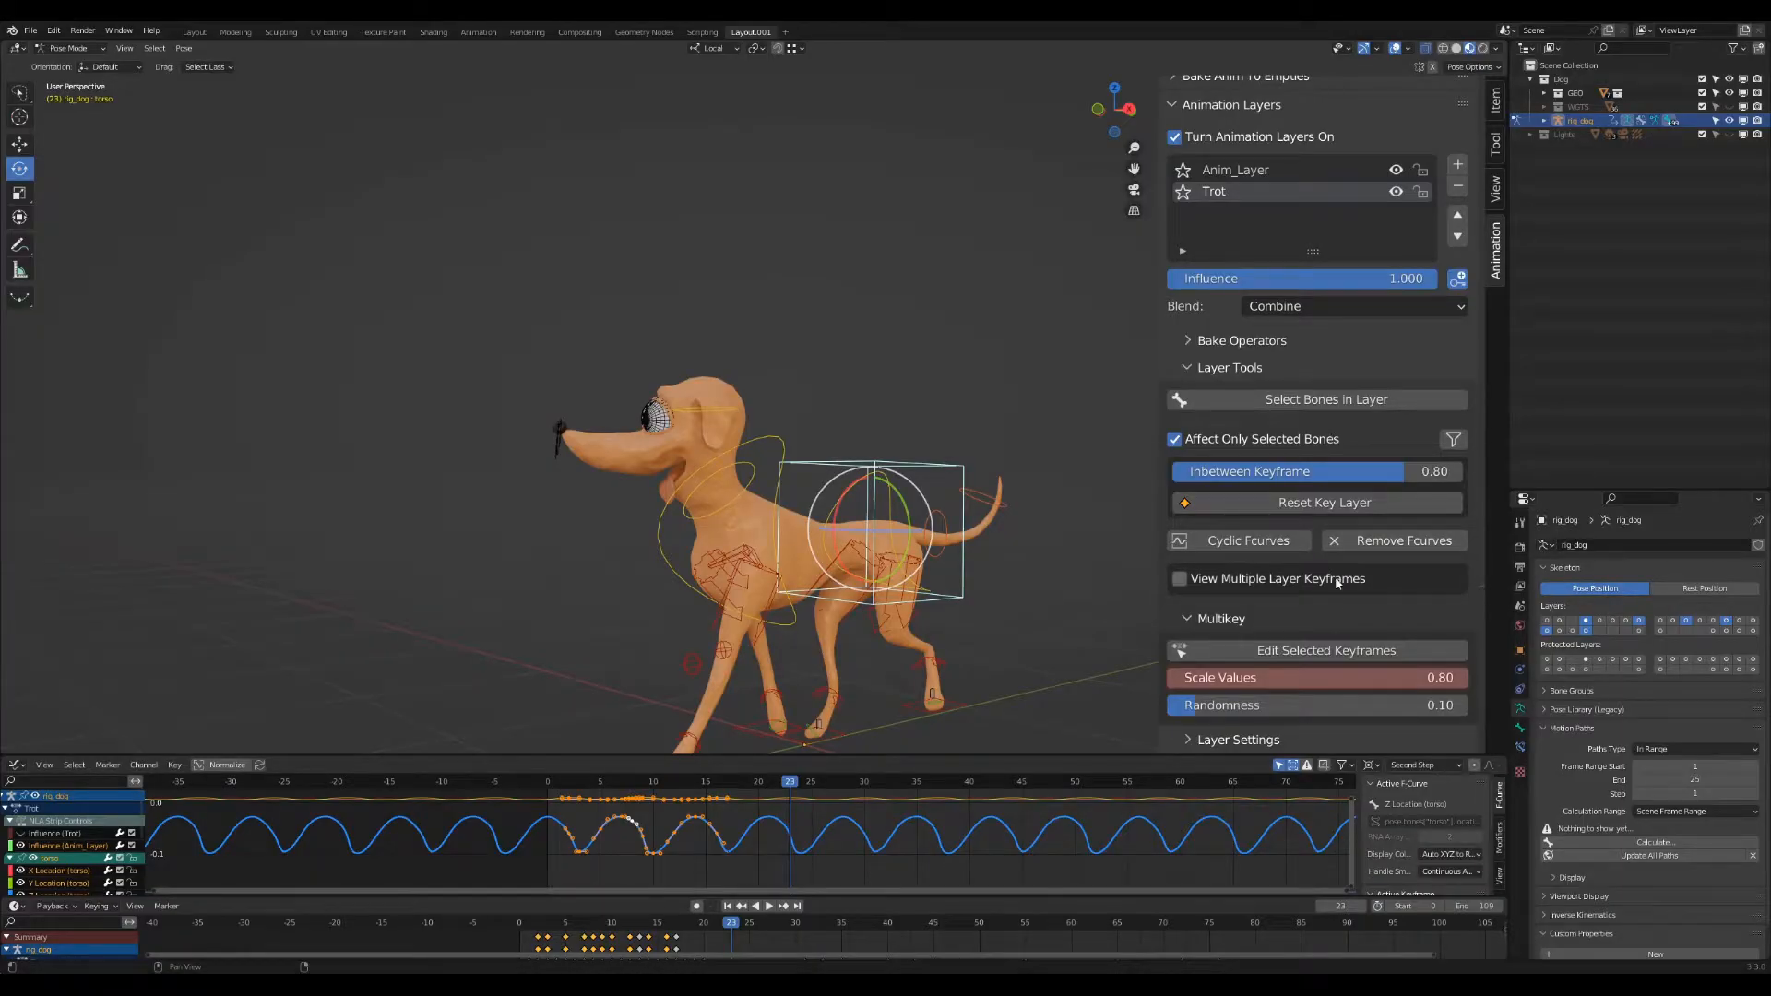
pyautogui.click(760, 904)
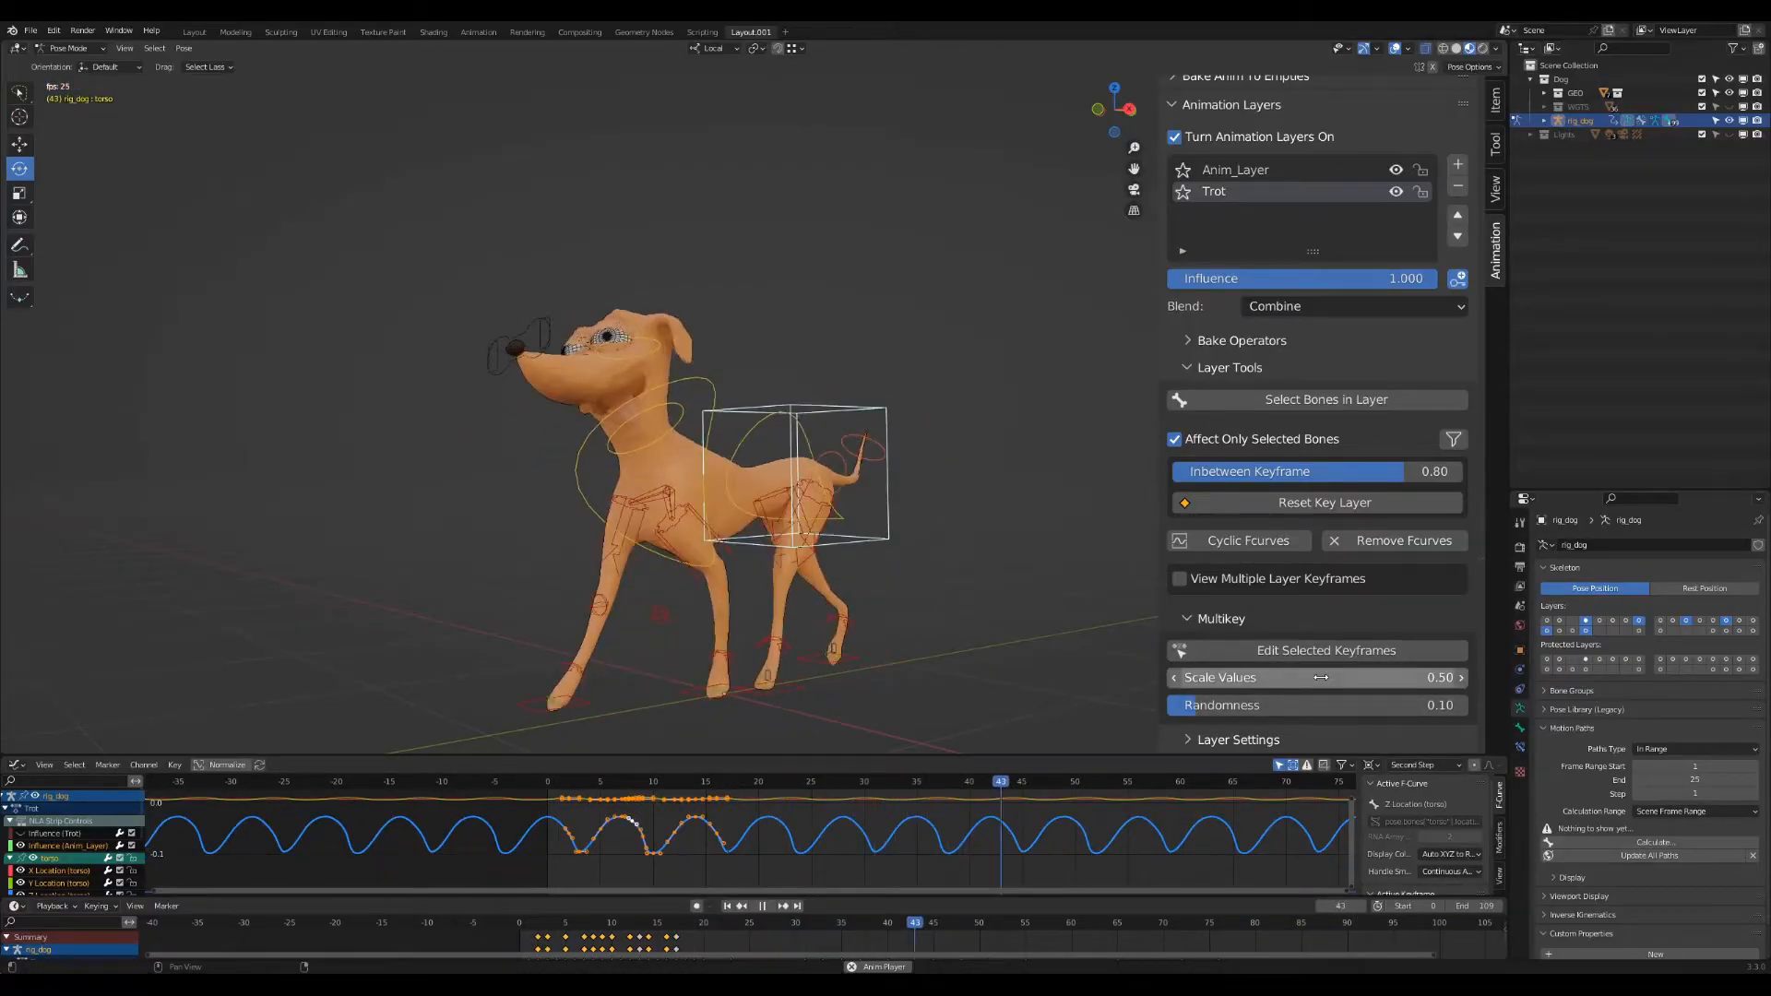
pyautogui.click(1316, 705)
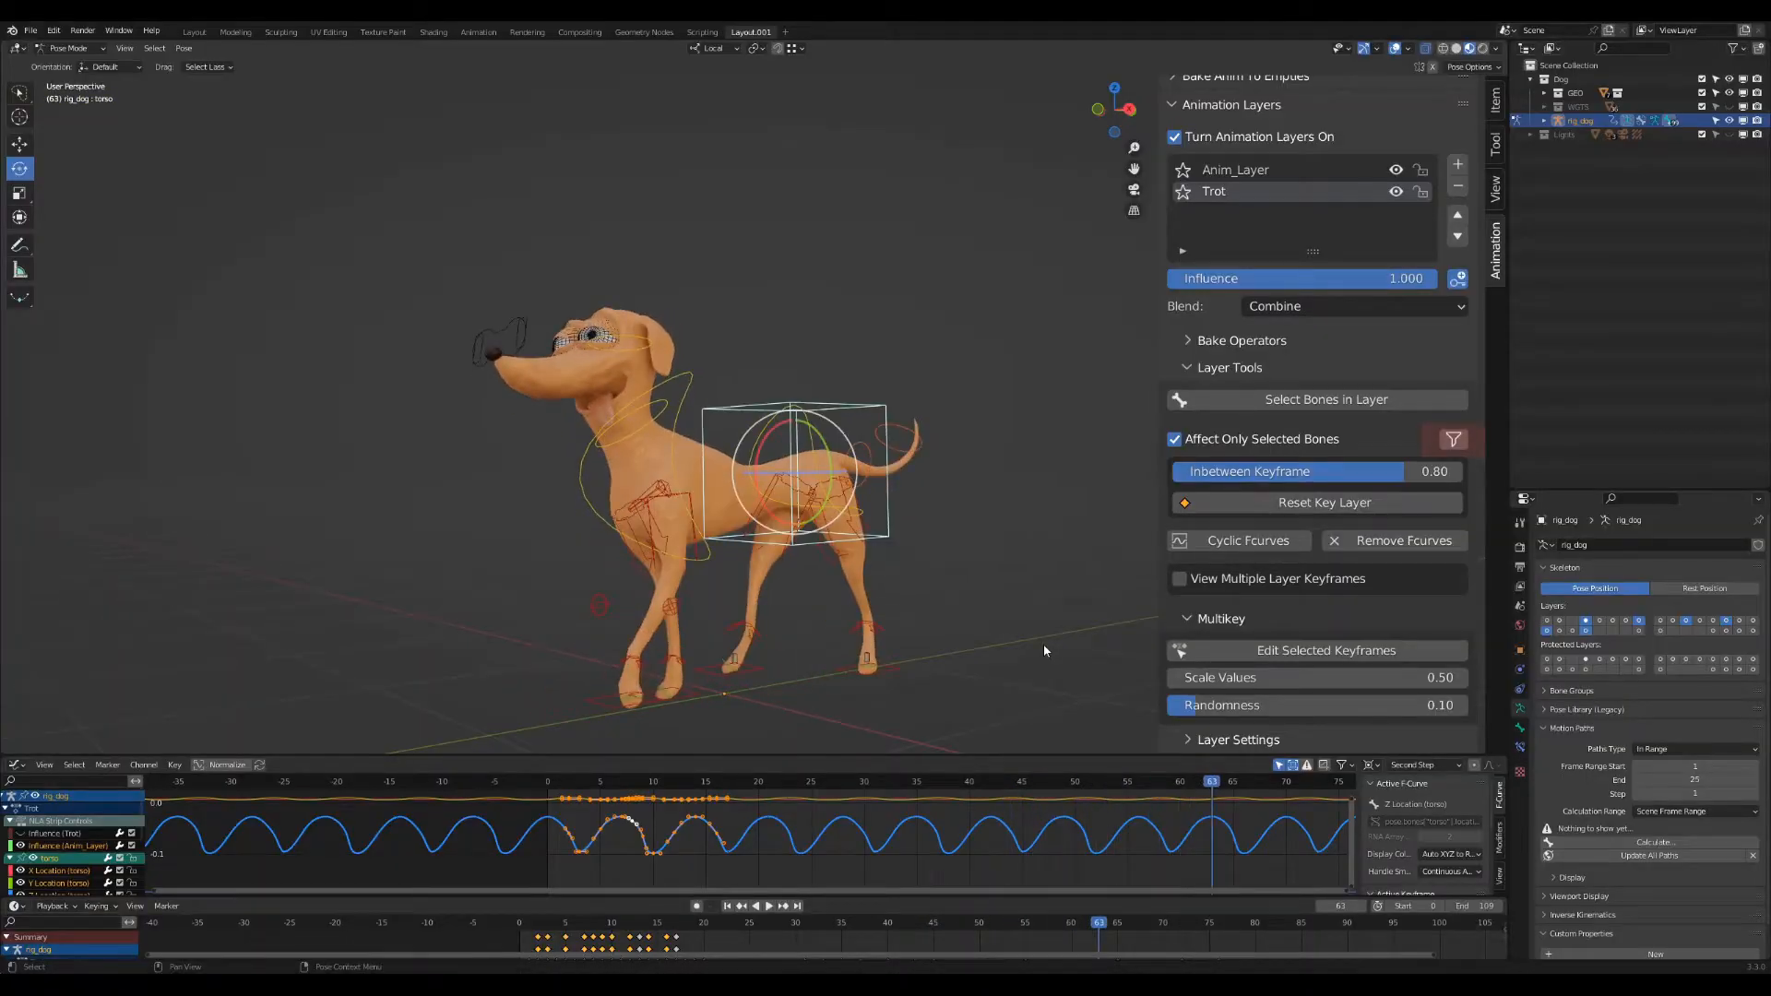
pyautogui.click(1324, 399)
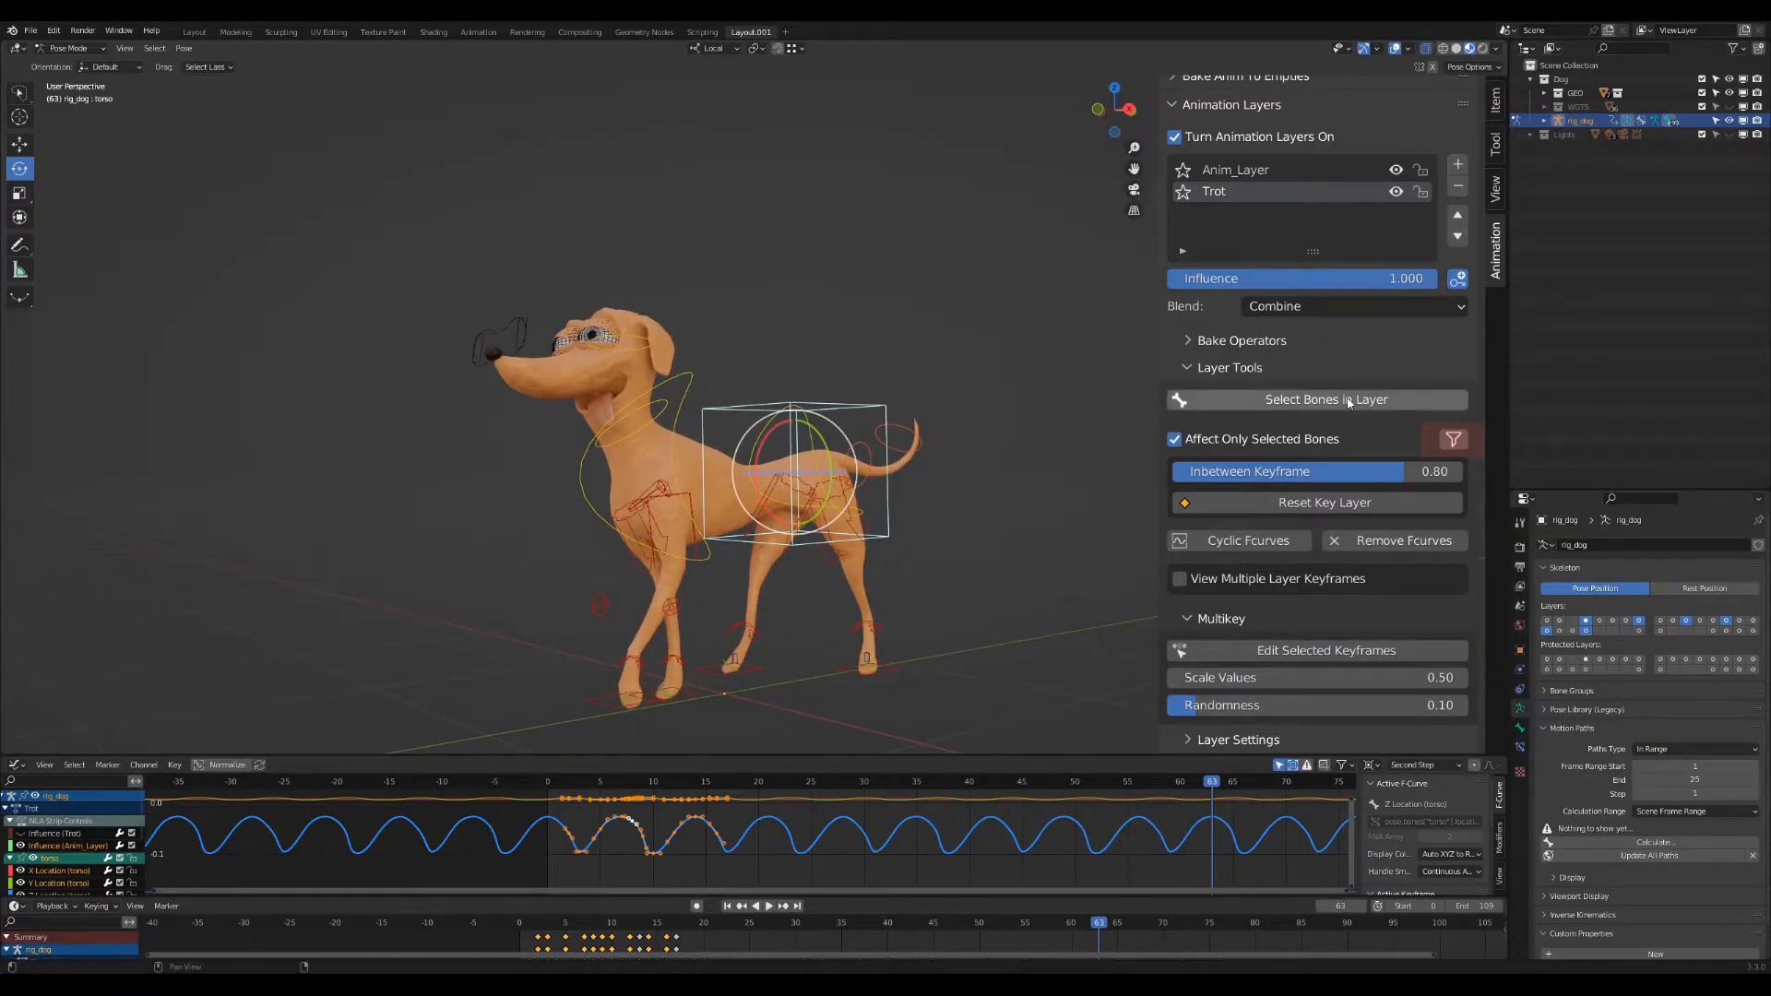
pyautogui.click(1454, 438)
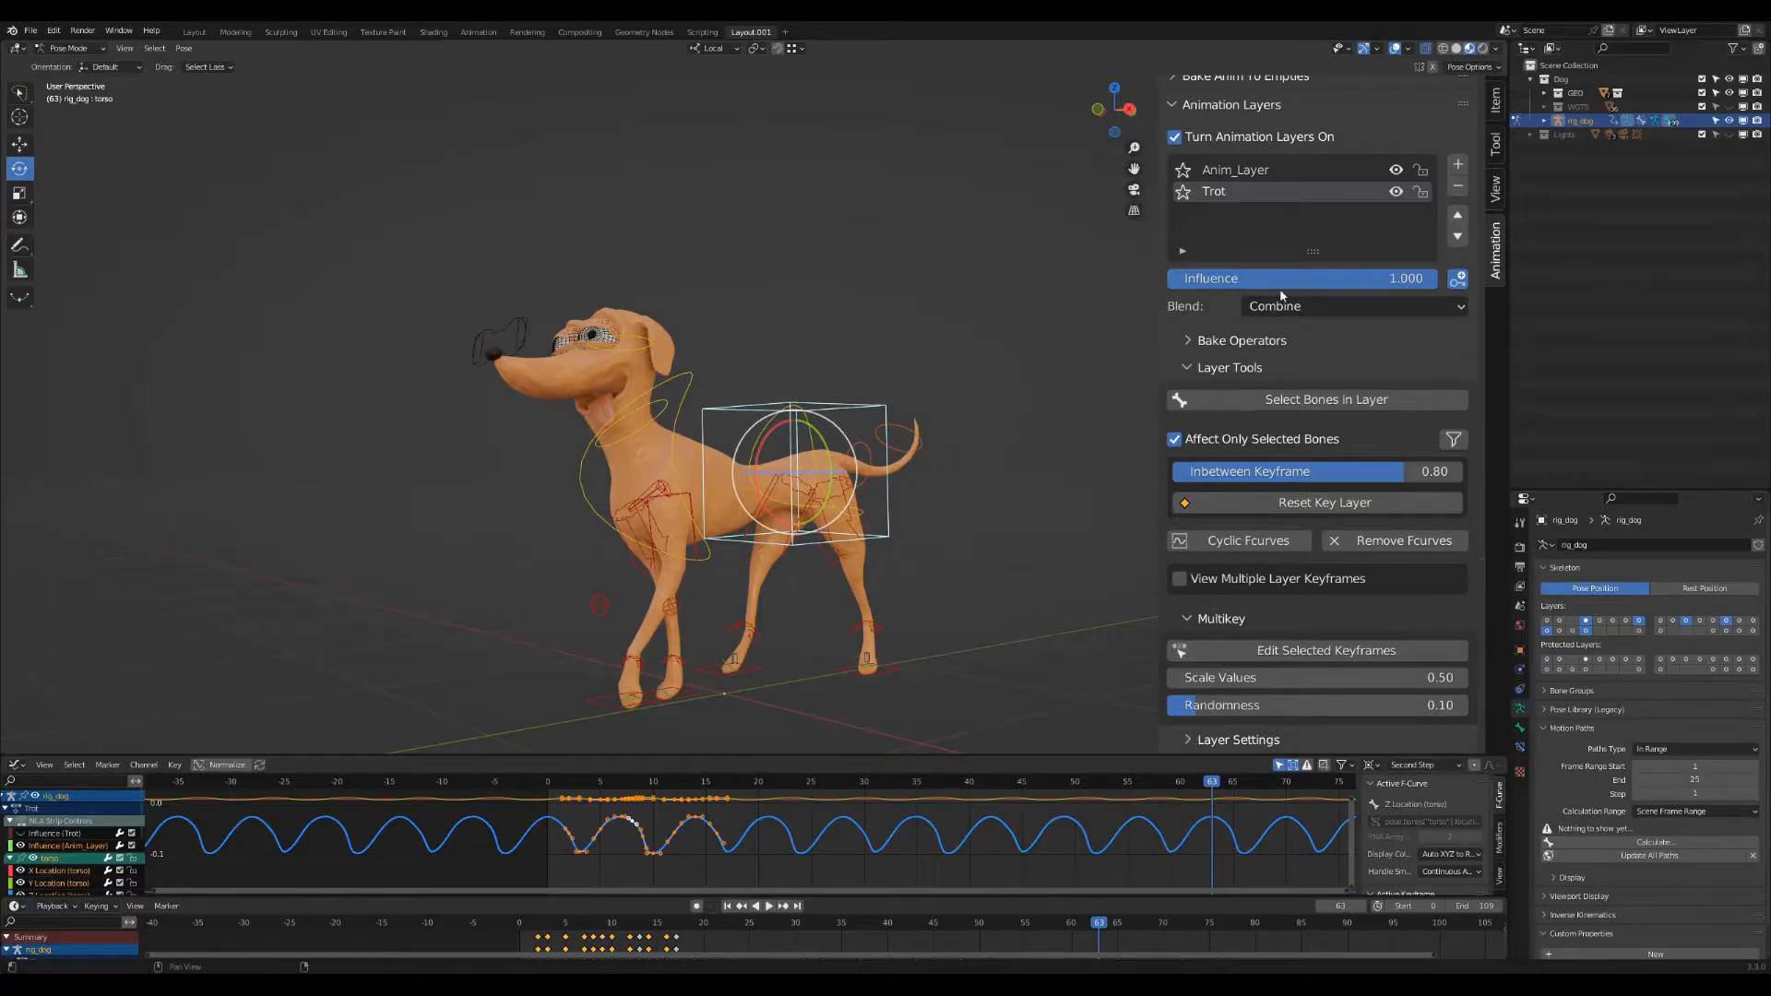
# Assign the Run action to the new layer with Replace blending and Sync Layer/Action Names enabled.
pyautogui.click(1457, 164)
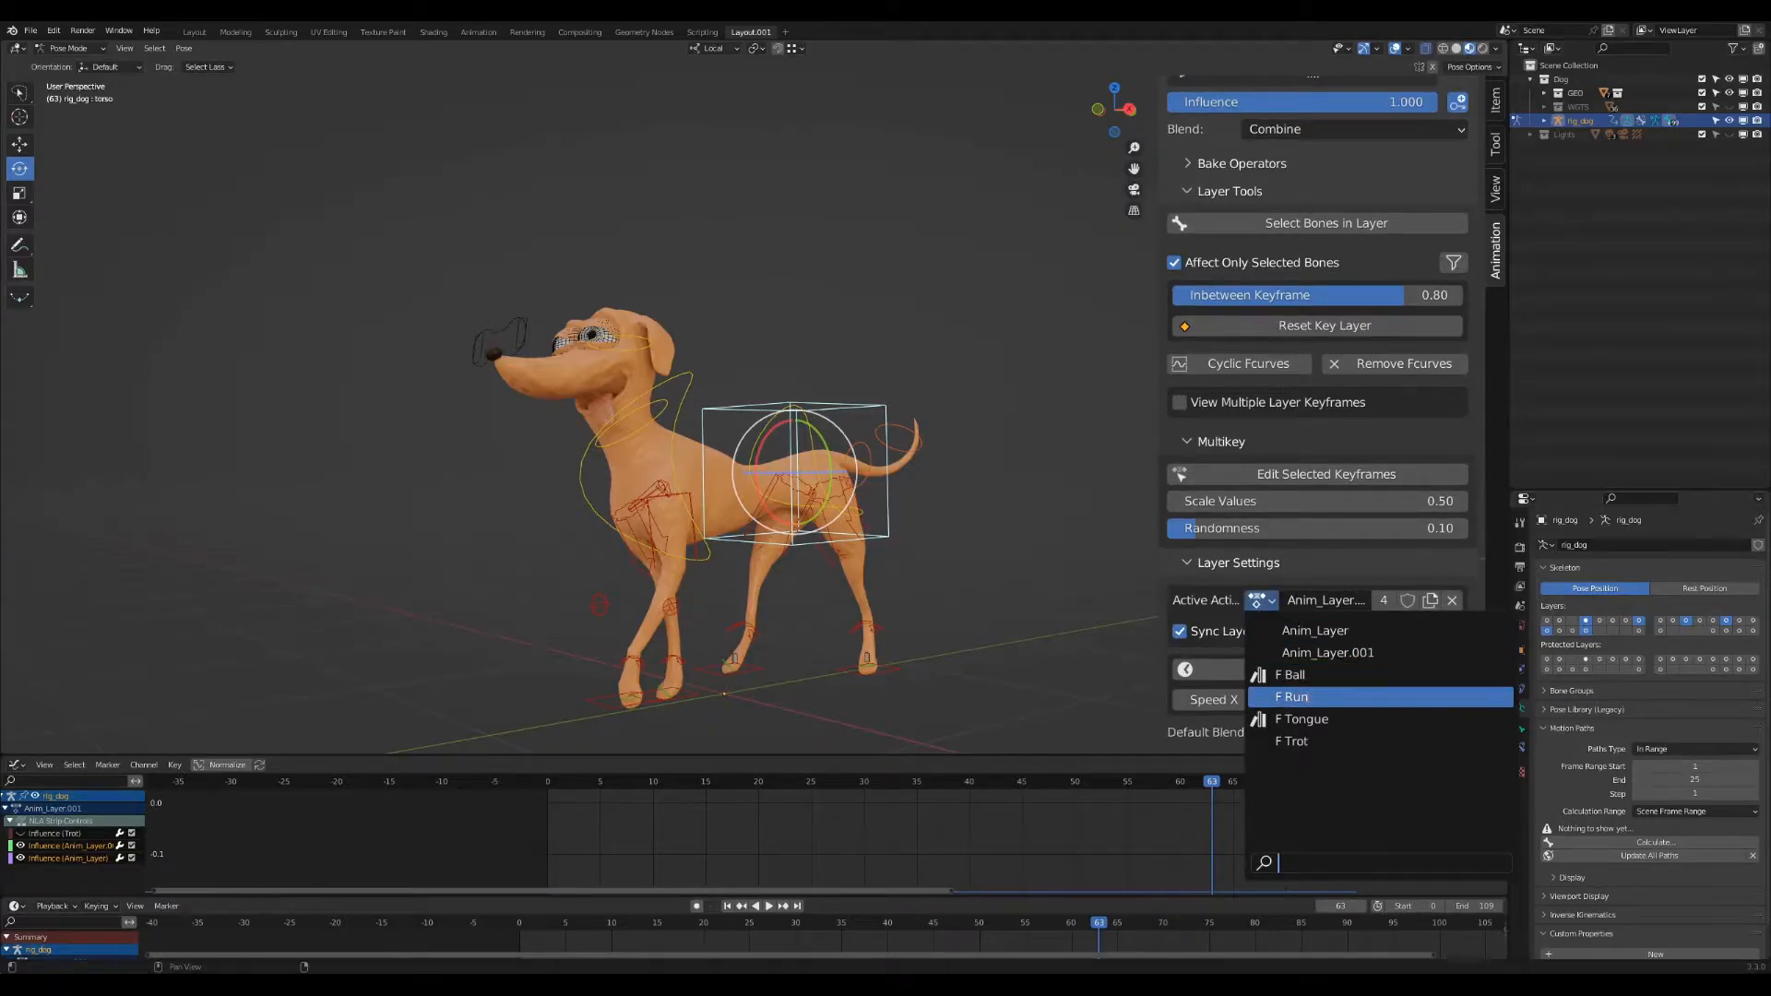
pyautogui.click(1292, 695)
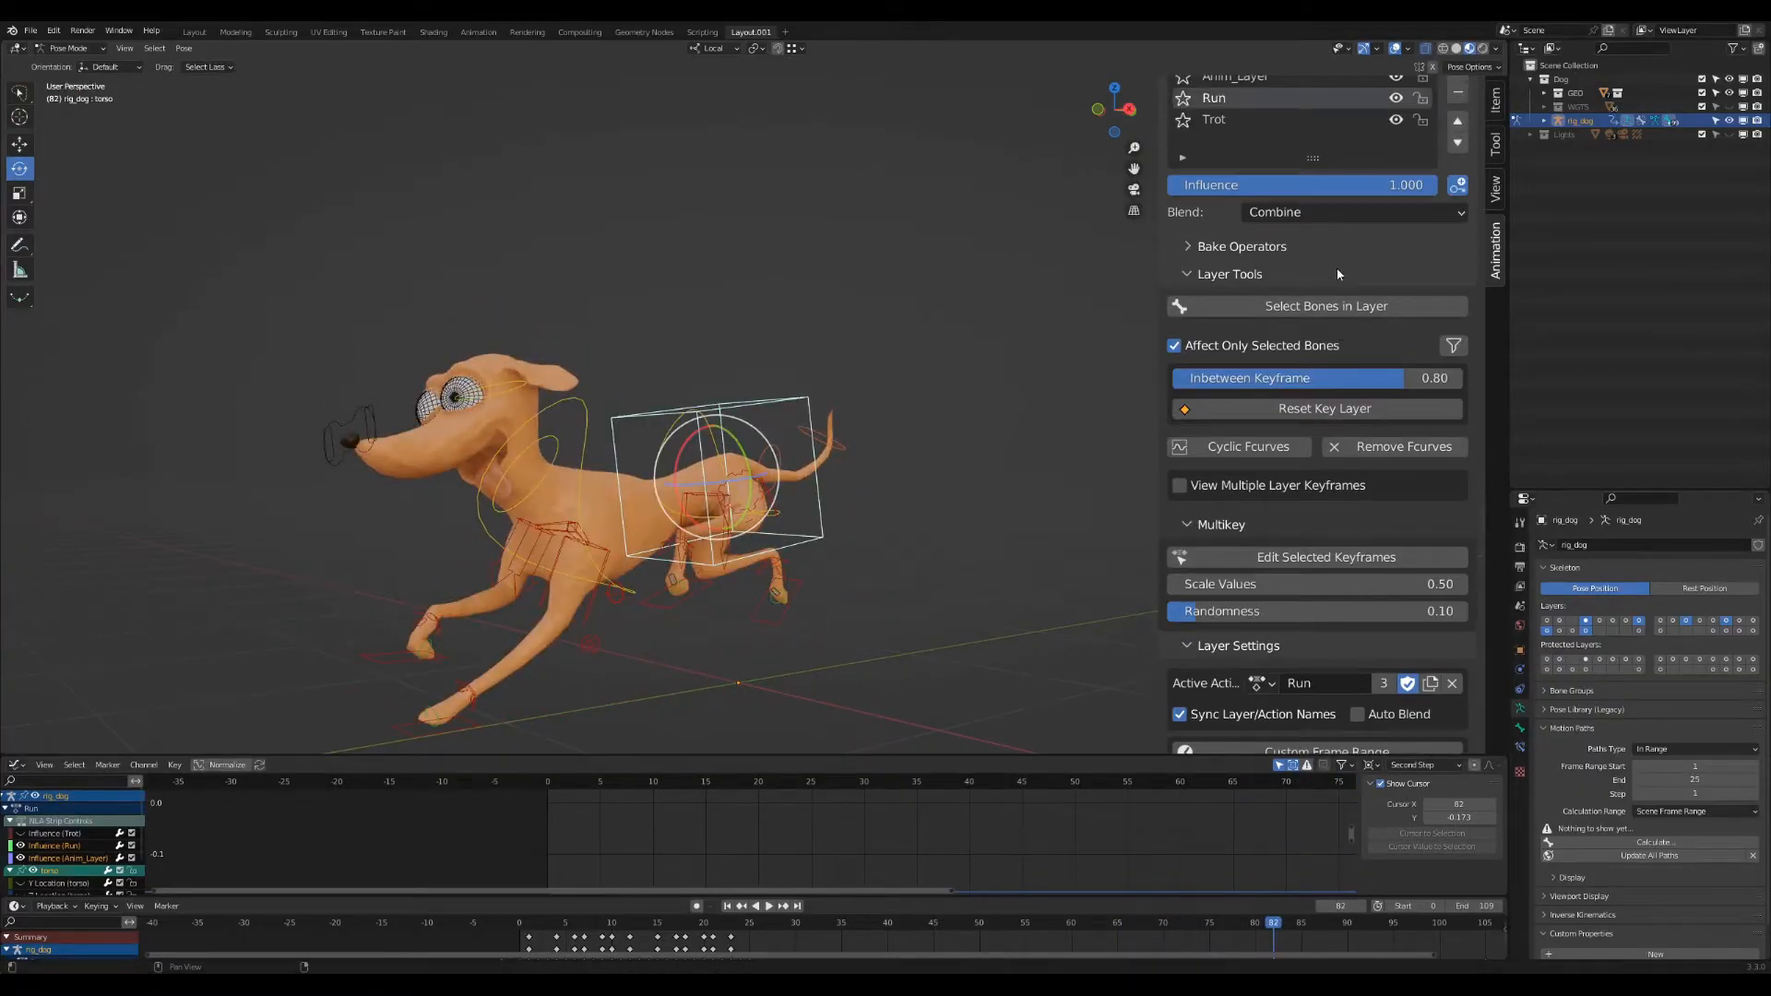
pyautogui.click(1348, 211)
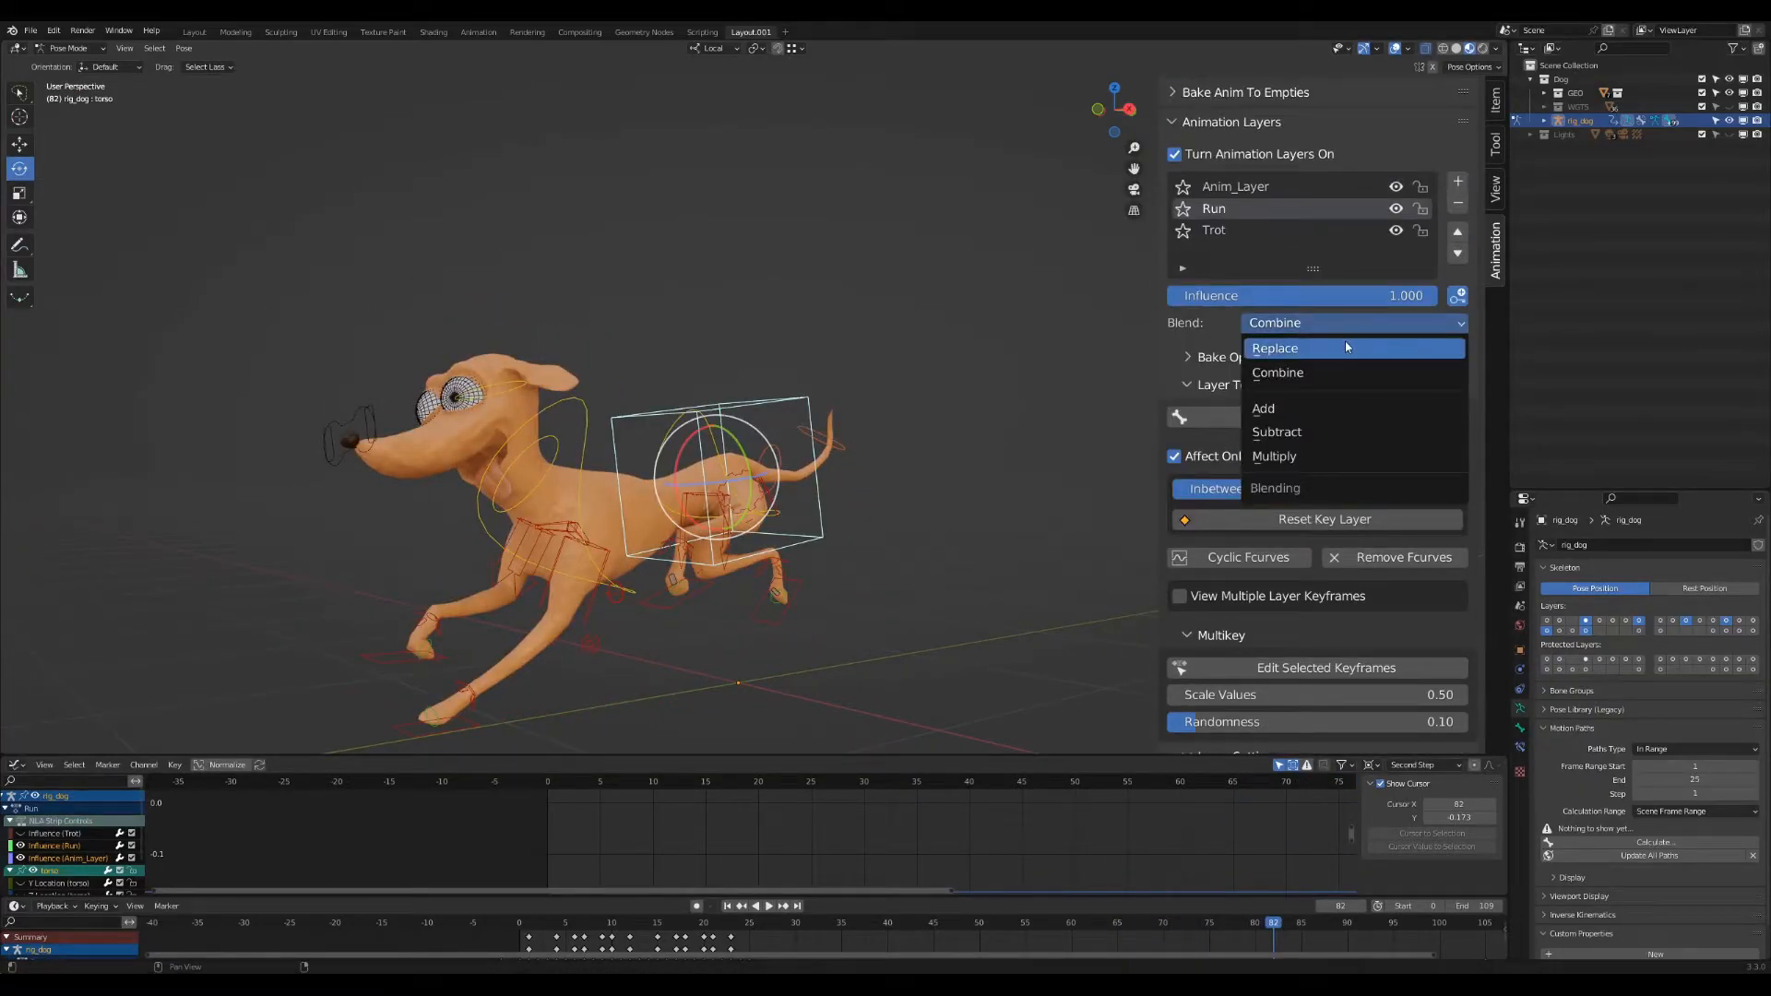
pyautogui.click(1274, 348)
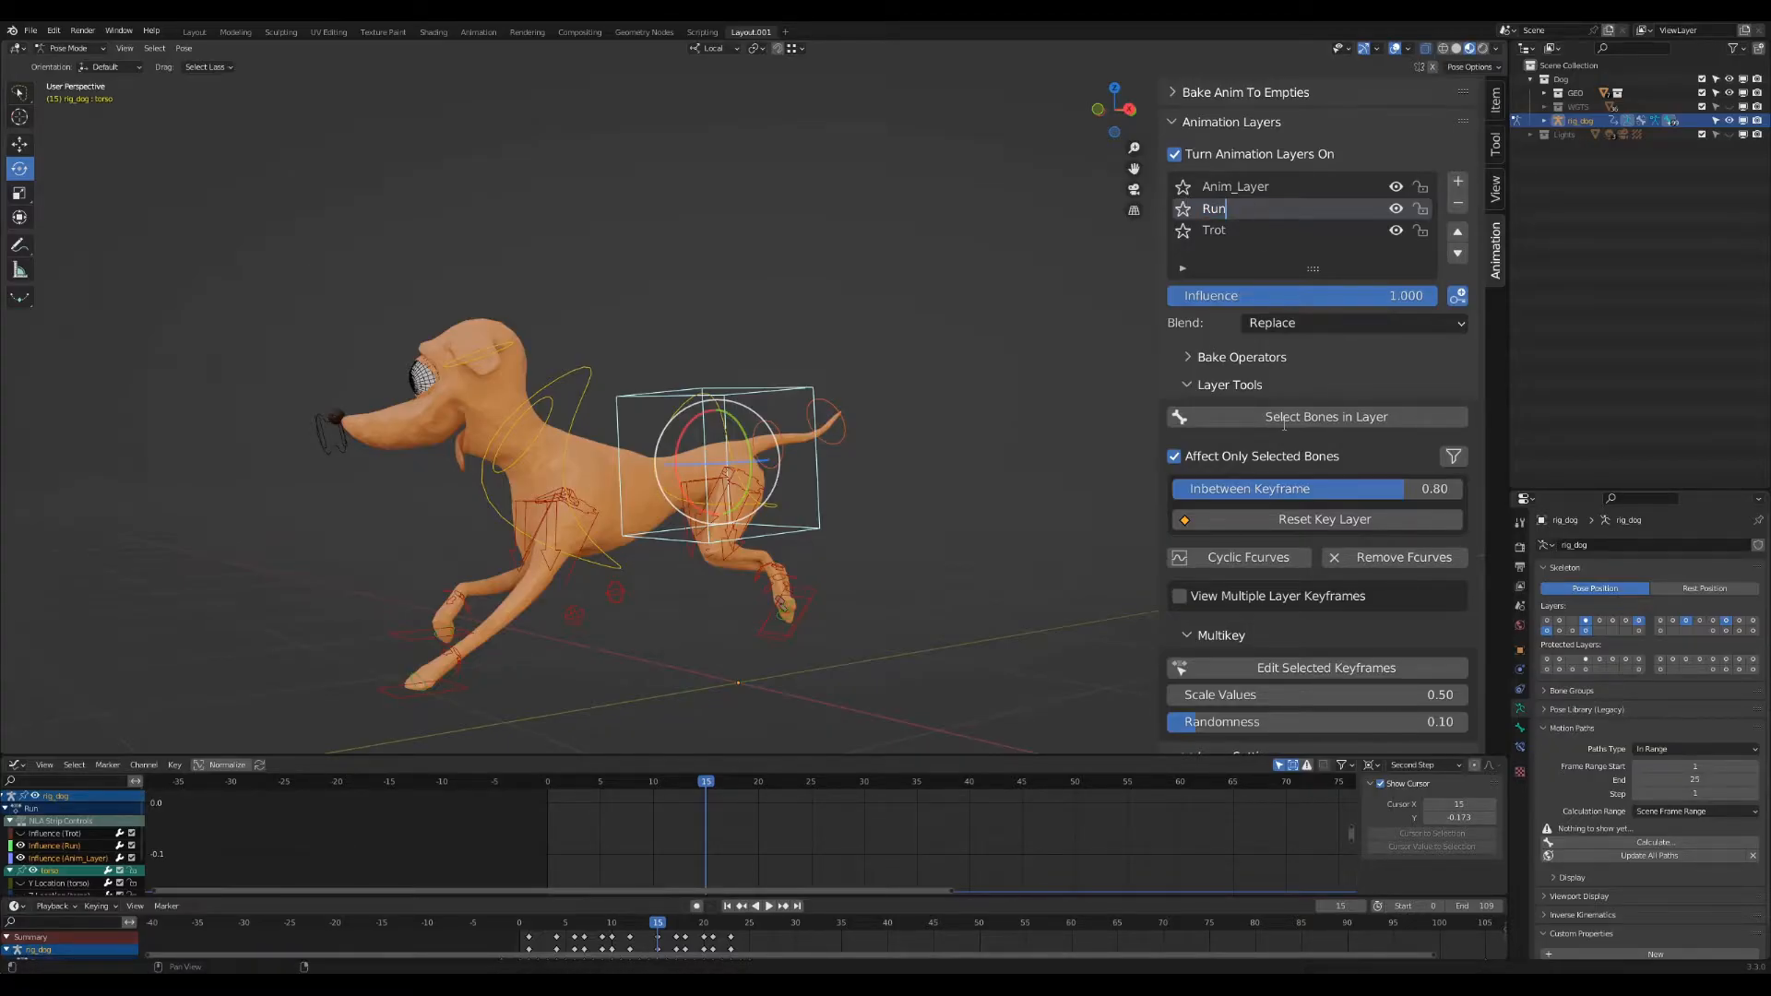
pyautogui.scroll(-3)
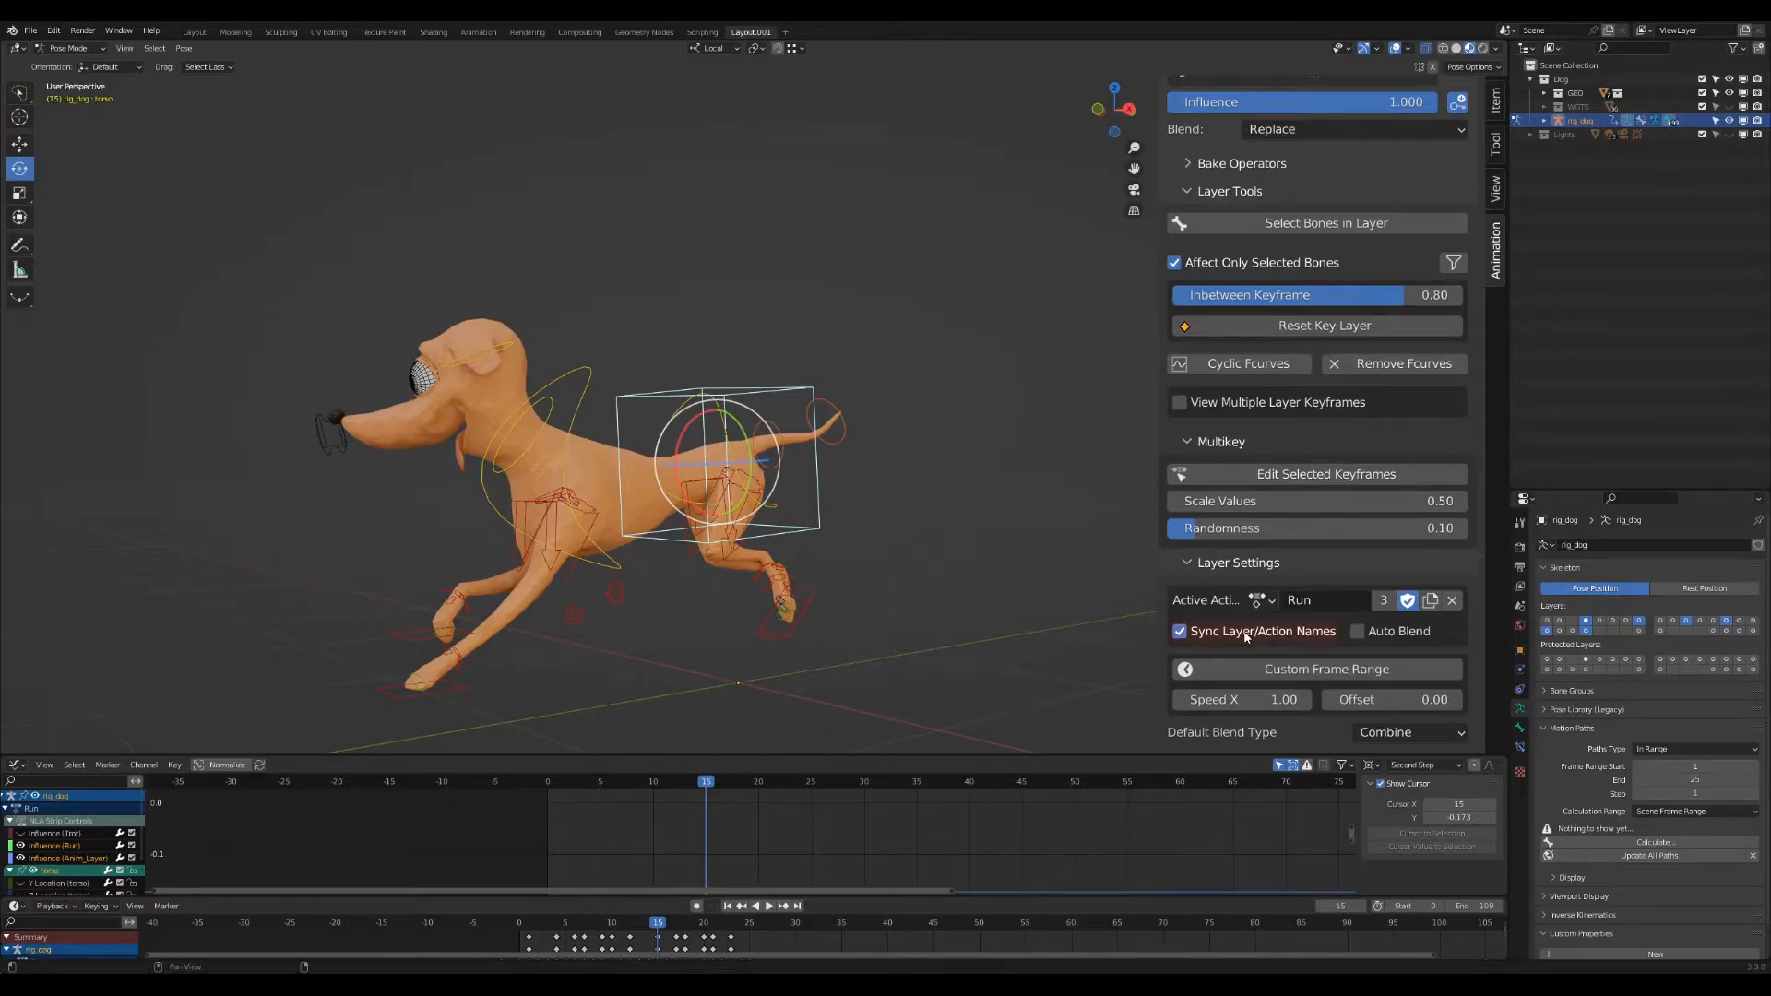
pyautogui.moveTo(1342, 461)
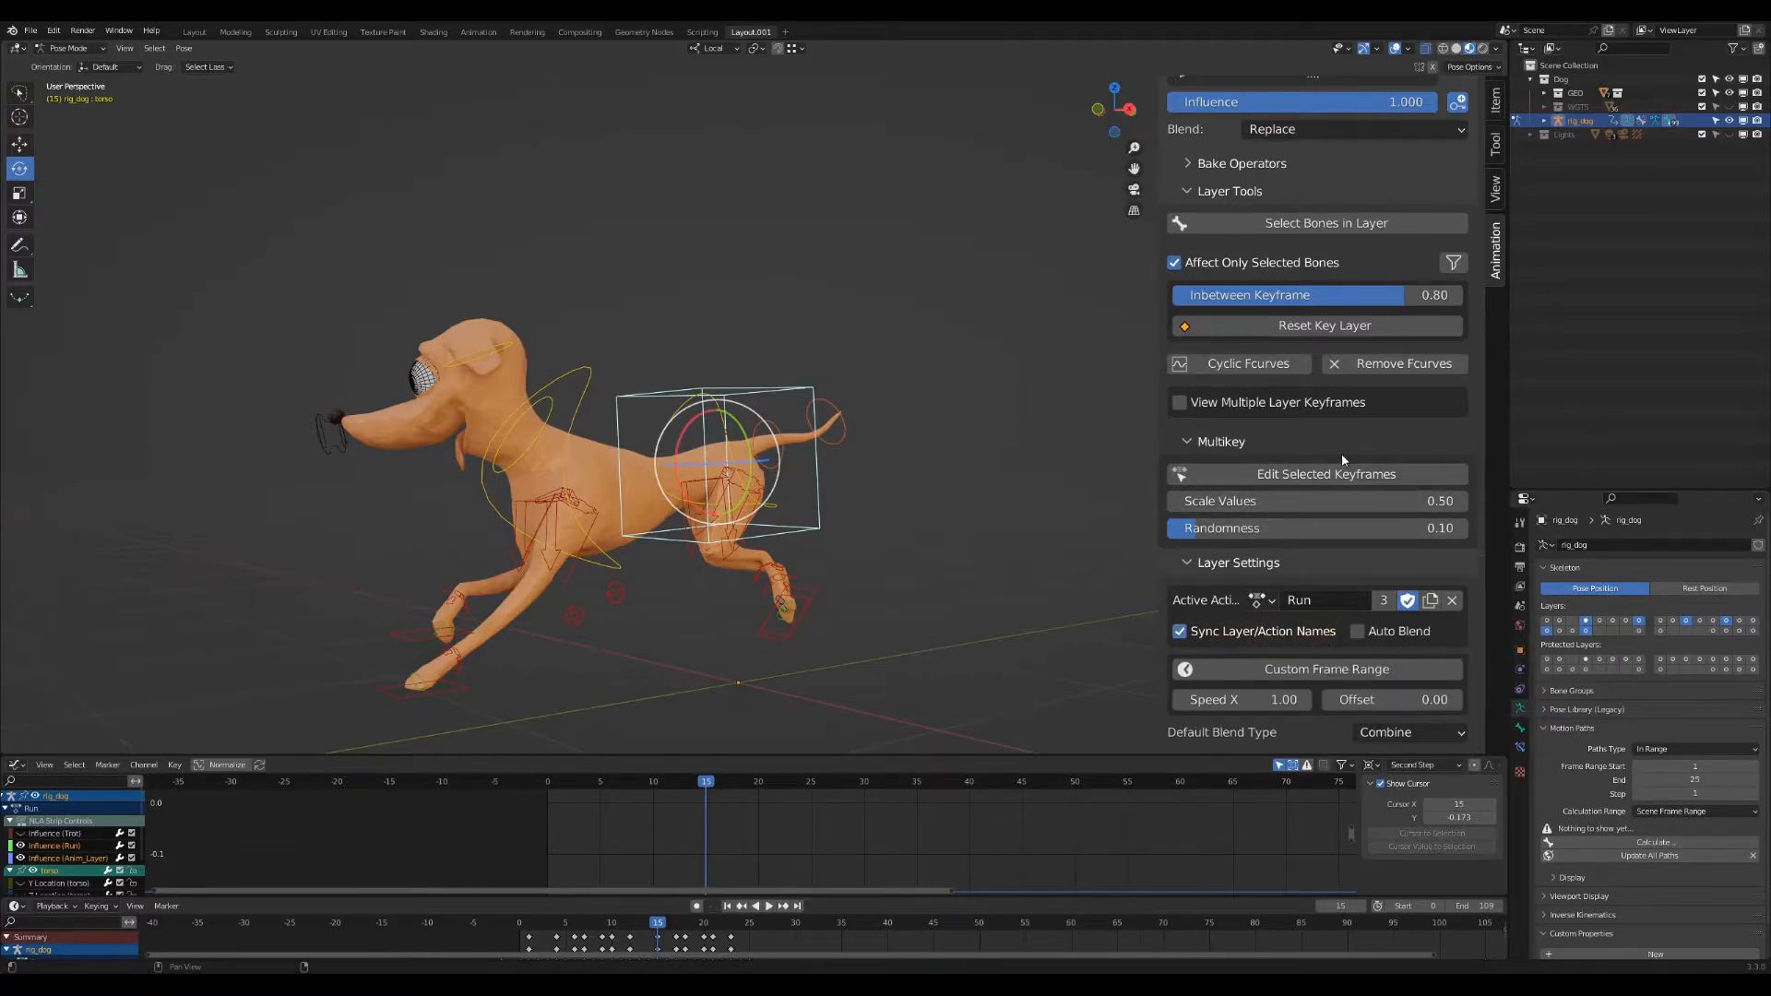
pyautogui.click(761, 904)
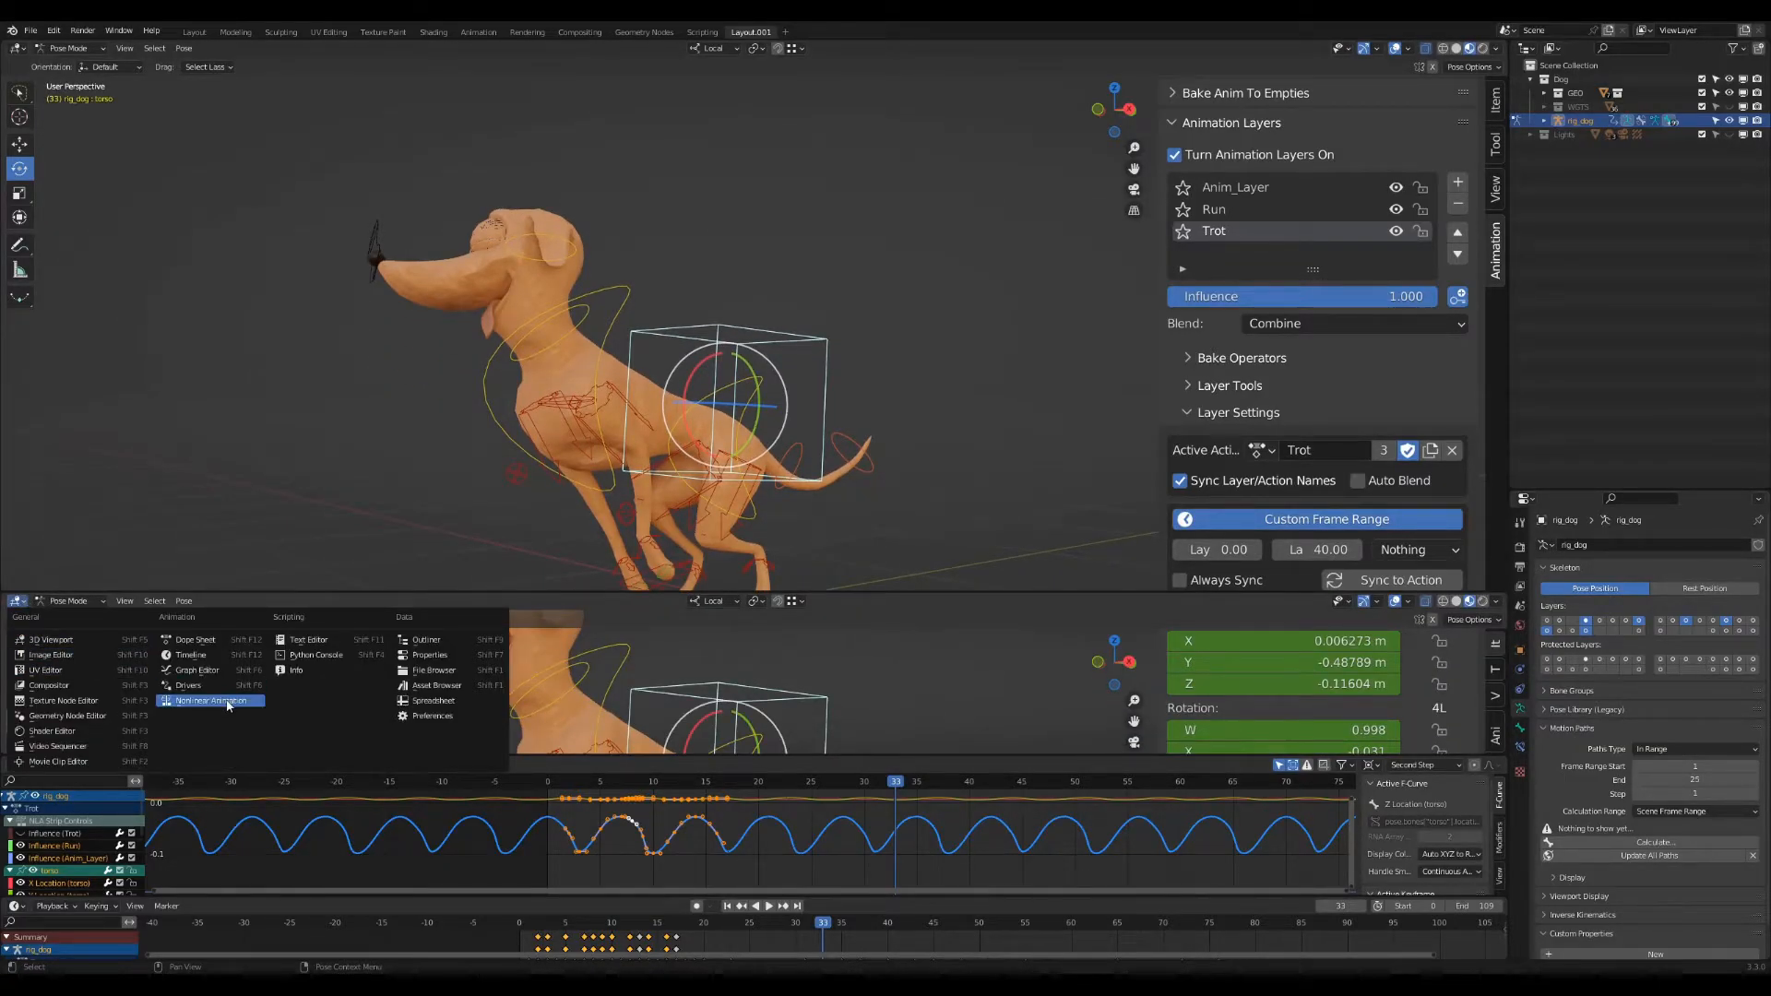
# Inspect the layers as NLA strips, then expand Trot's Custom Frame Range options.
pyautogui.click(212, 700)
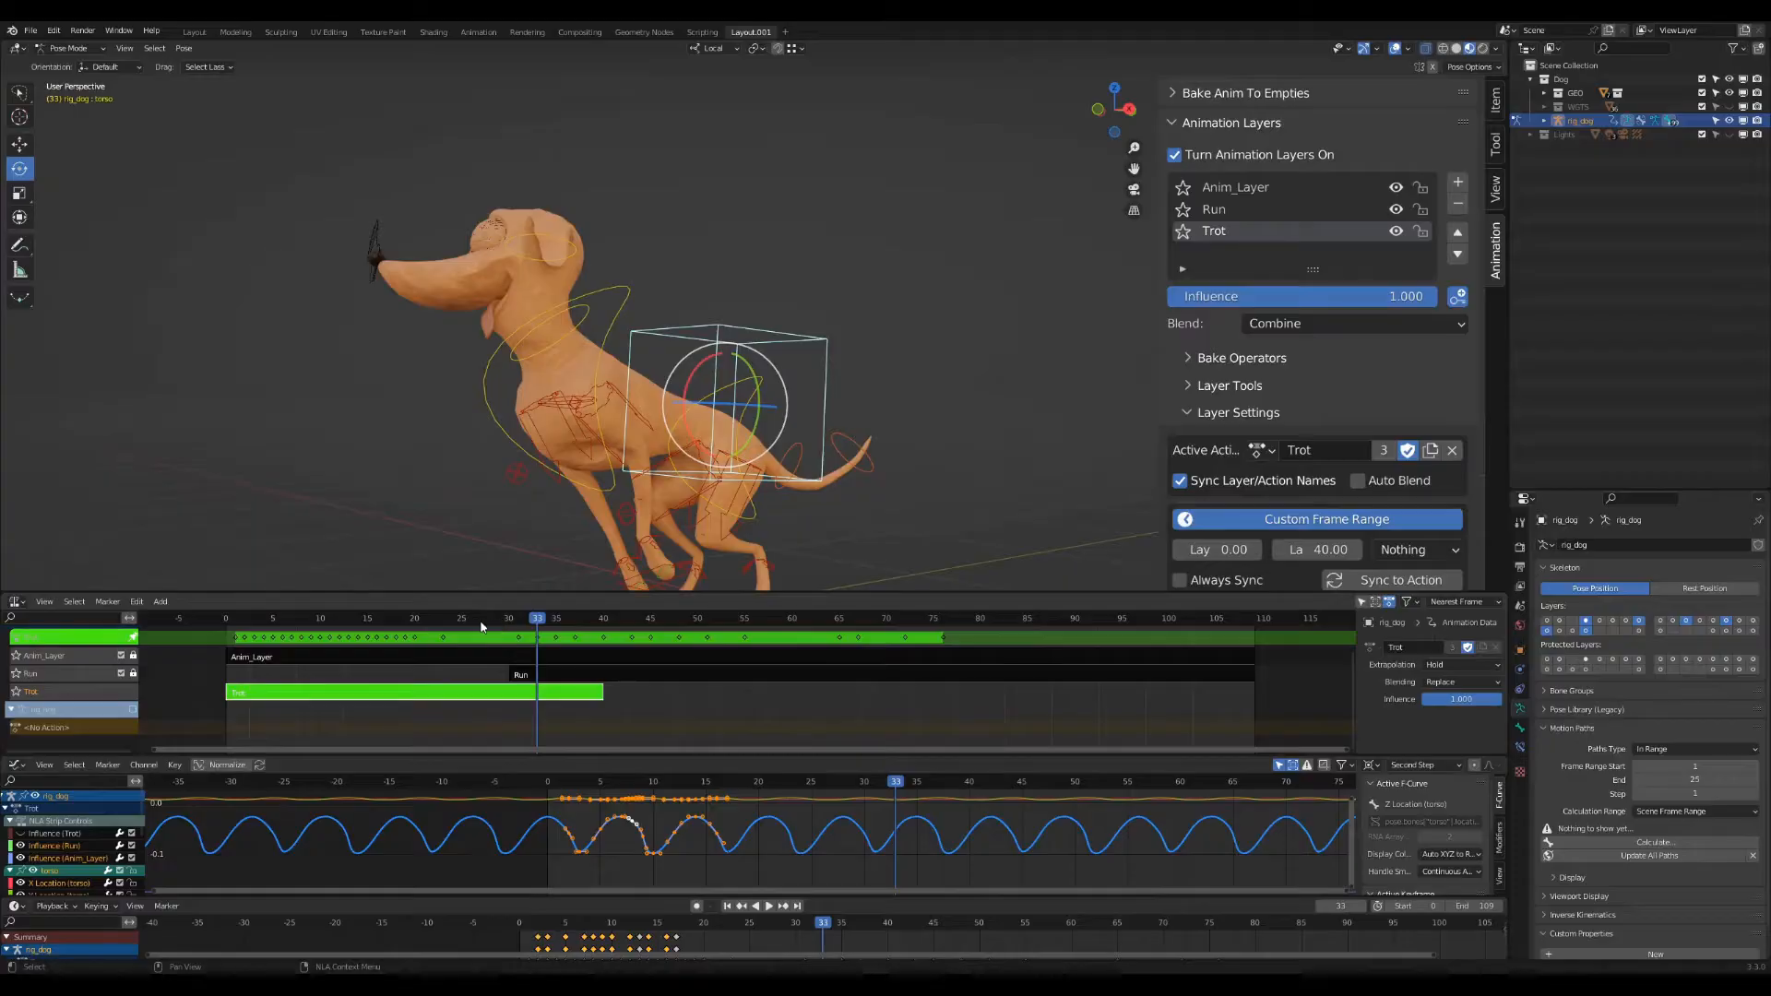
pyautogui.click(676, 618)
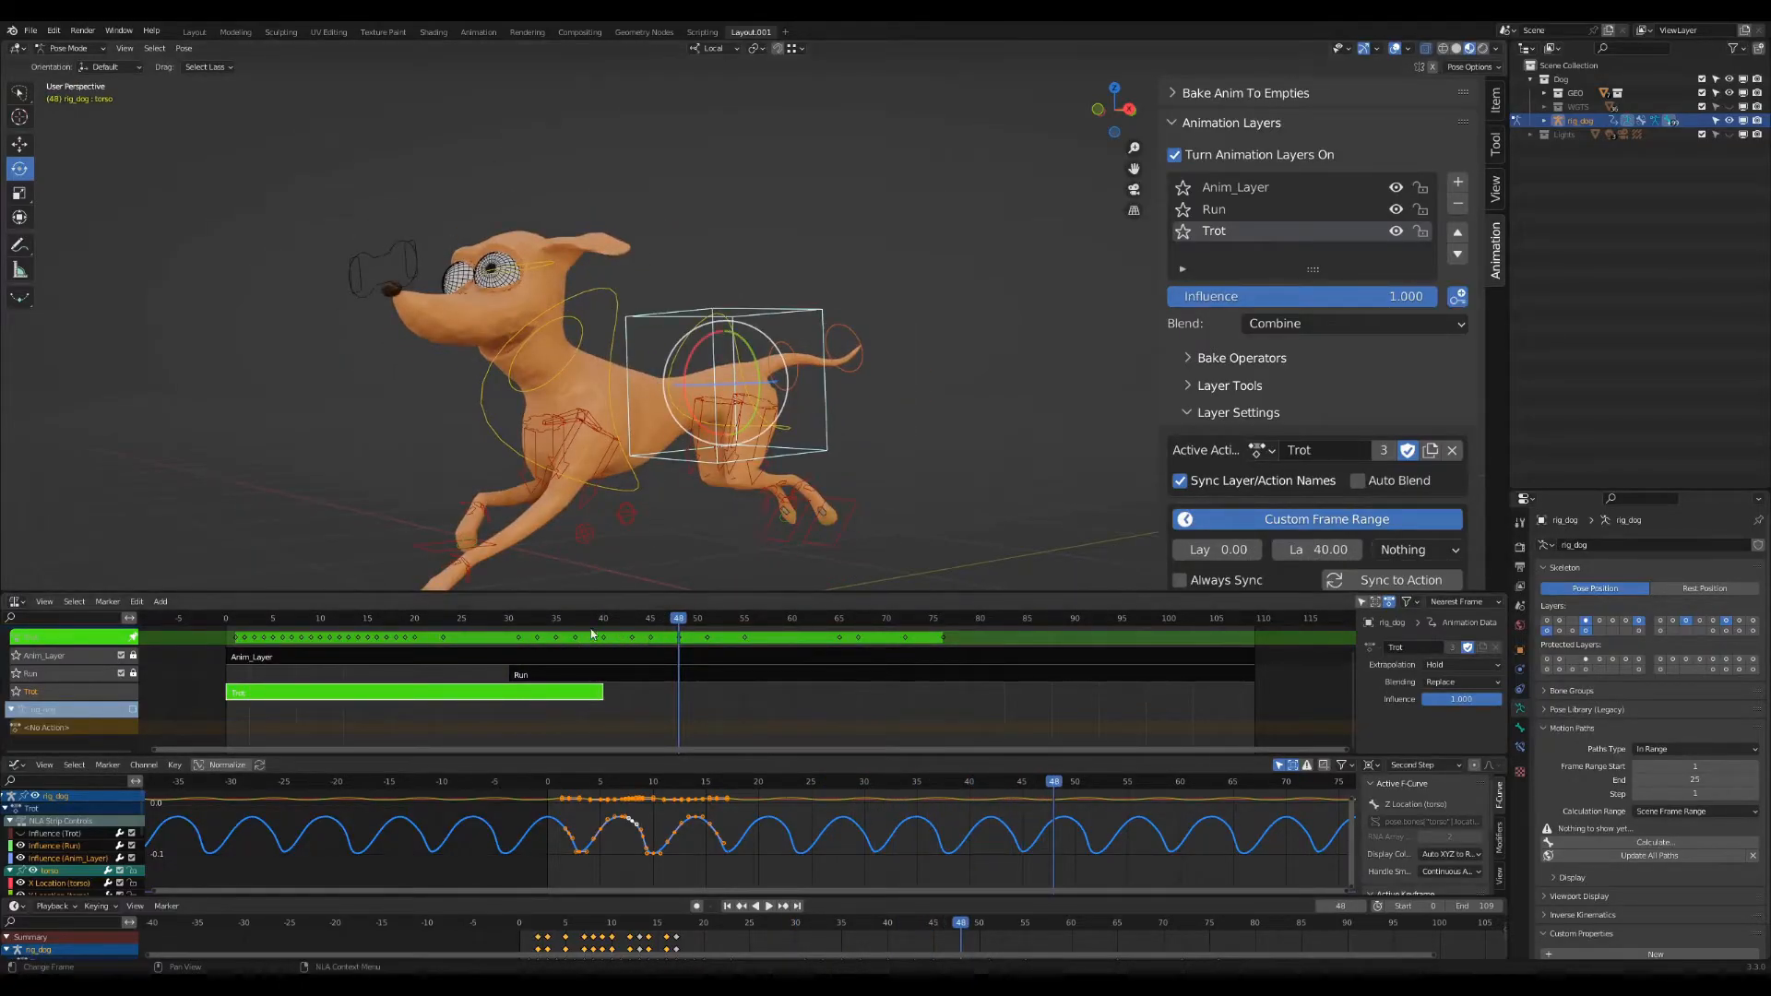
pyautogui.click(584, 618)
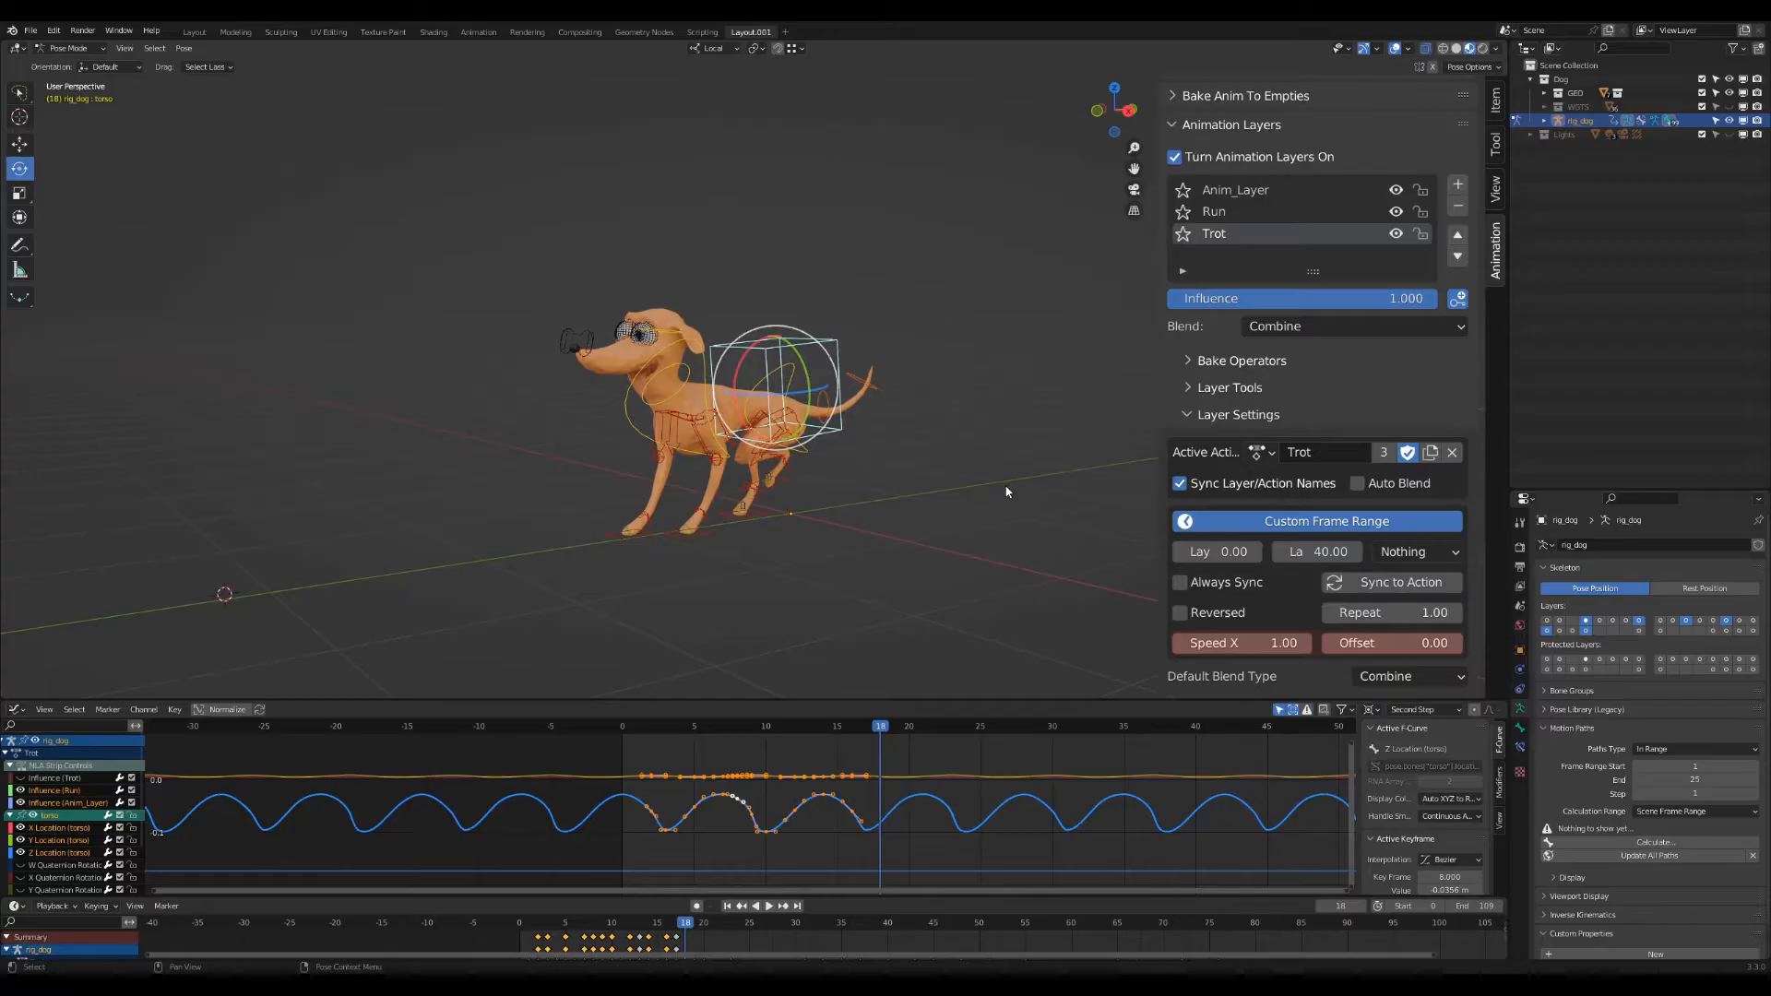
# Set the Run layer's extrapolation to Nothing.
pyautogui.click(1213, 211)
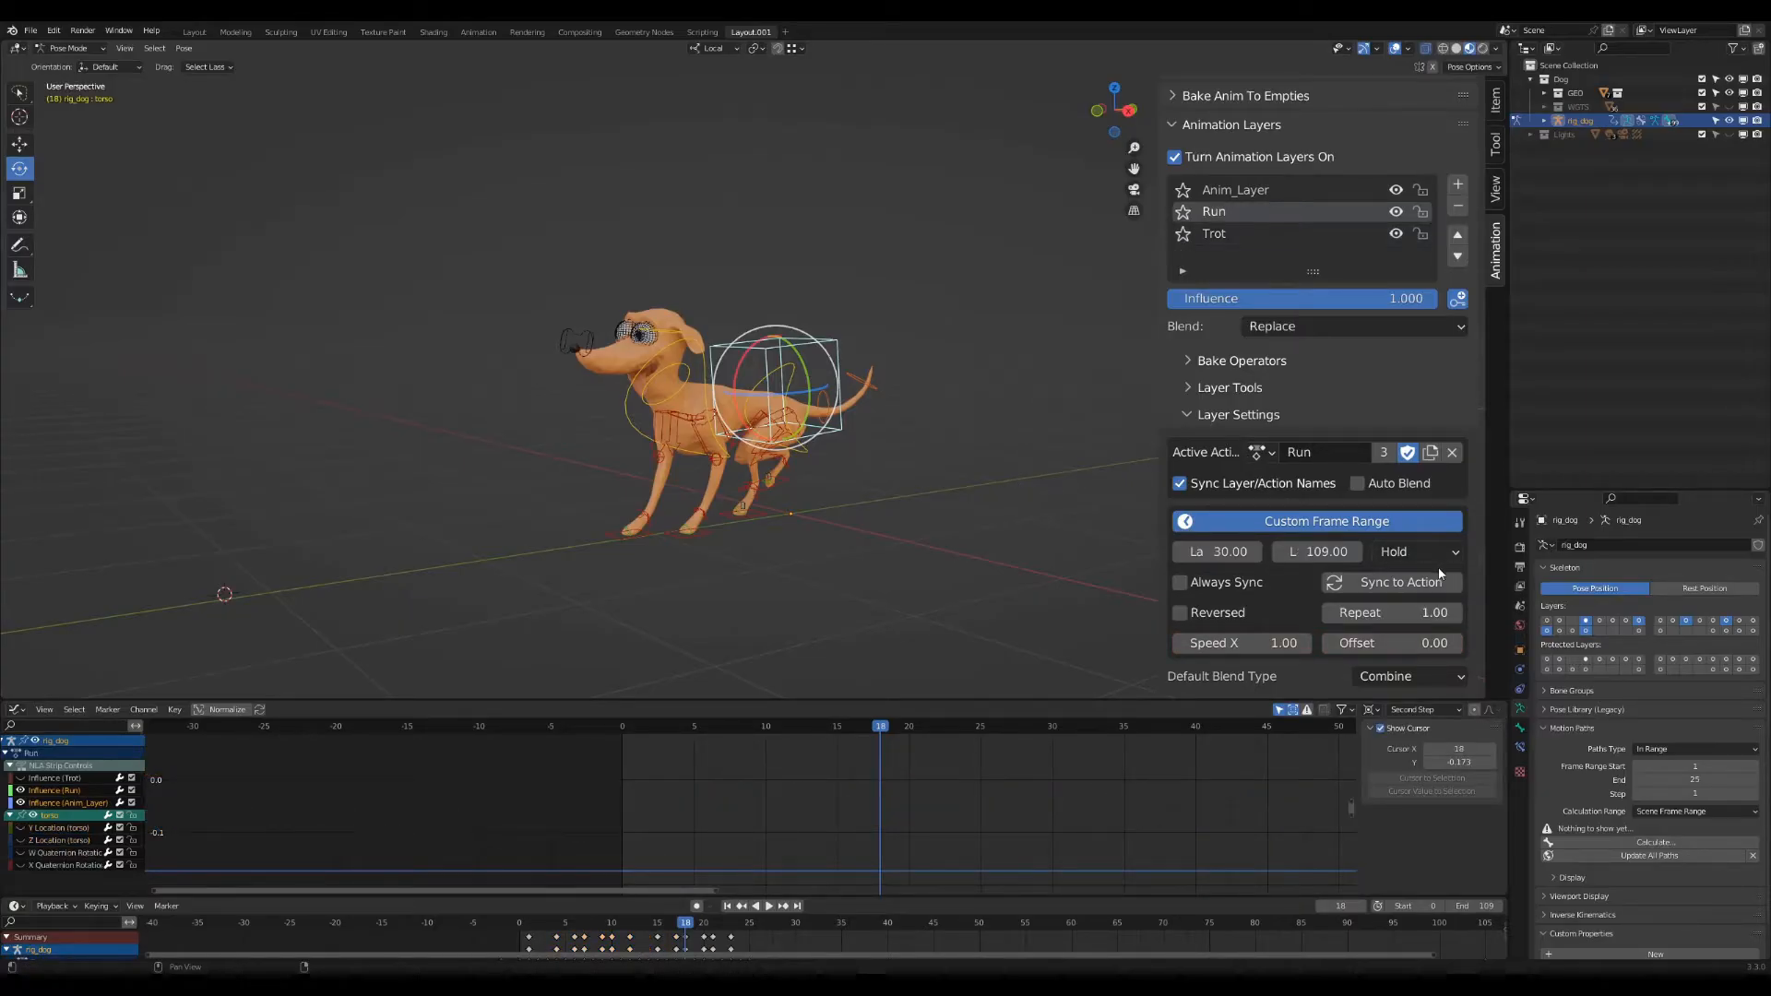
pyautogui.click(1417, 551)
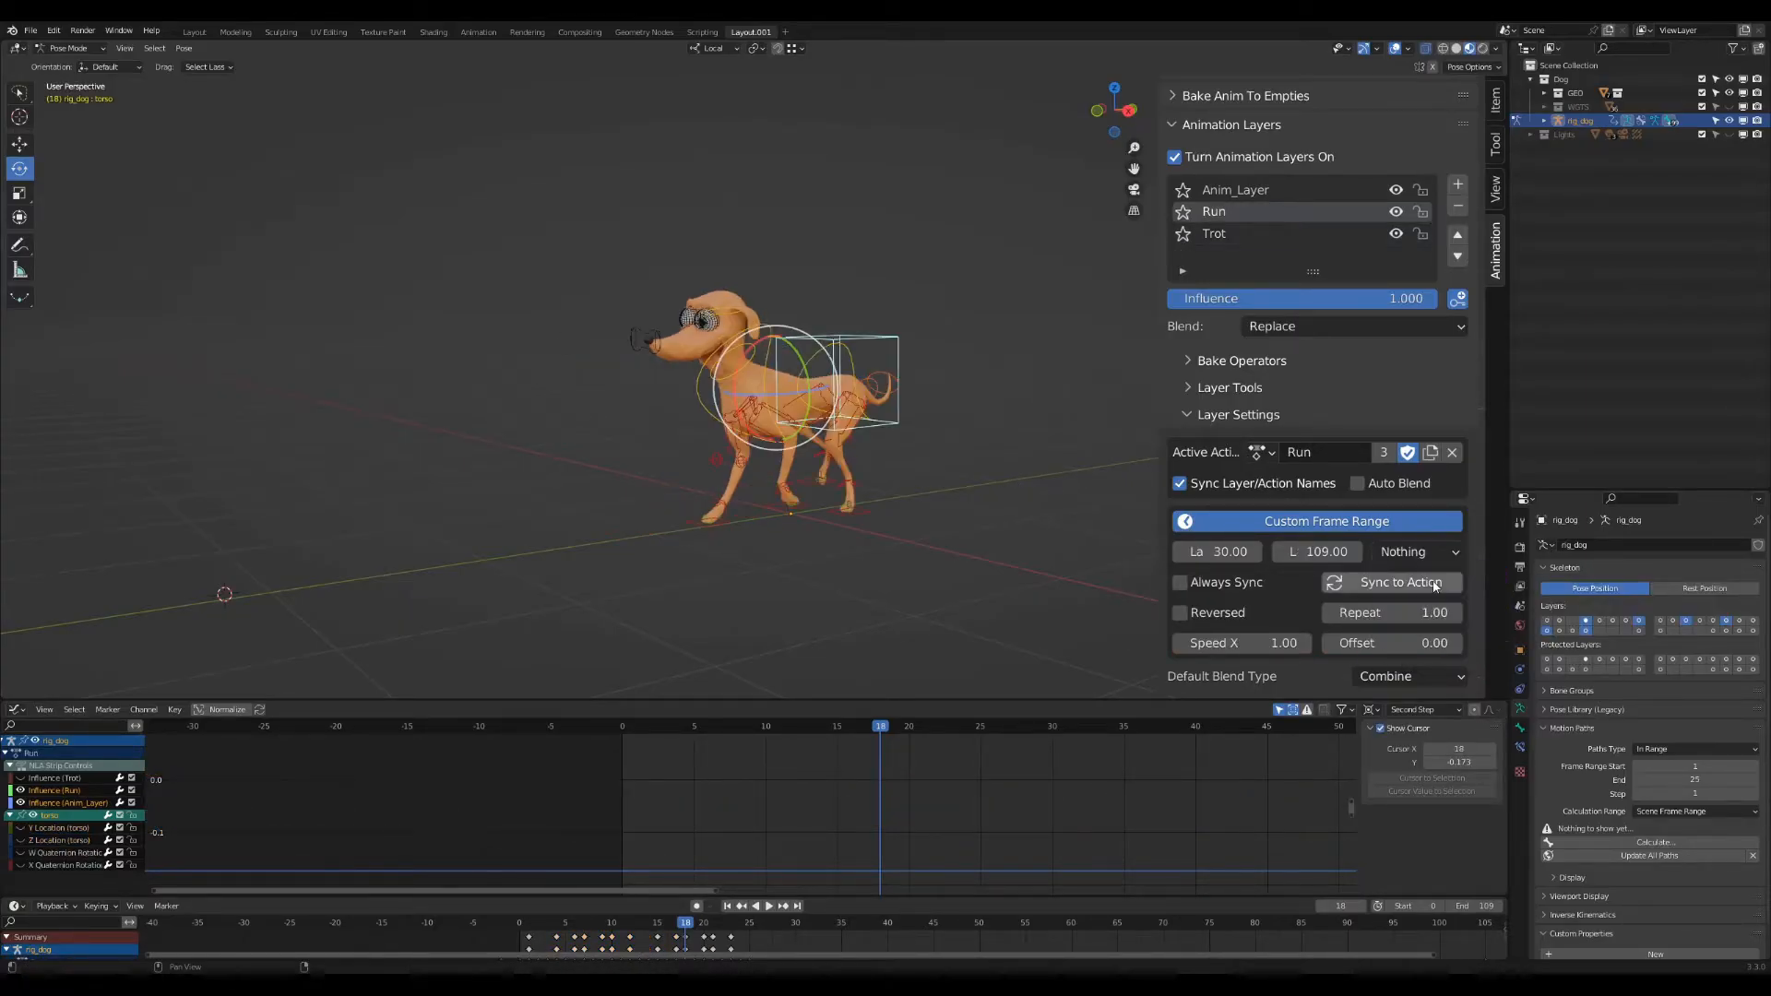
pyautogui.click(770, 905)
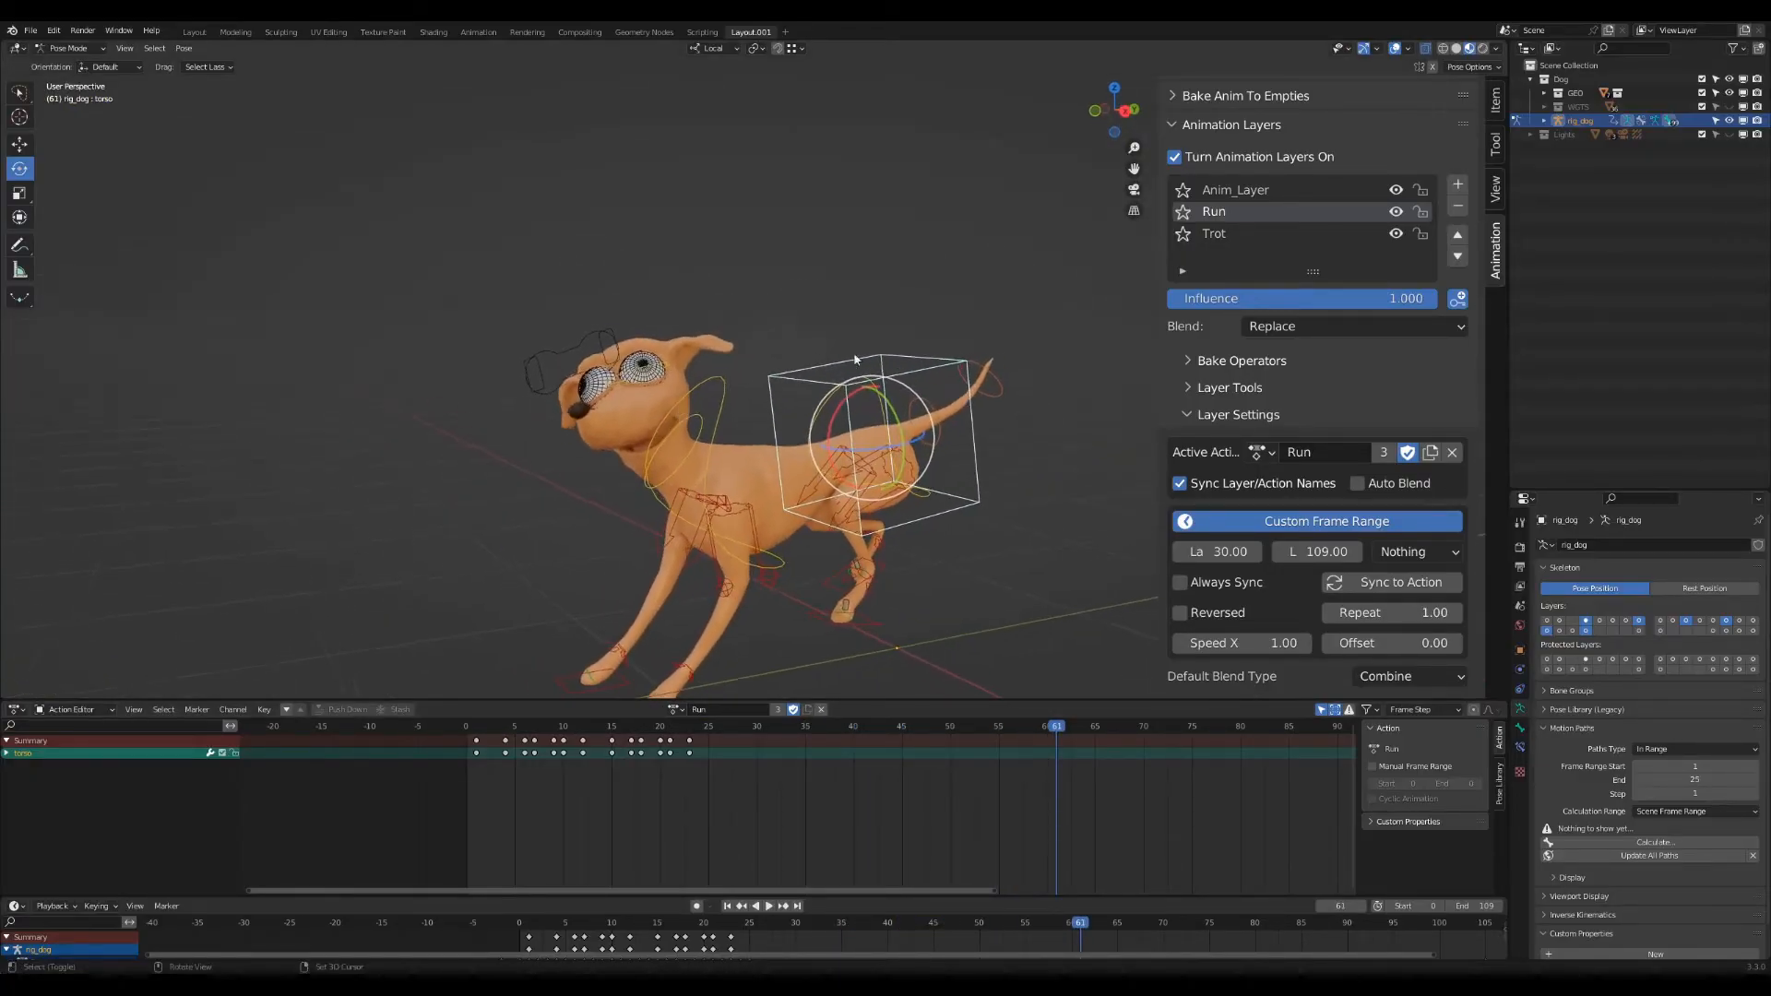
# Set the Trot layer's extrapolation to Hold, then make Run active again.
pyautogui.click(1213, 234)
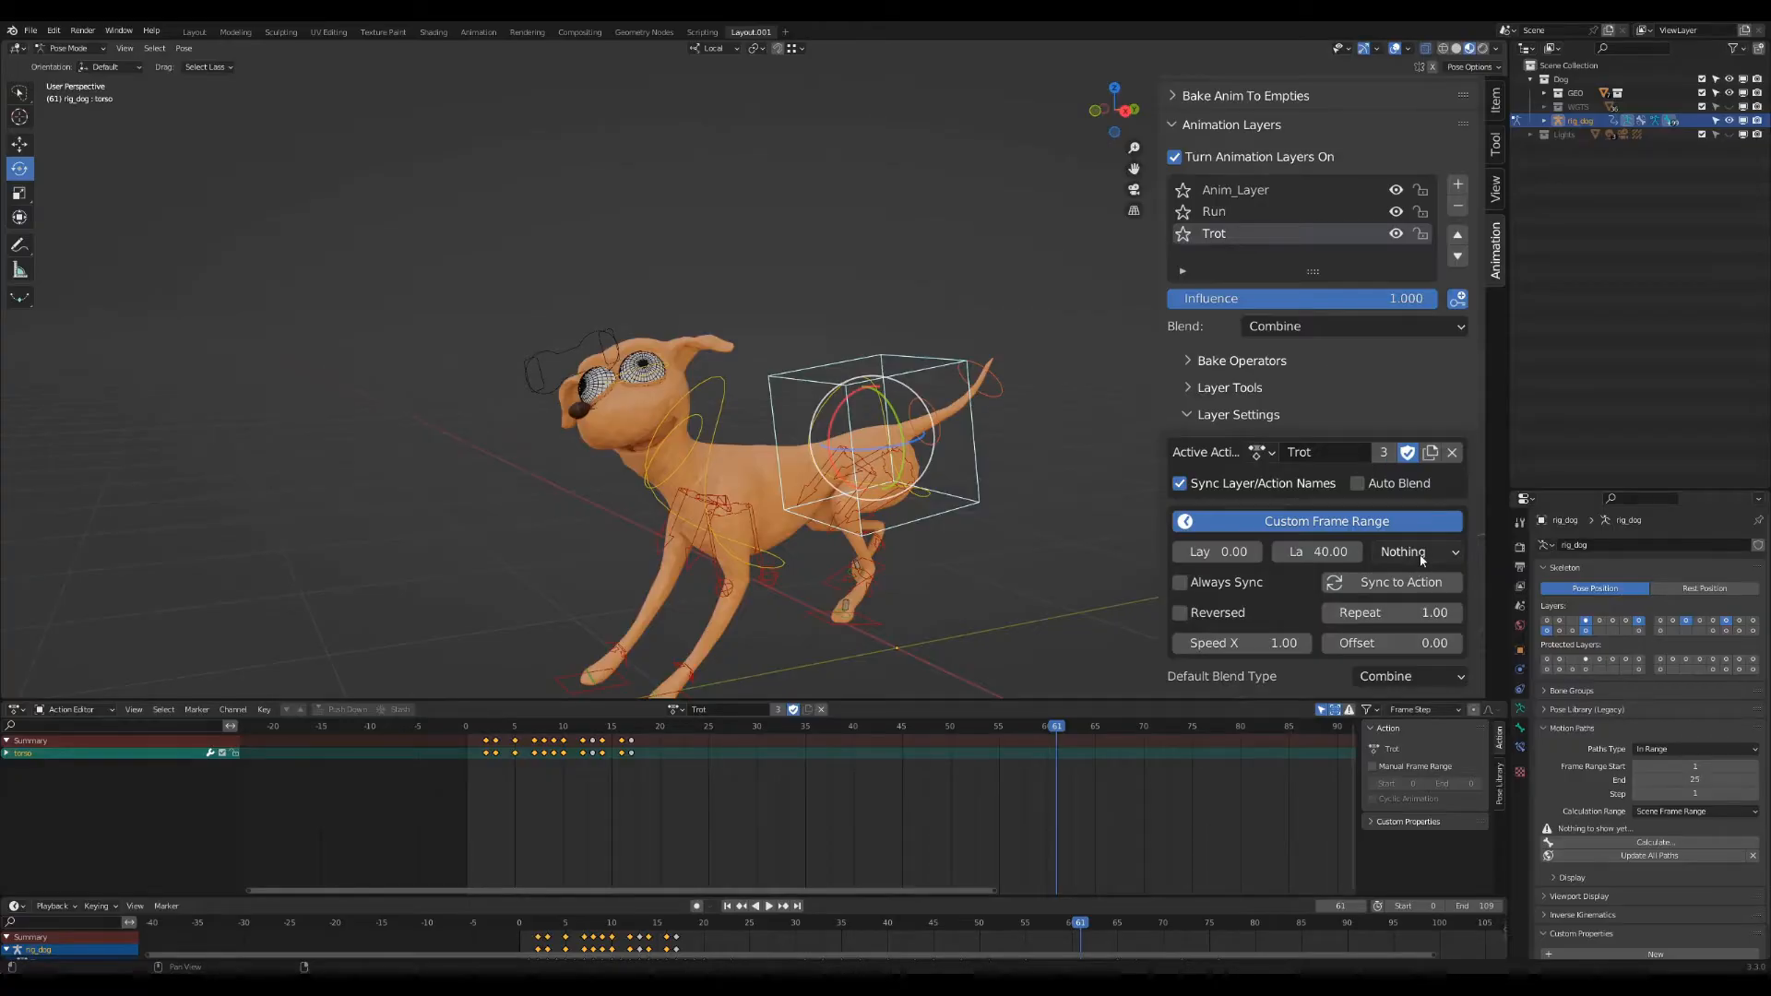
pyautogui.click(1417, 552)
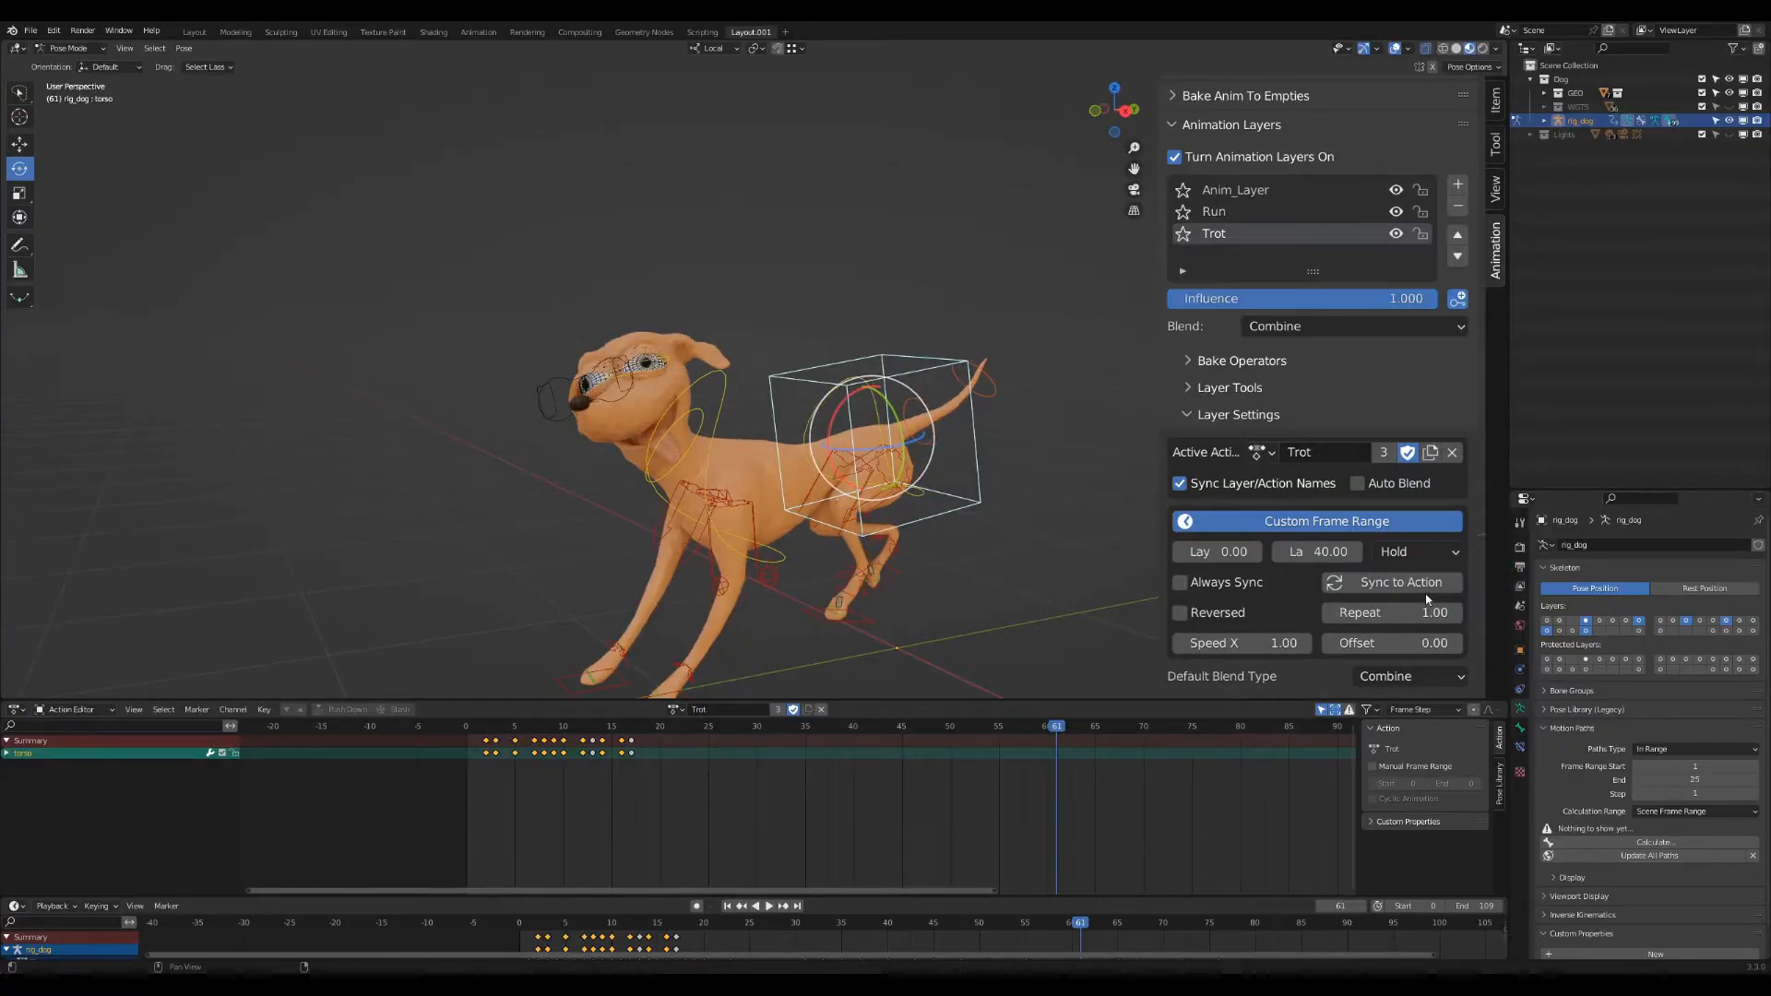
pyautogui.click(769, 905)
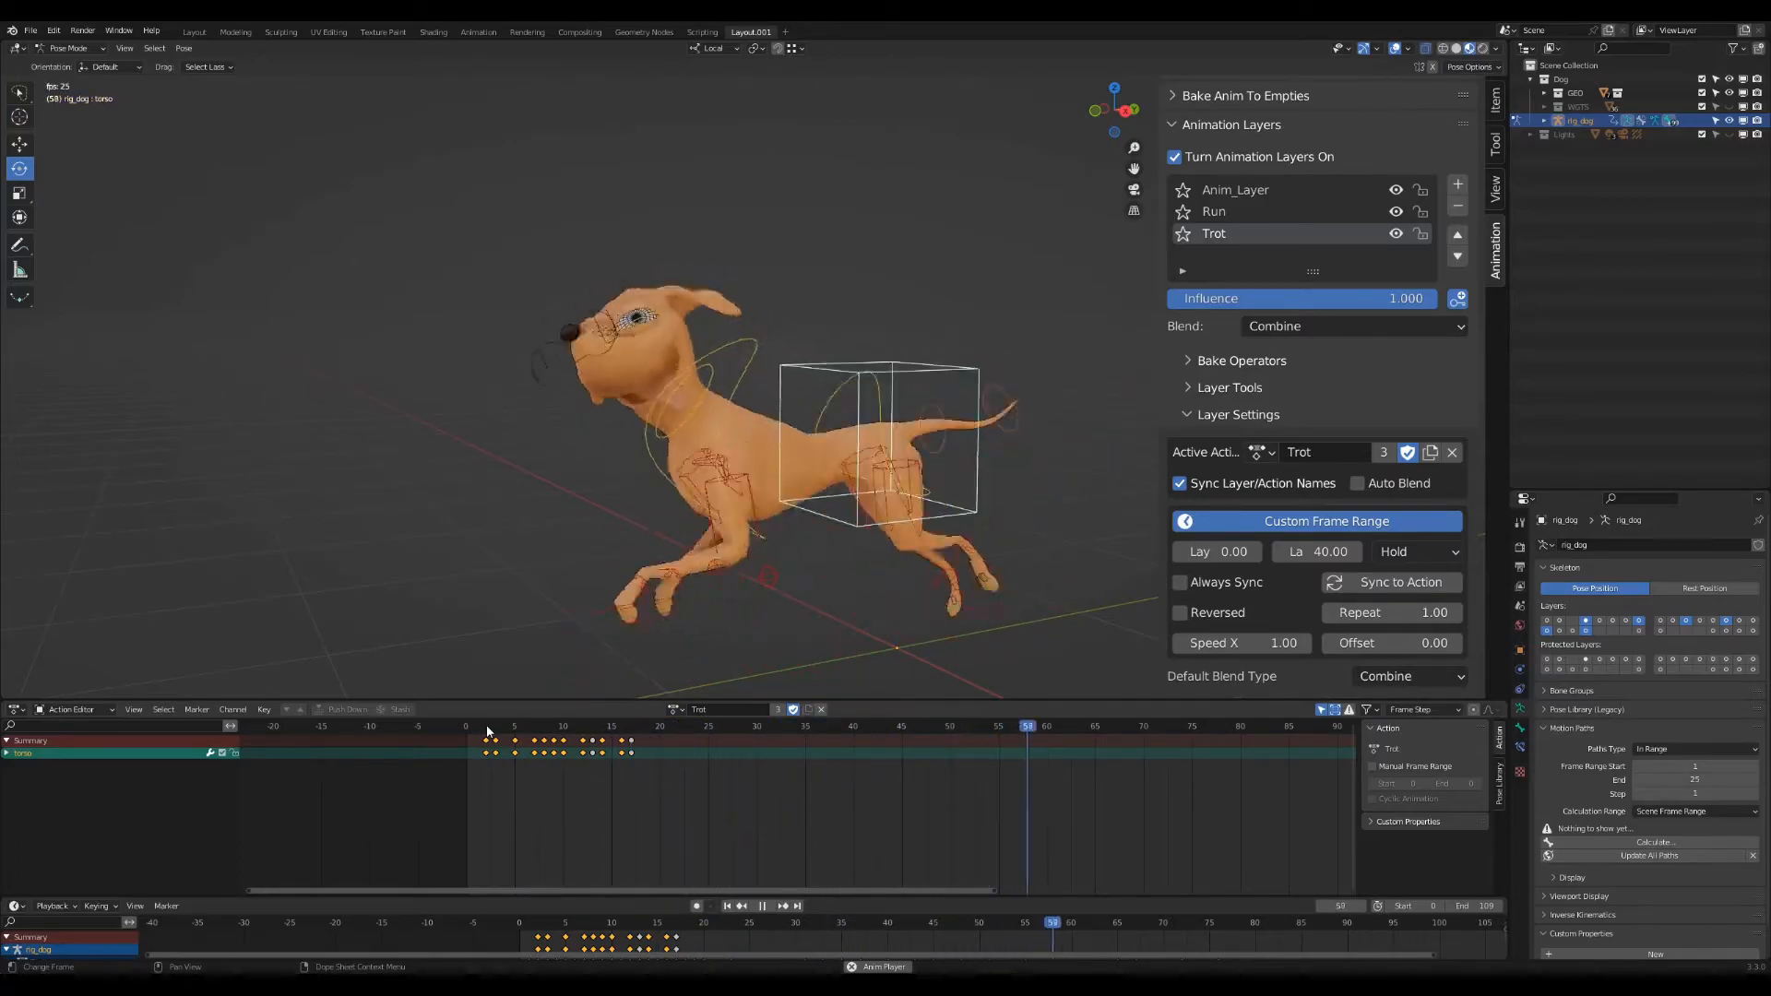
pyautogui.click(1214, 211)
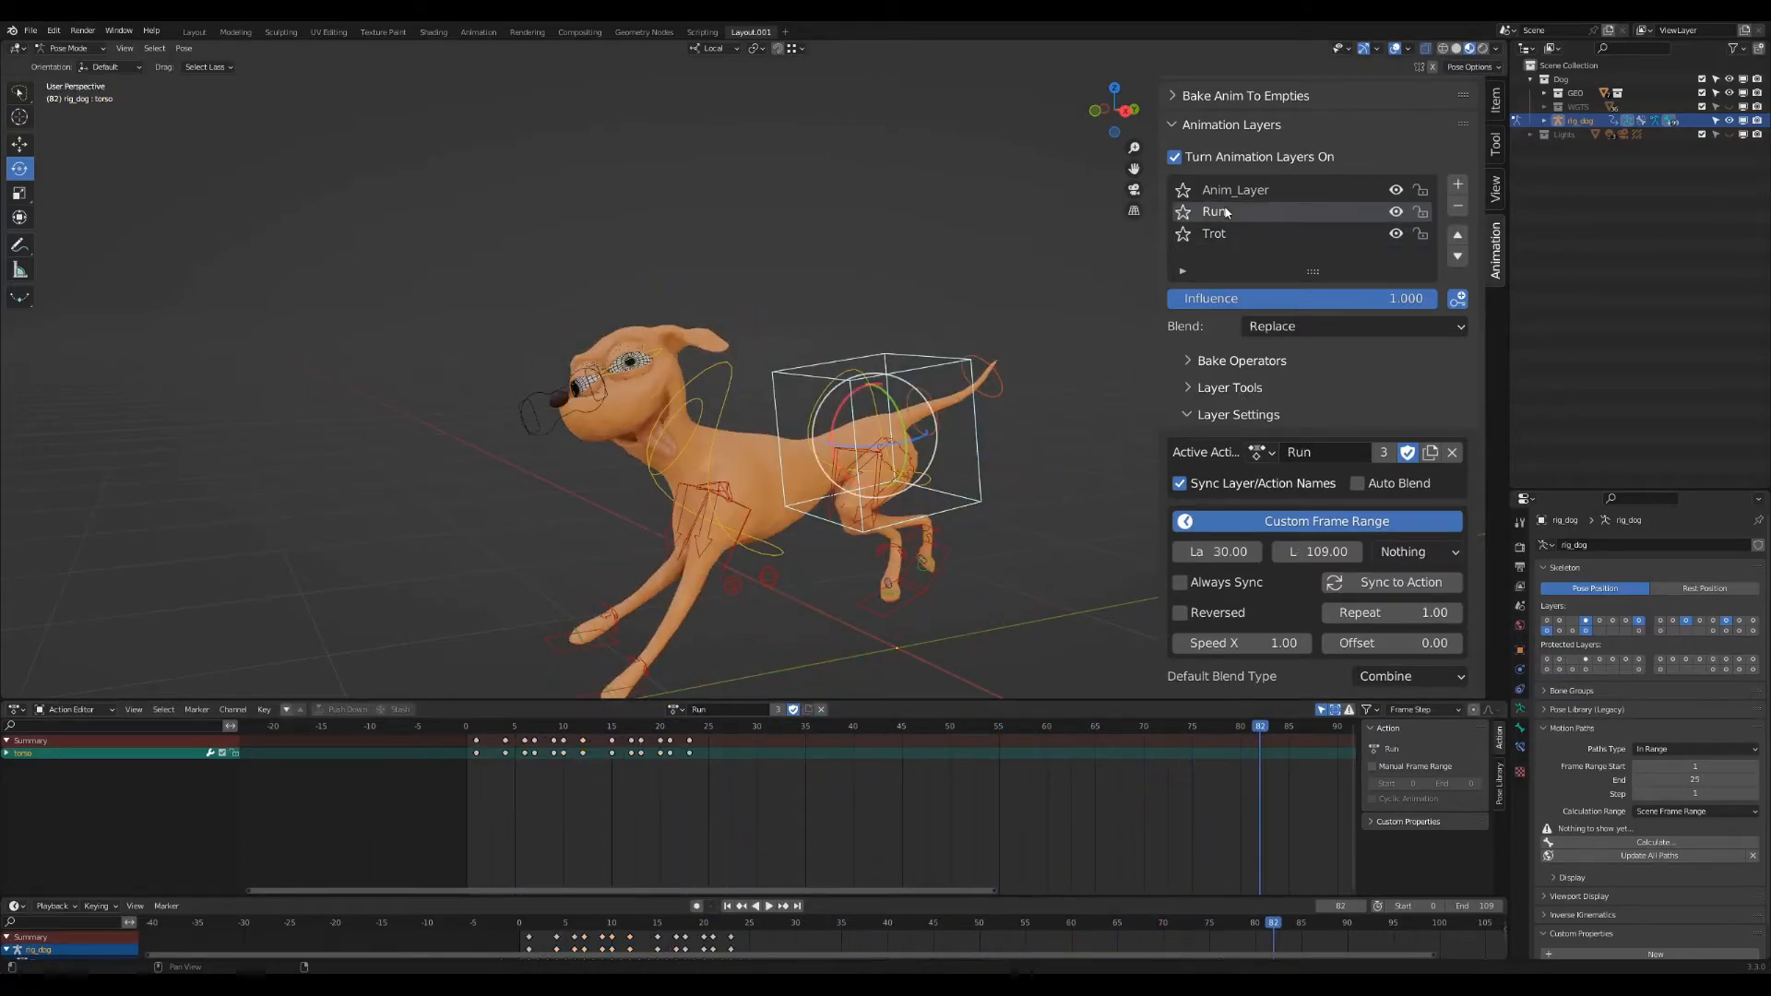
pyautogui.click(852, 725)
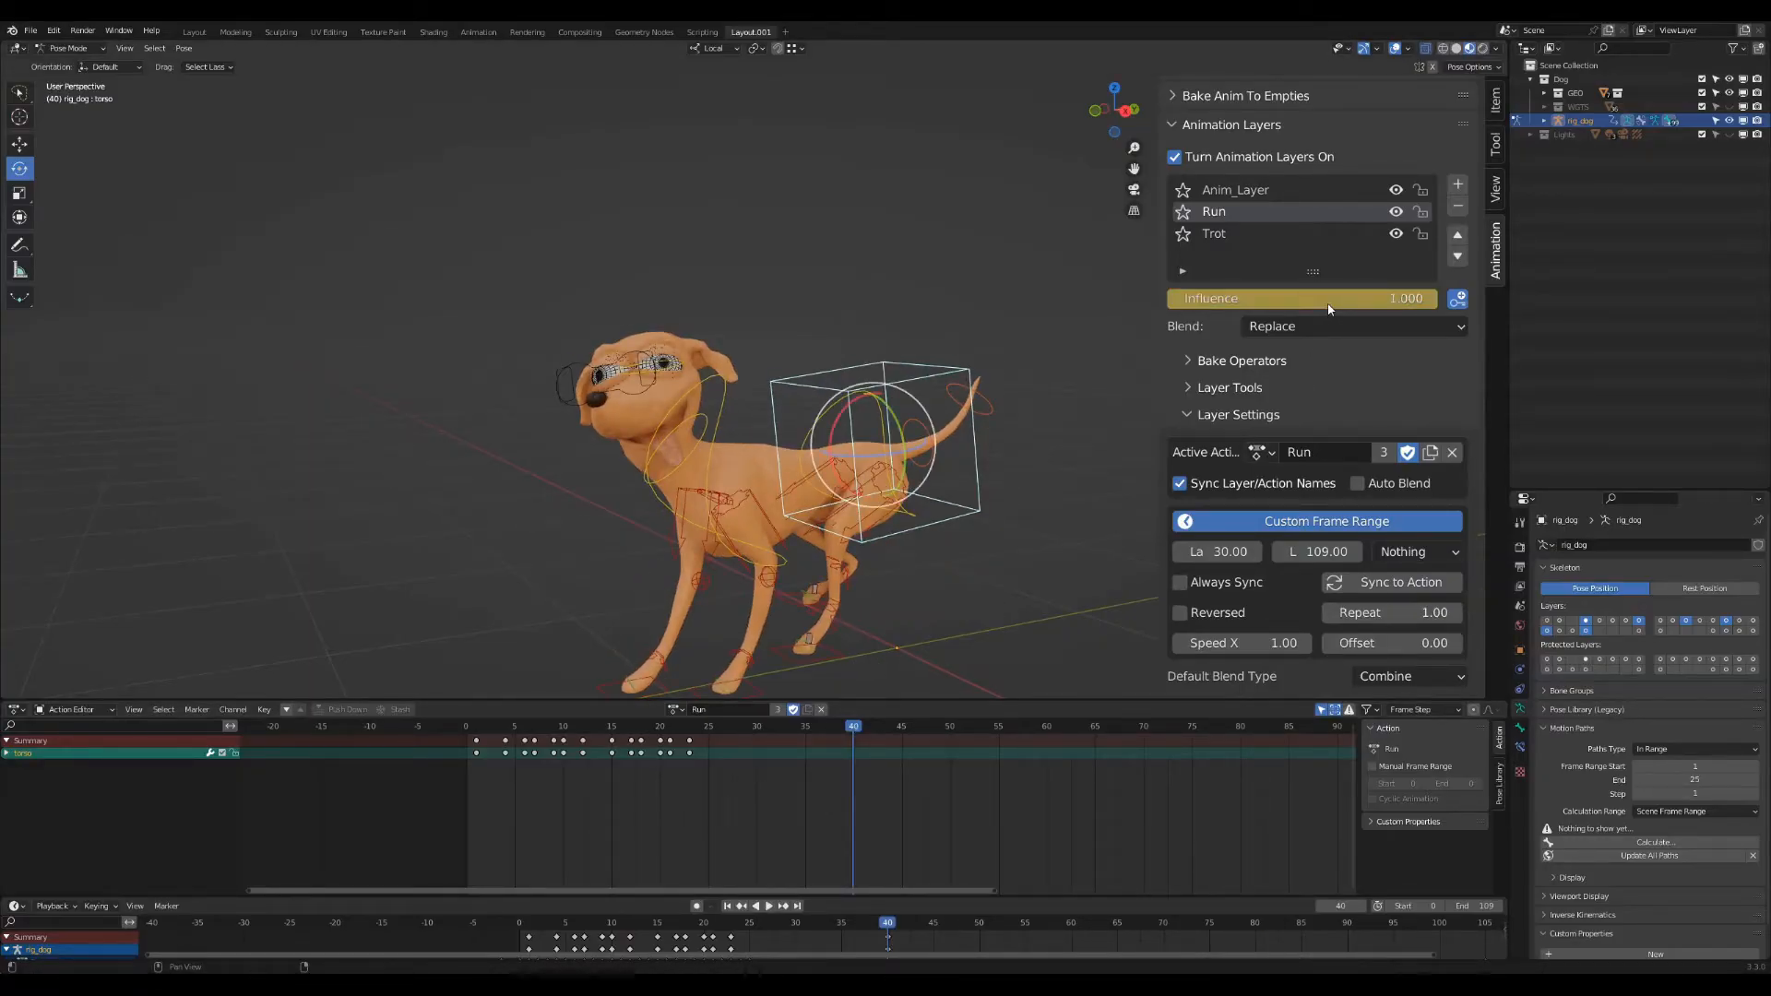
# Key the Run layer's influence at several frames, including 40 and 43, and set Offset to 1.35.
pyautogui.click(755, 725)
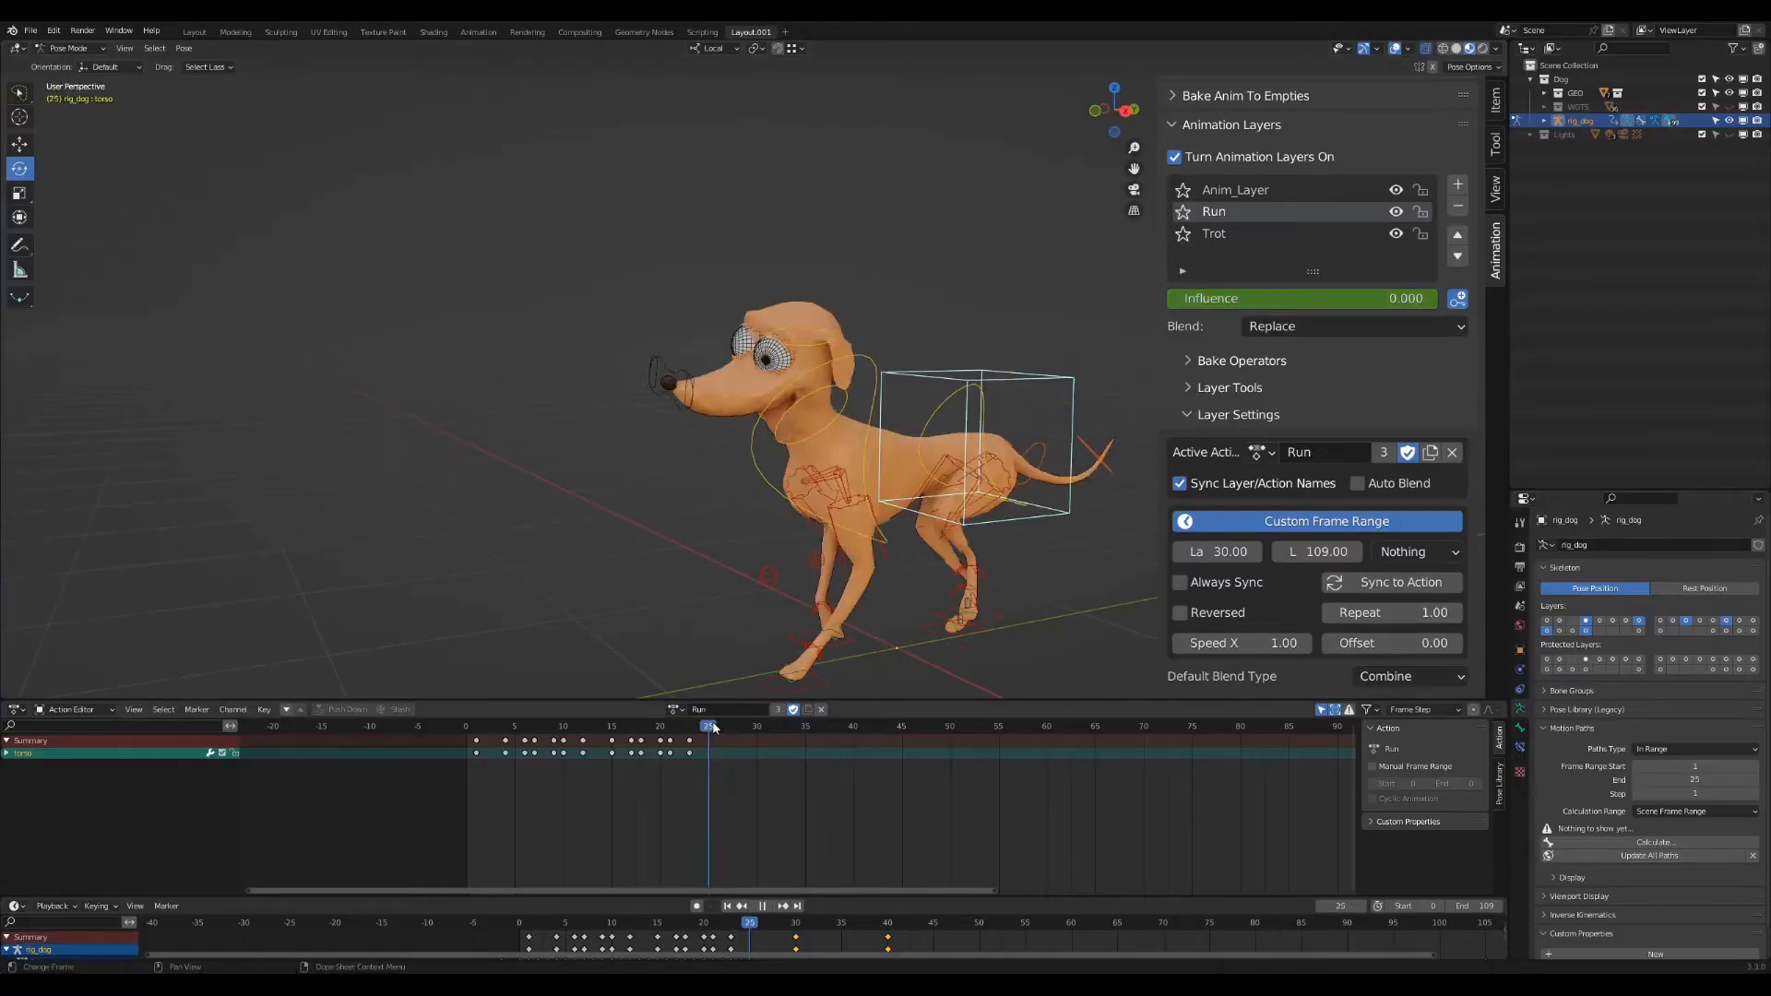
pyautogui.click(1101, 724)
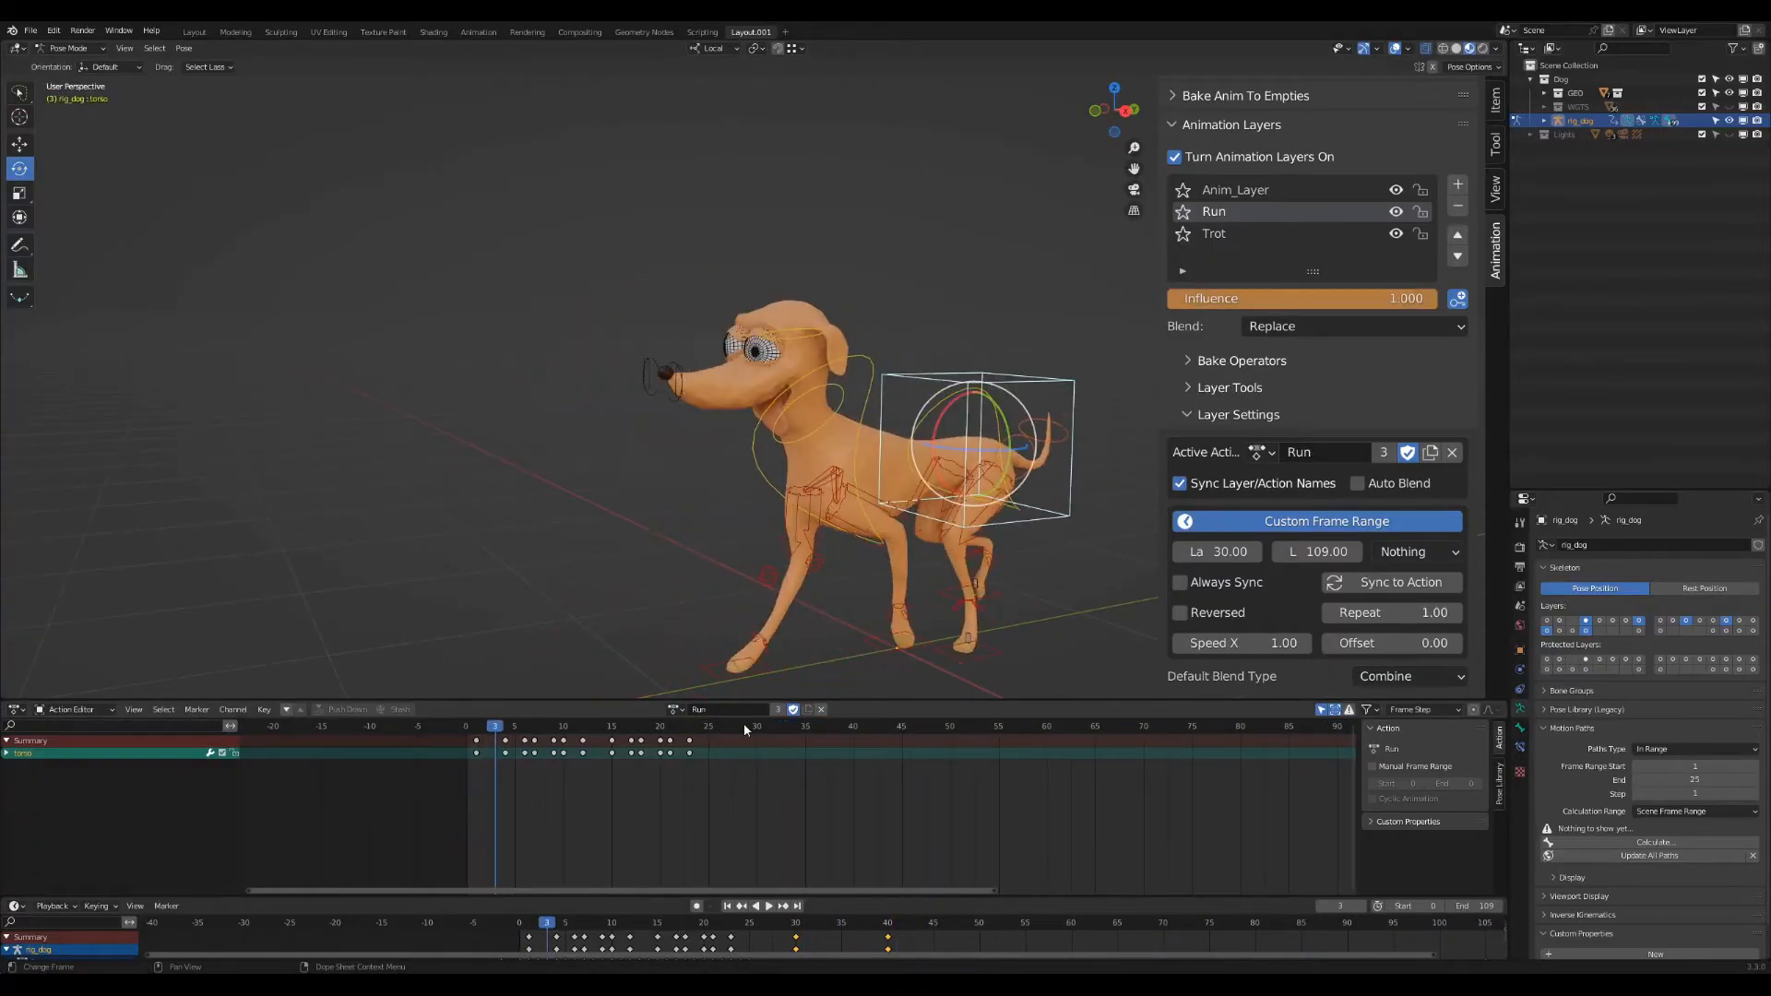
pyautogui.click(880, 726)
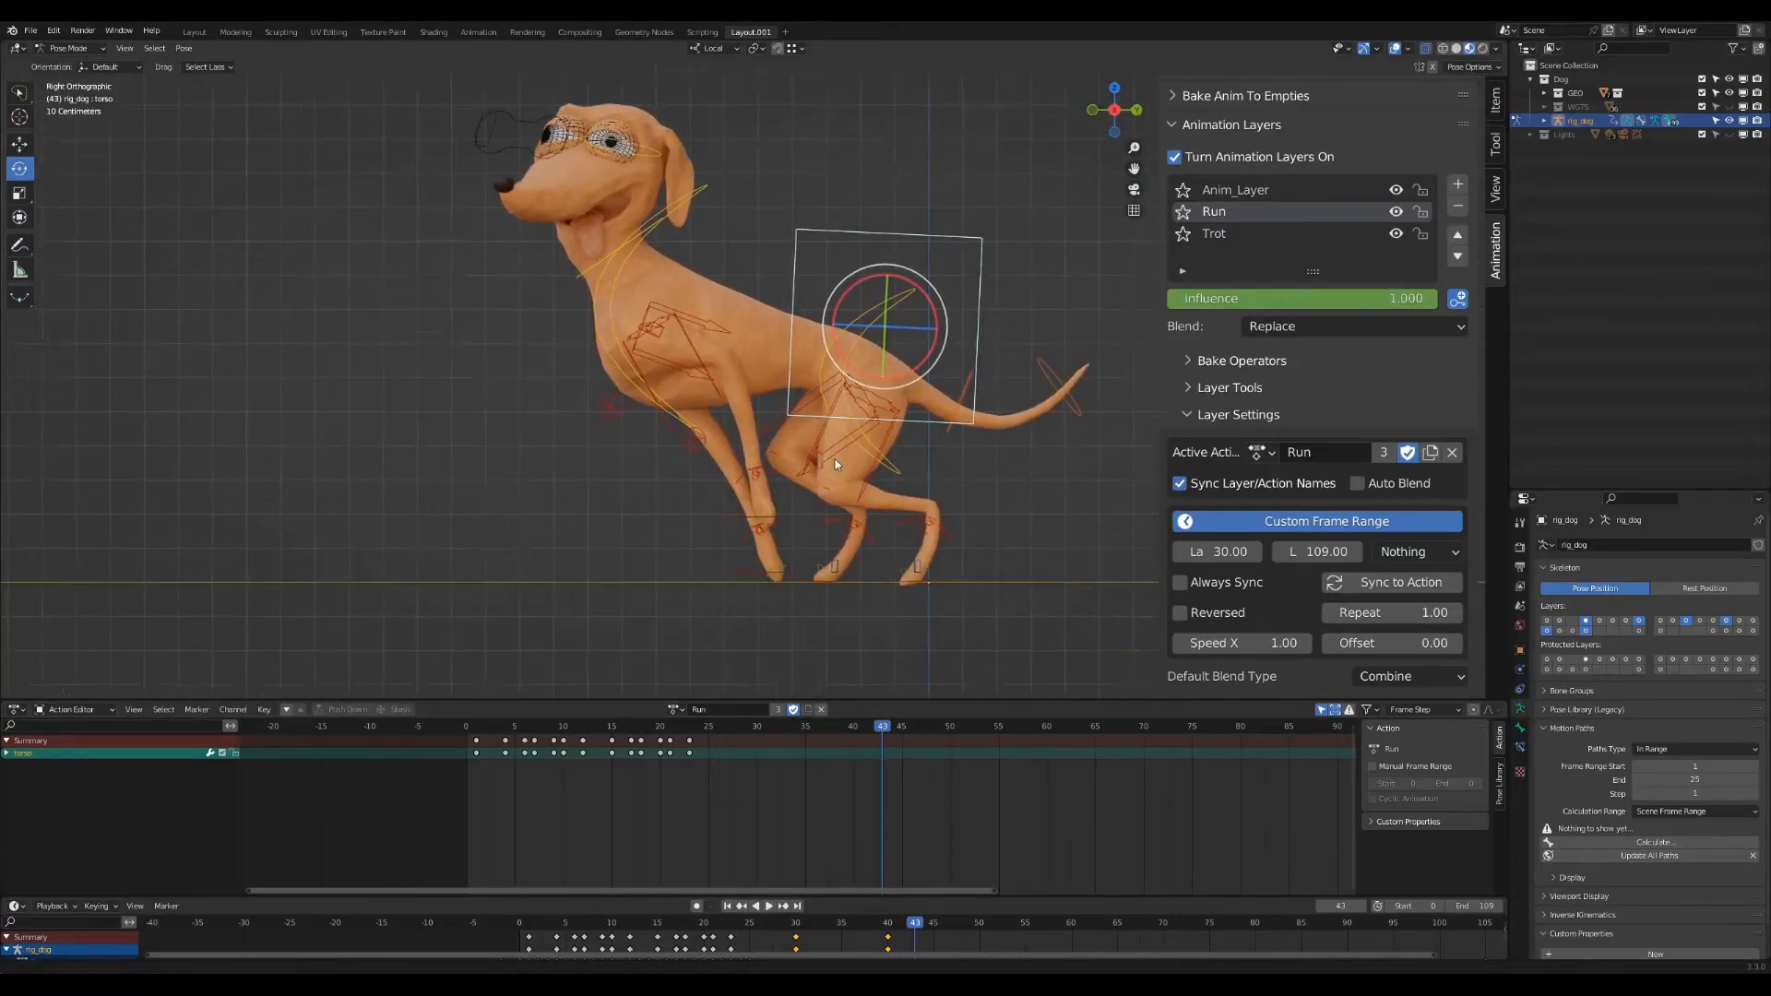
pyautogui.click(852, 726)
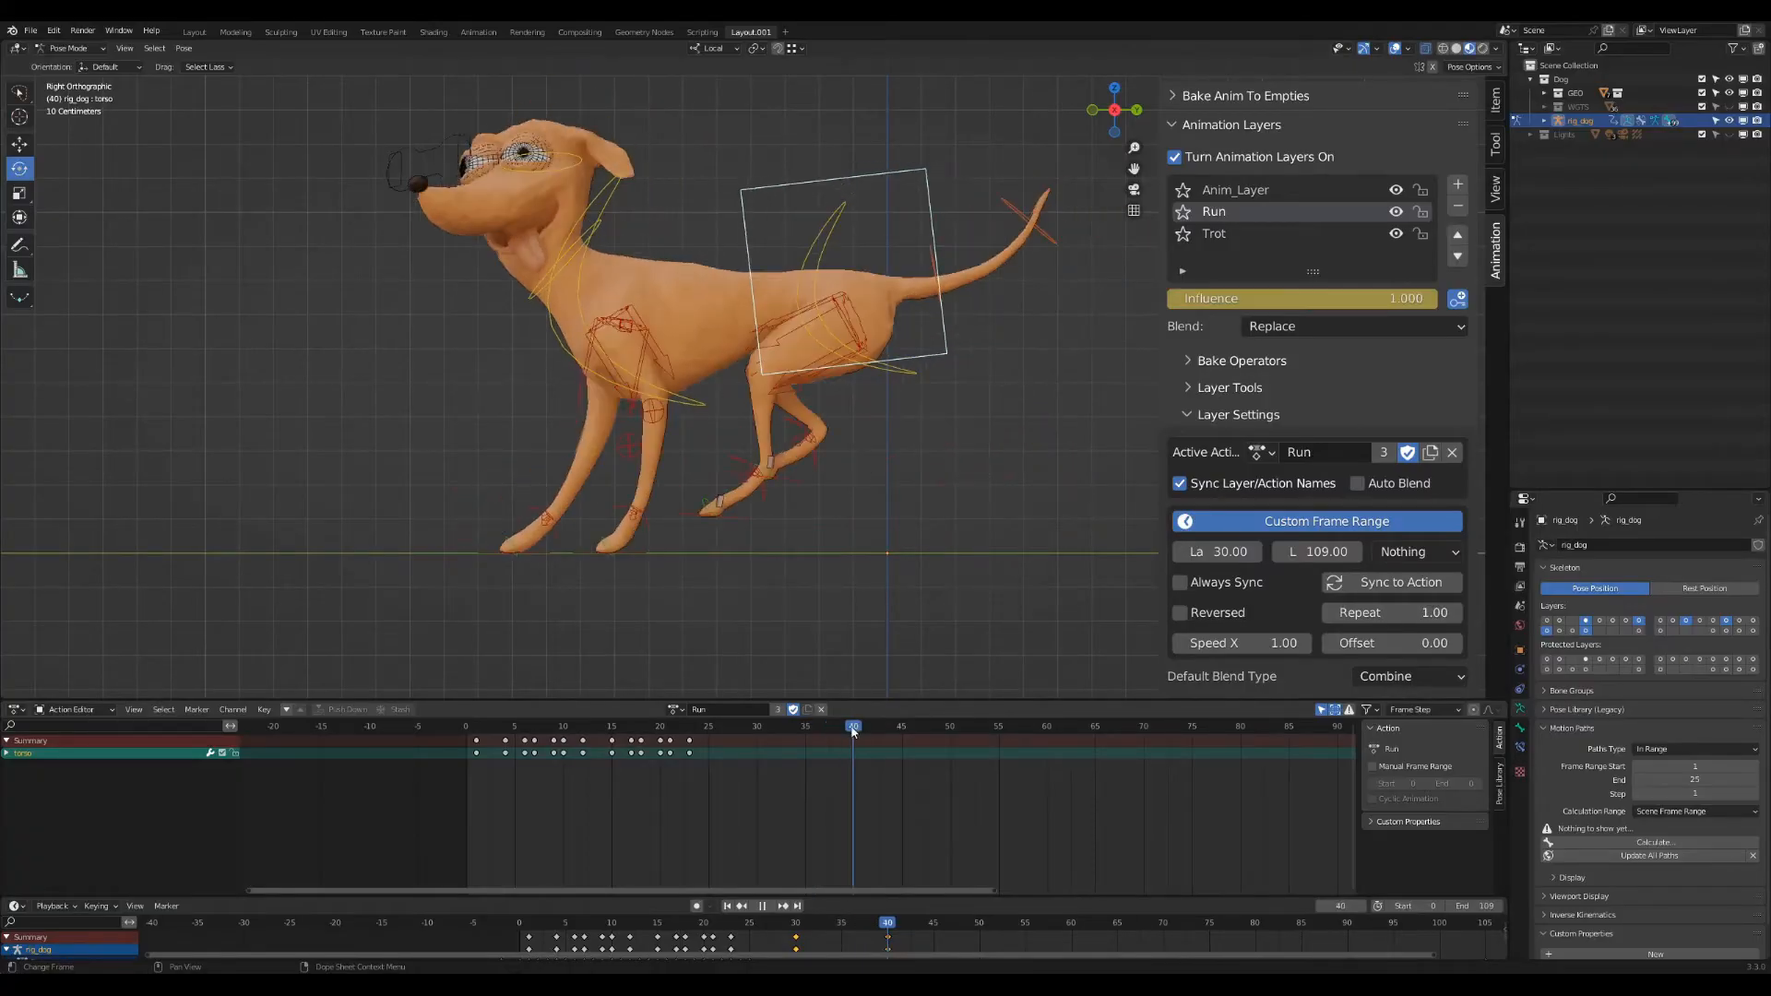
pyautogui.click(845, 726)
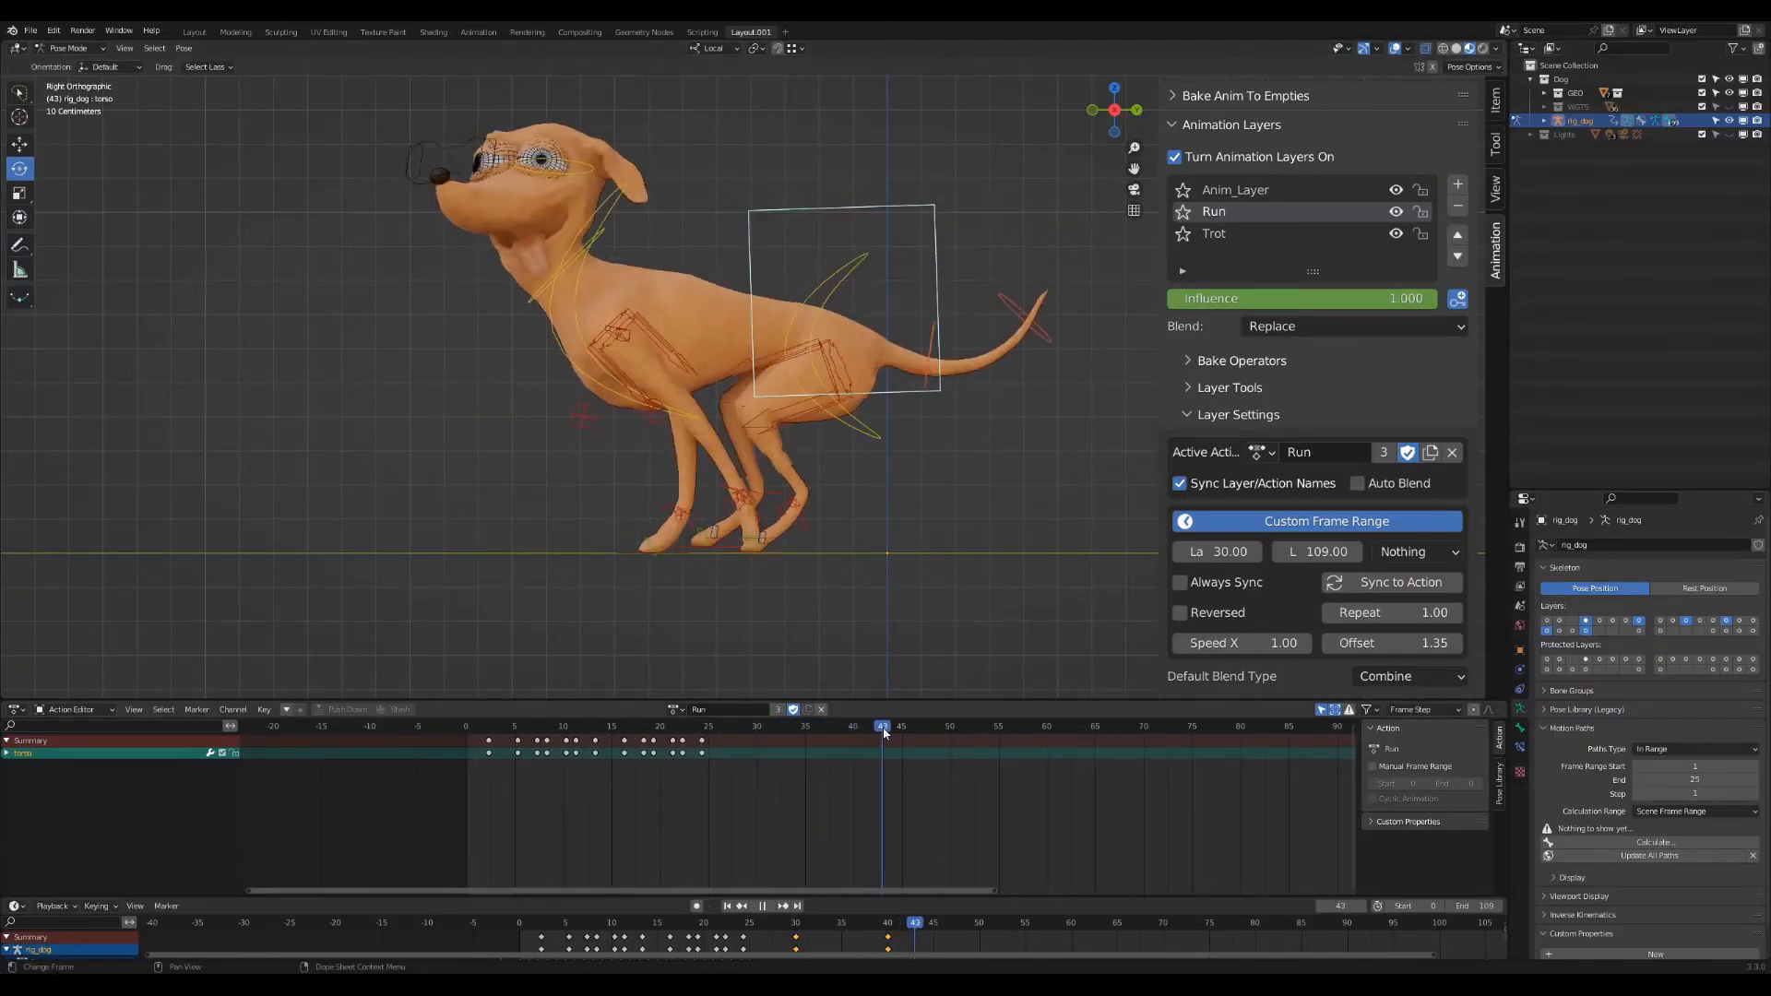
pyautogui.click(870, 726)
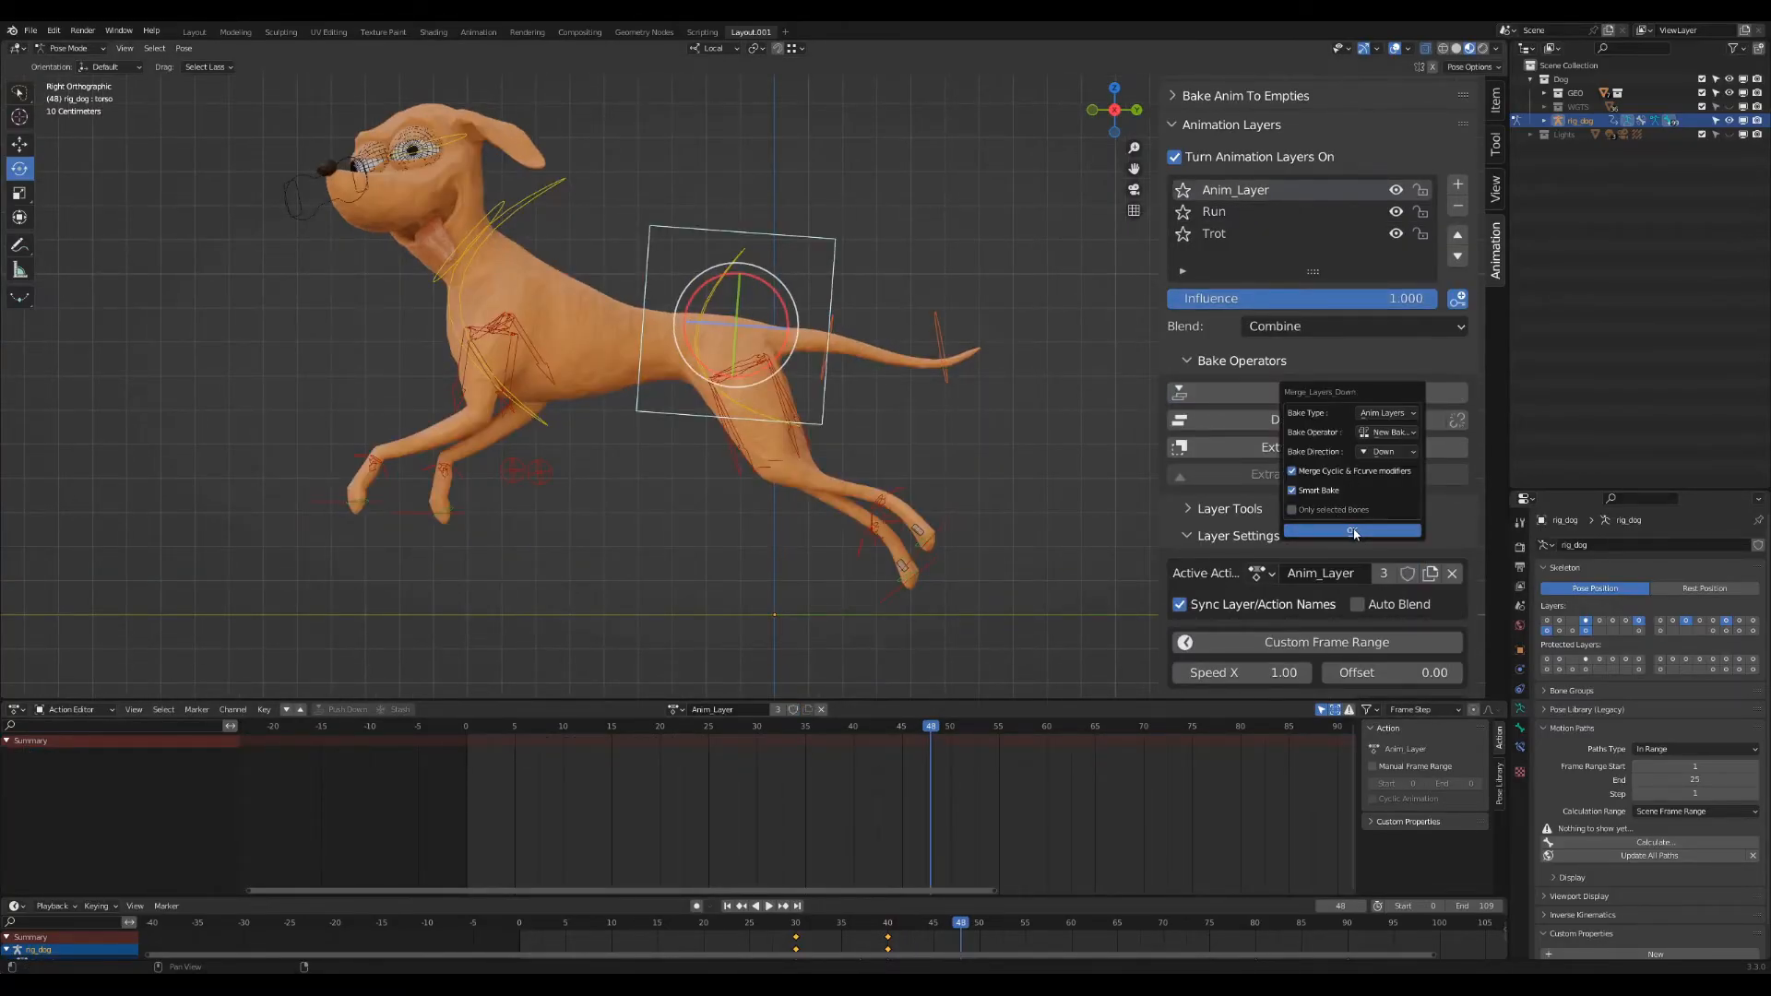
# Confirm the smart-bake merge of Anim_Layer down into Baked_Layer.
pyautogui.click(1352, 533)
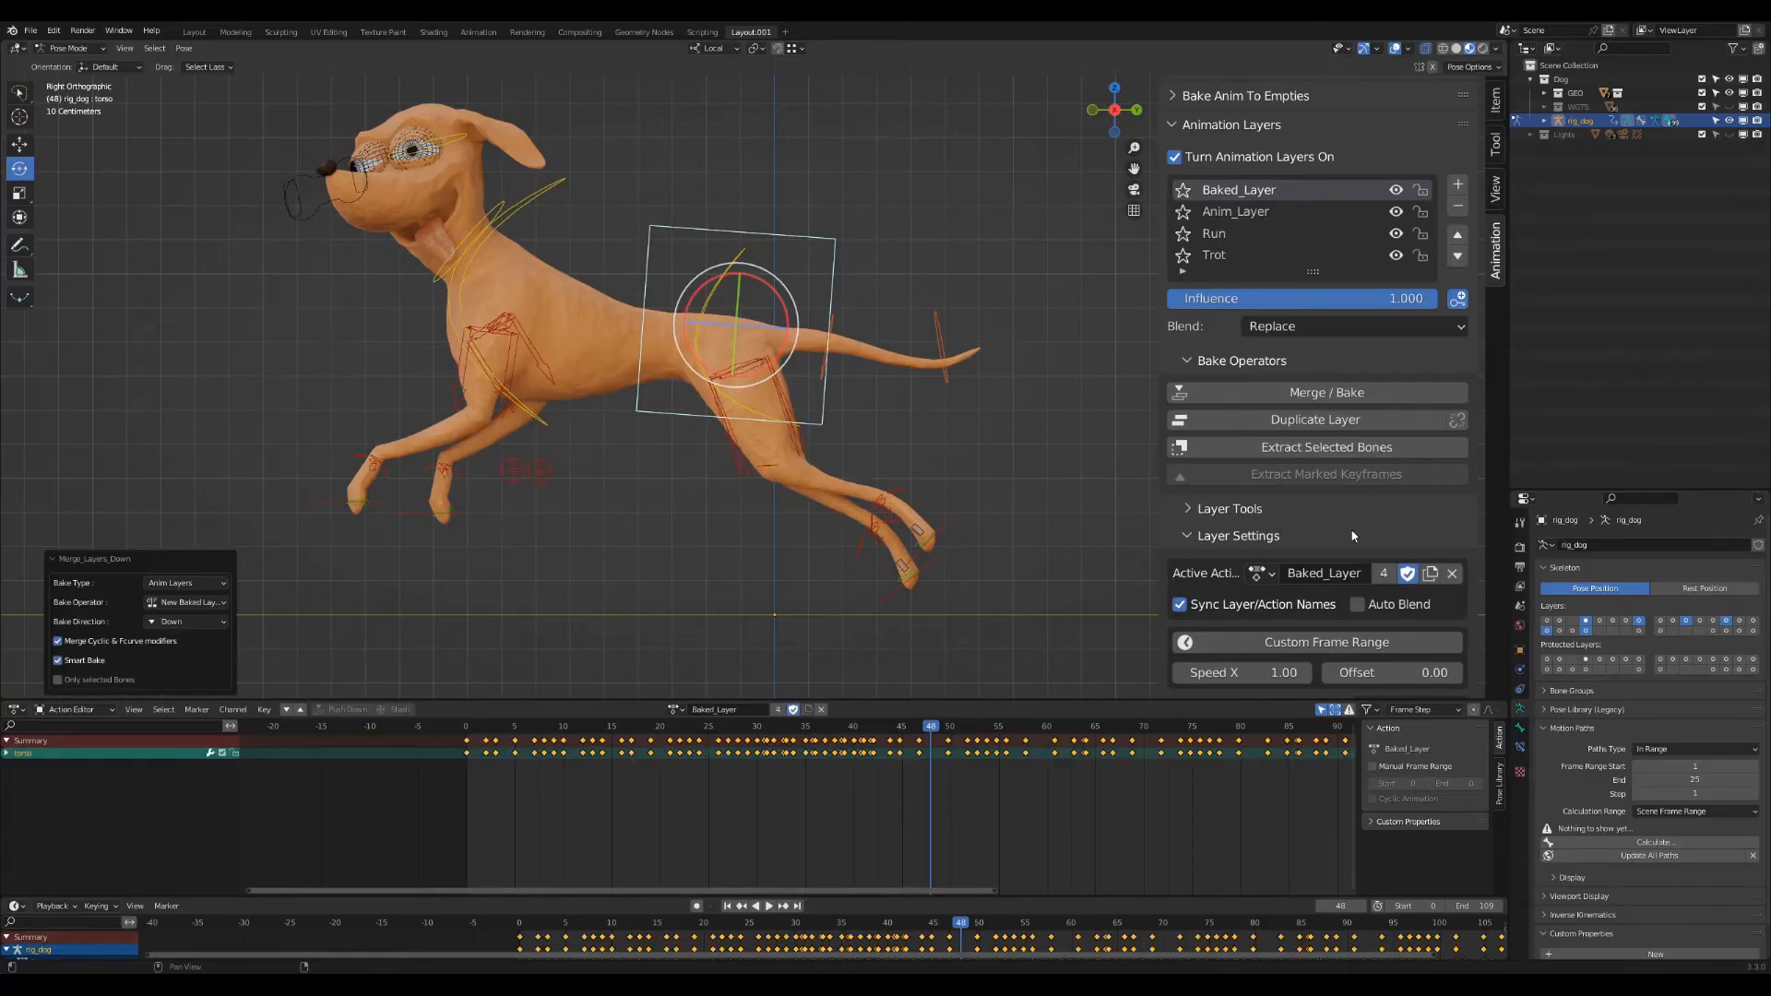